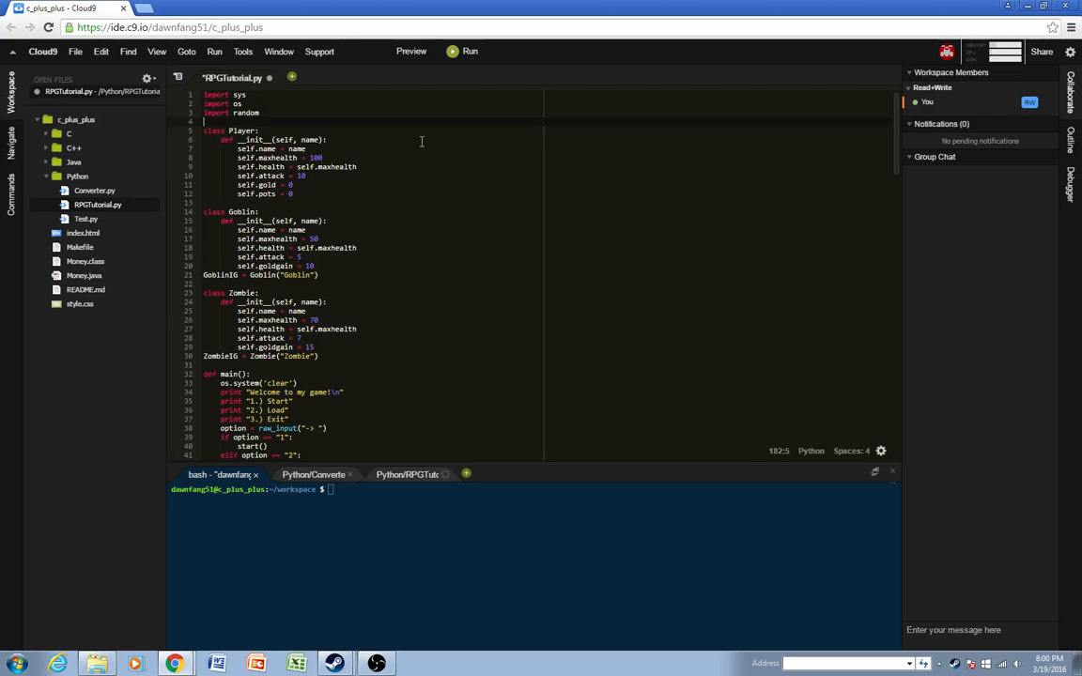
# Define weapons = {"Great Sword": 40} just below the import lines
pyautogui.write('weapons')
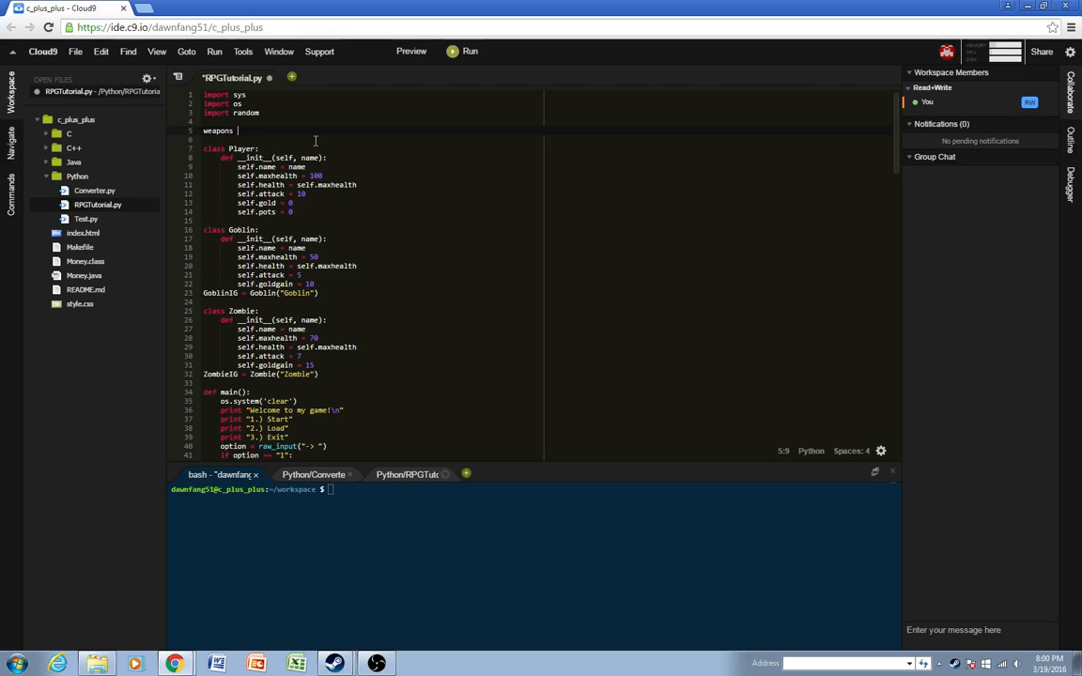
pyautogui.write('{}')
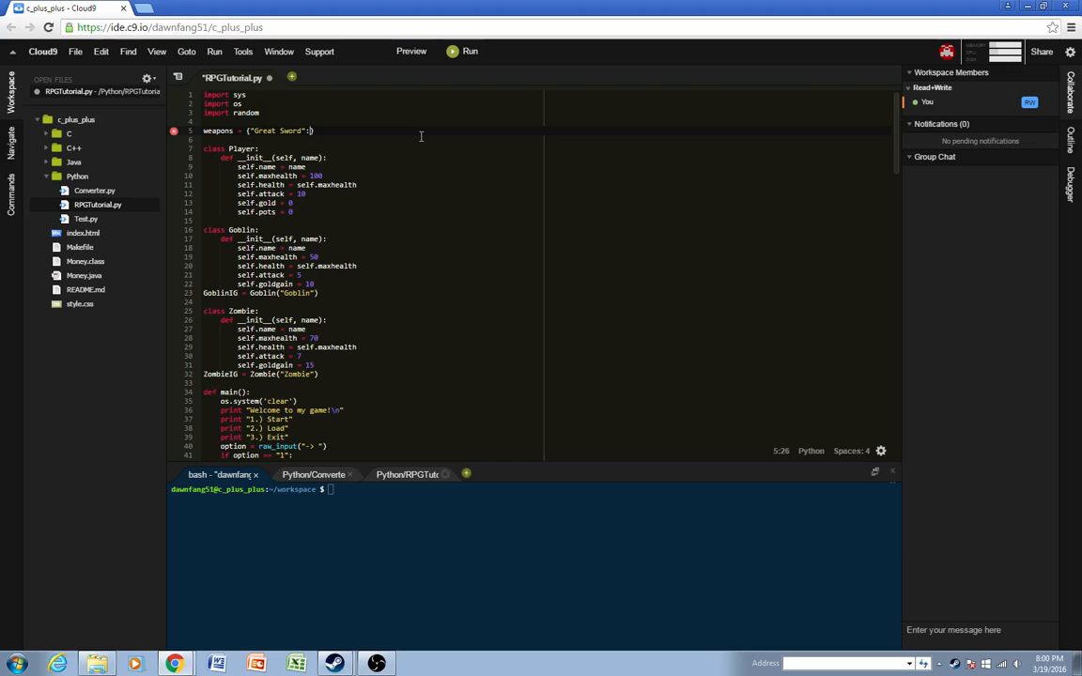
pyautogui.write('40')
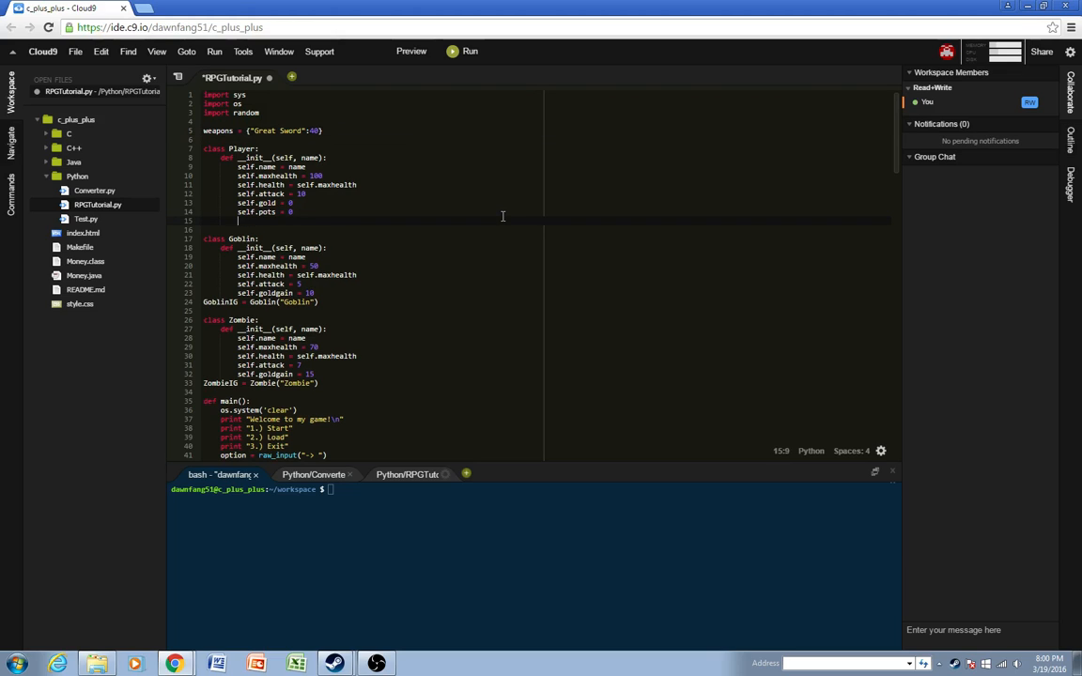
# Add self.weap = ["Rusty Sword"] and self.curweap = ["Rusty Sword"] to Player.__init__
pyautogui.write('self.')
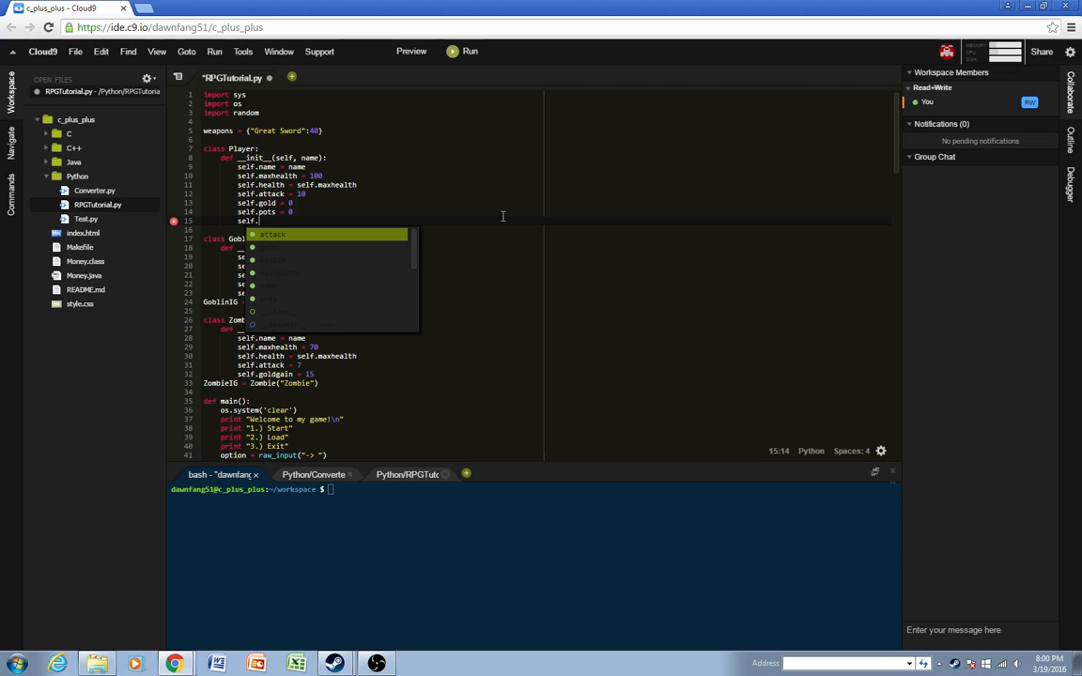
pyautogui.write('weap')
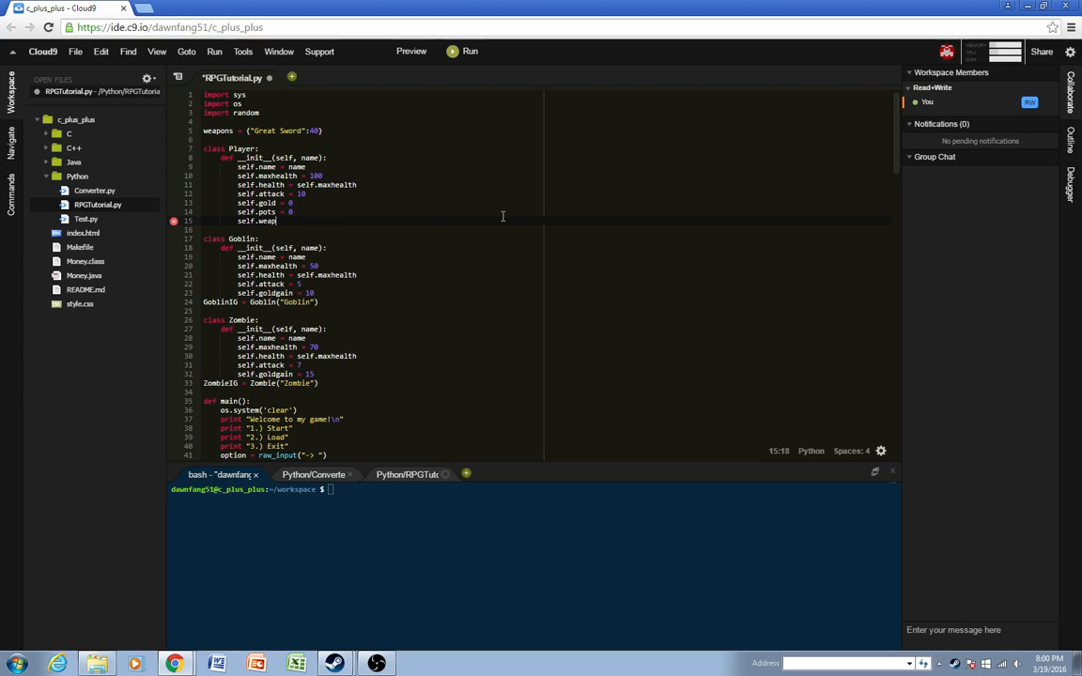
pyautogui.write('=')
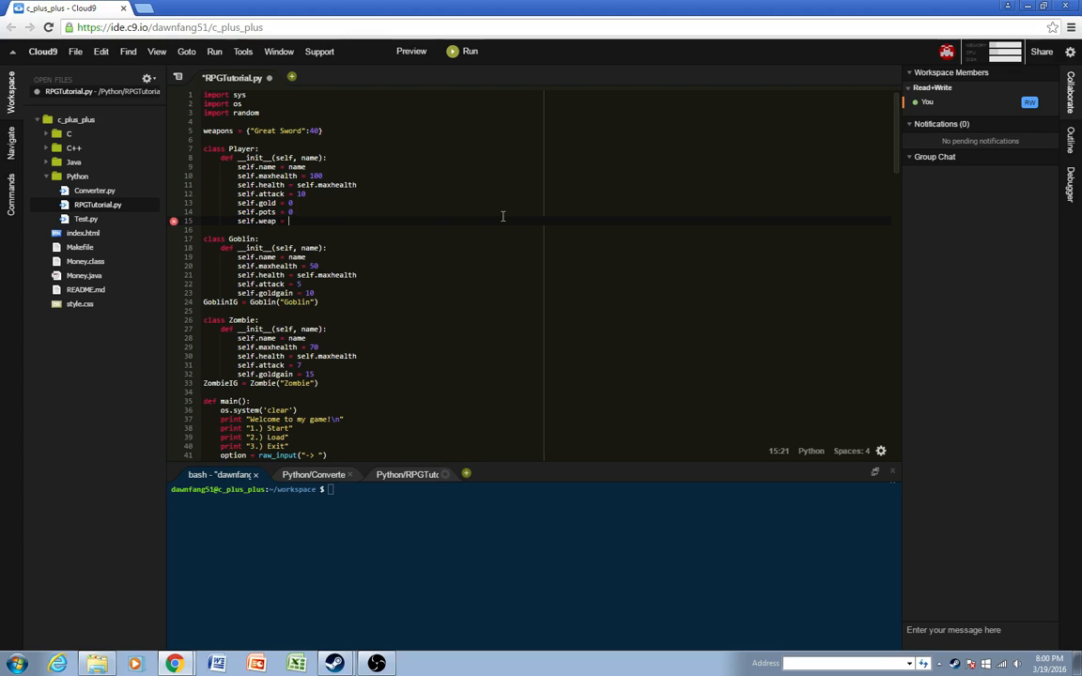
pyautogui.write('[')
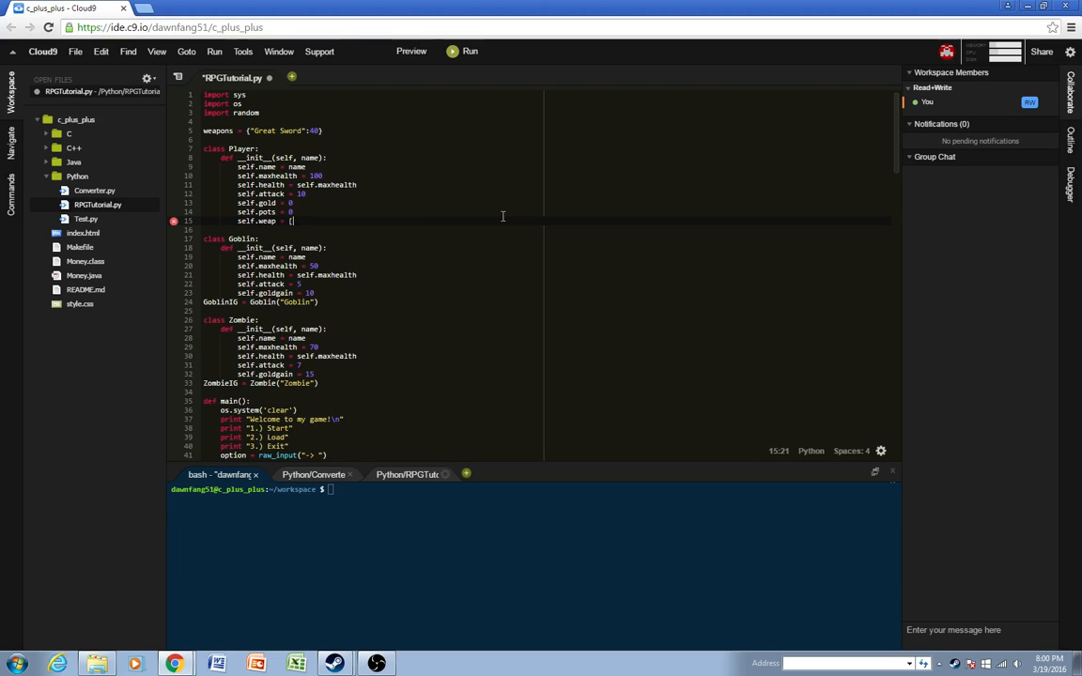
pyautogui.write('""')
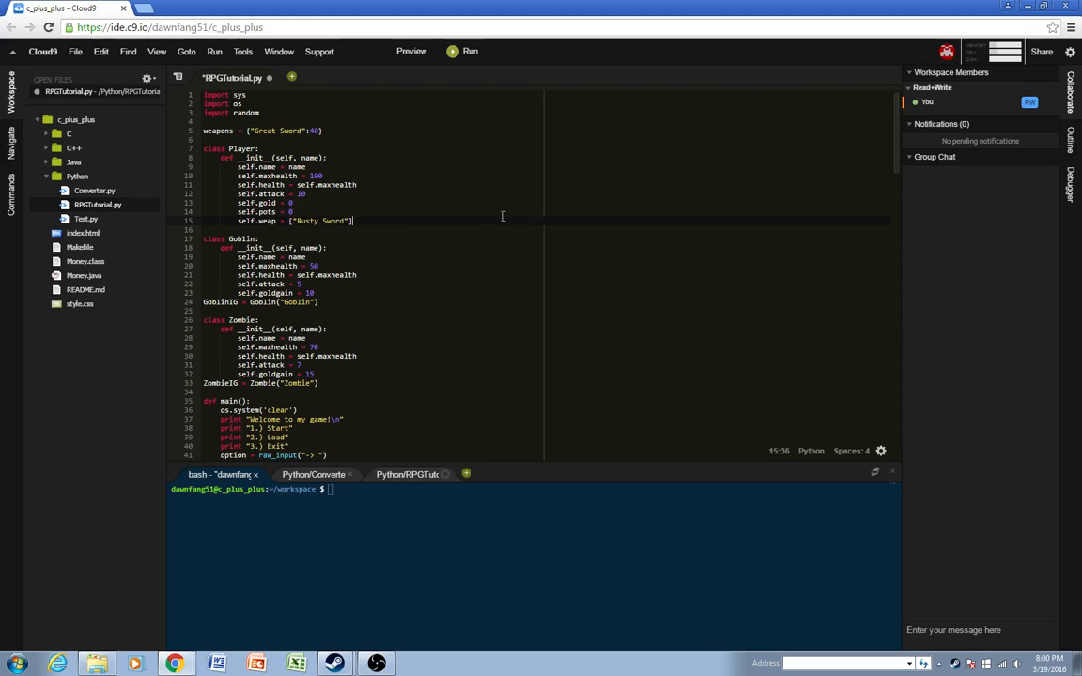
pyautogui.write('self')
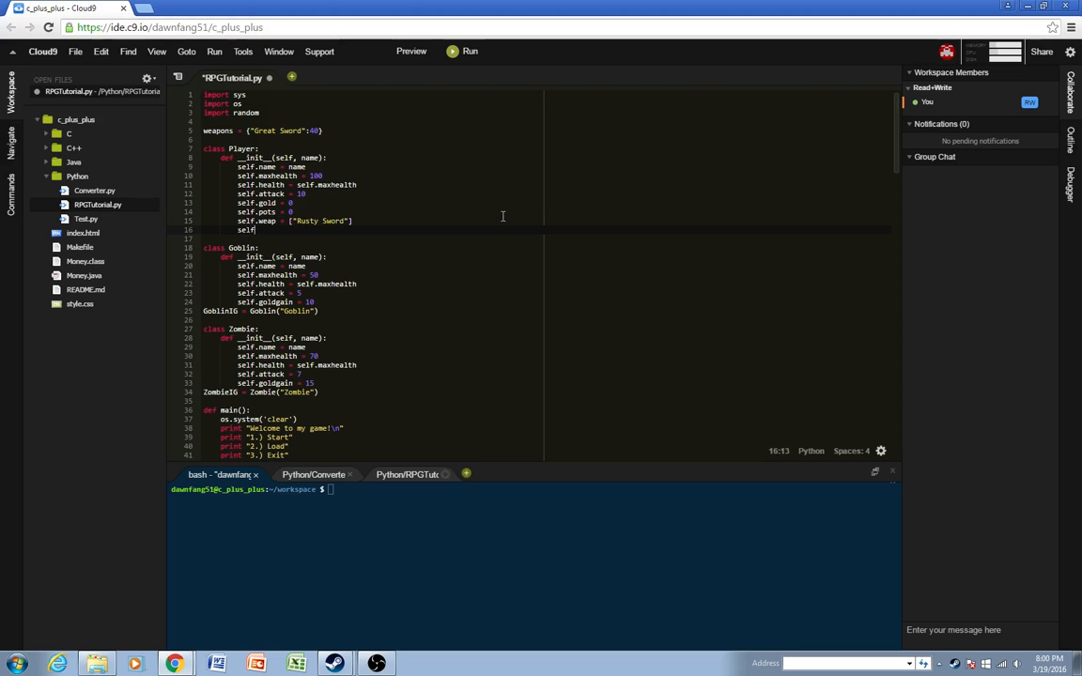
pyautogui.write('curweap = ["R')
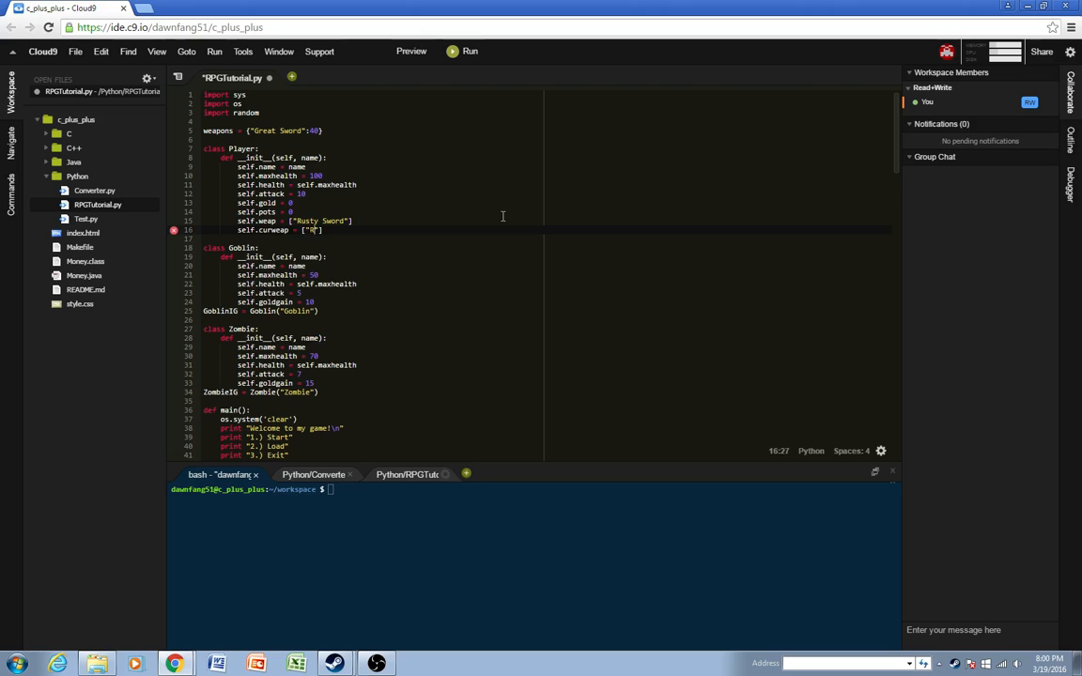
pyautogui.write('Rusty Sword')
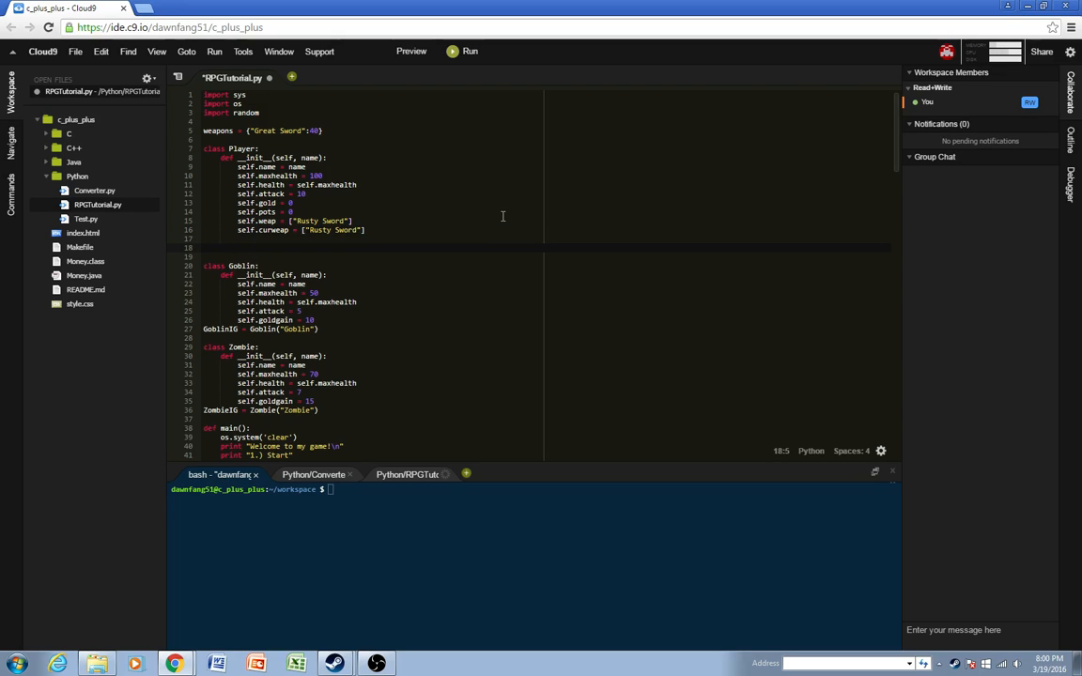
pyautogui.write('@property')
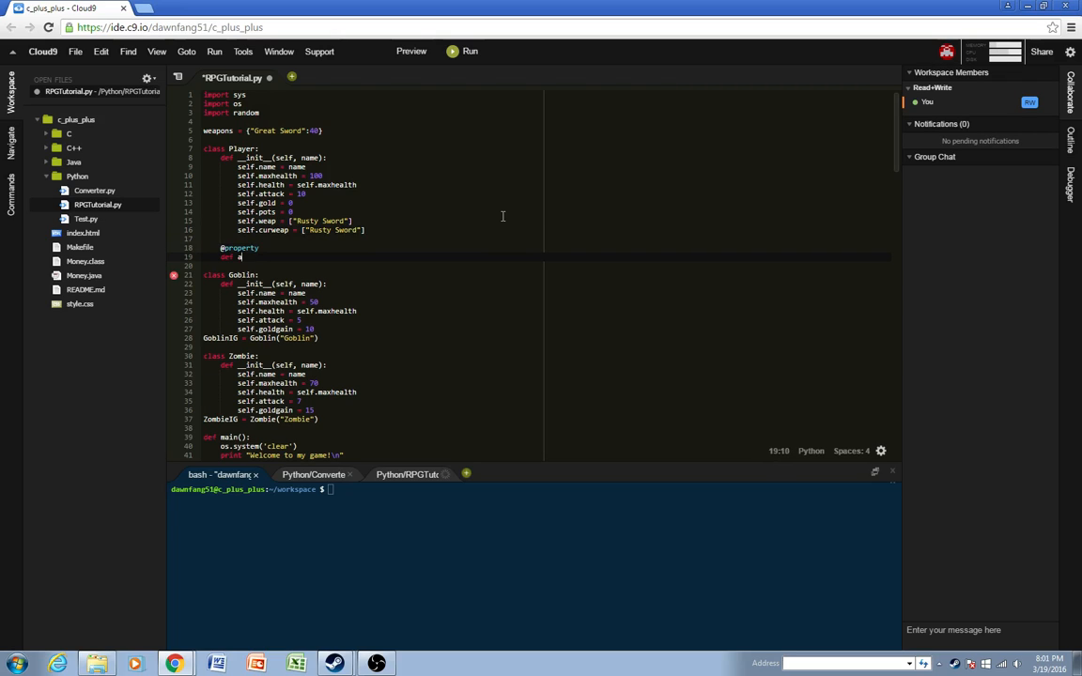
pyautogui.write('ttack')
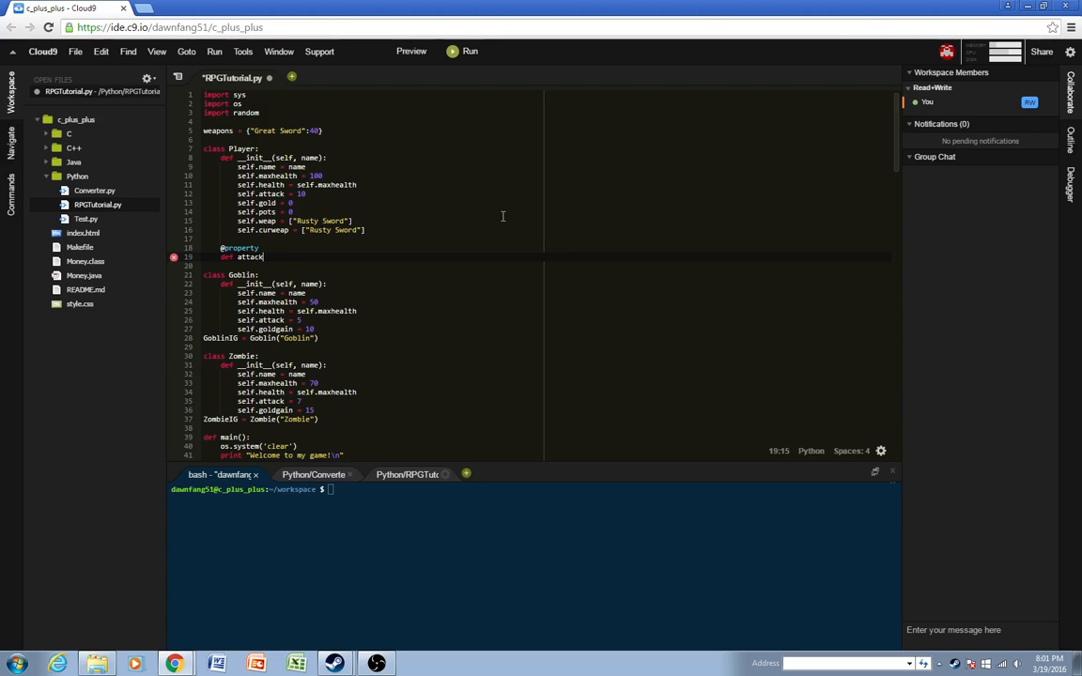
pyautogui.write('(self):')
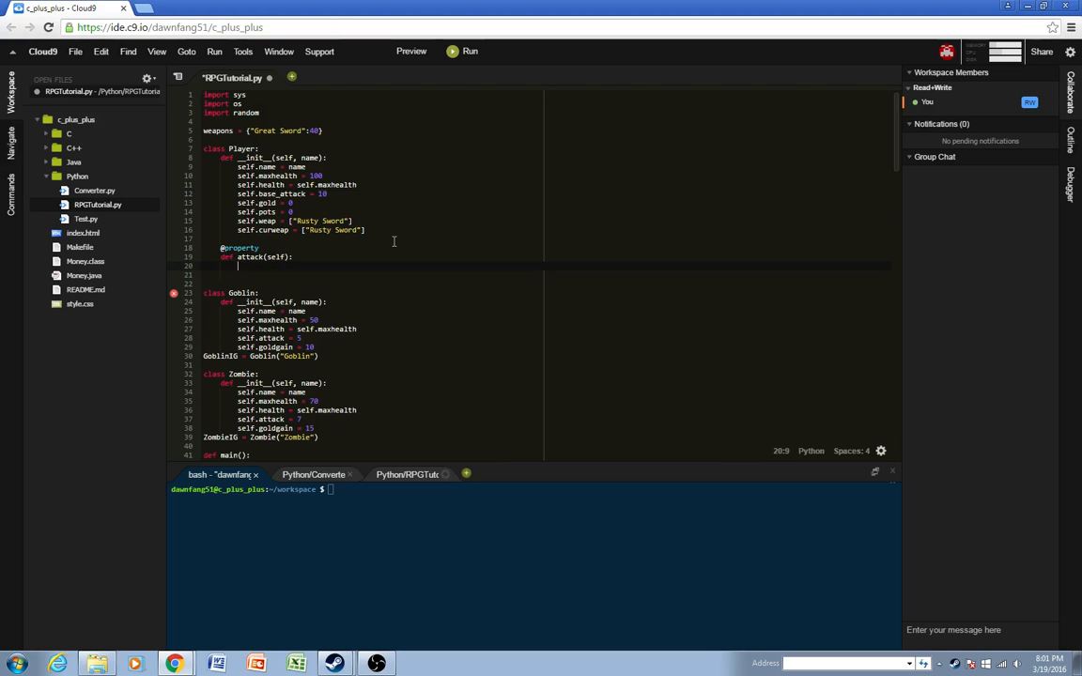
pyautogui.write('attack = self')
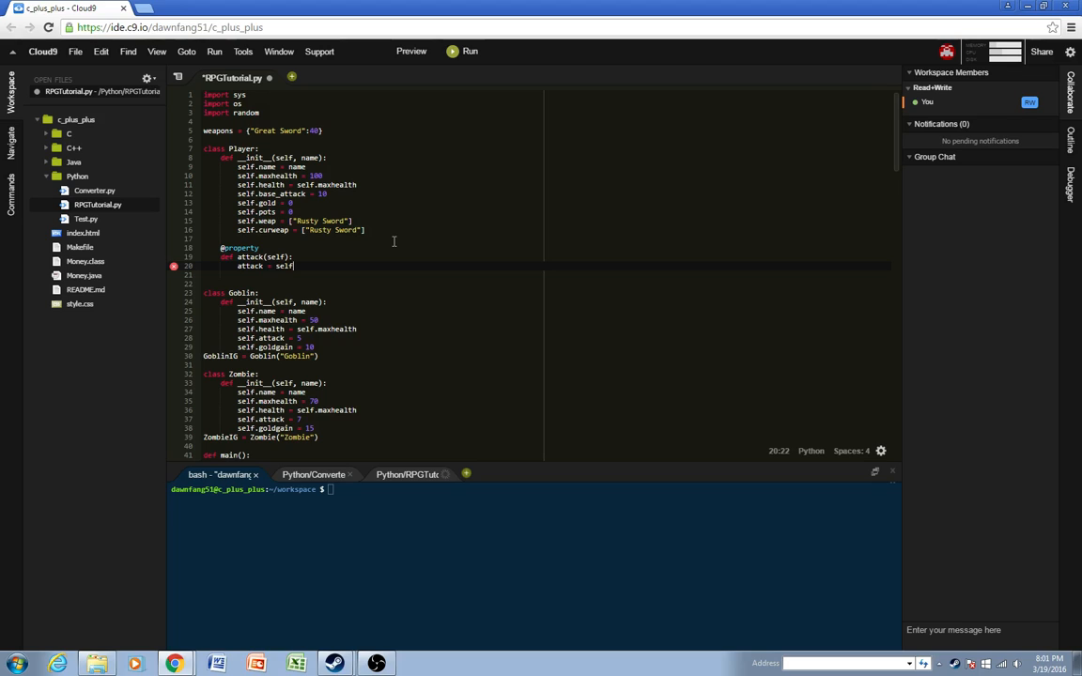
pyautogui.write('base_attack')
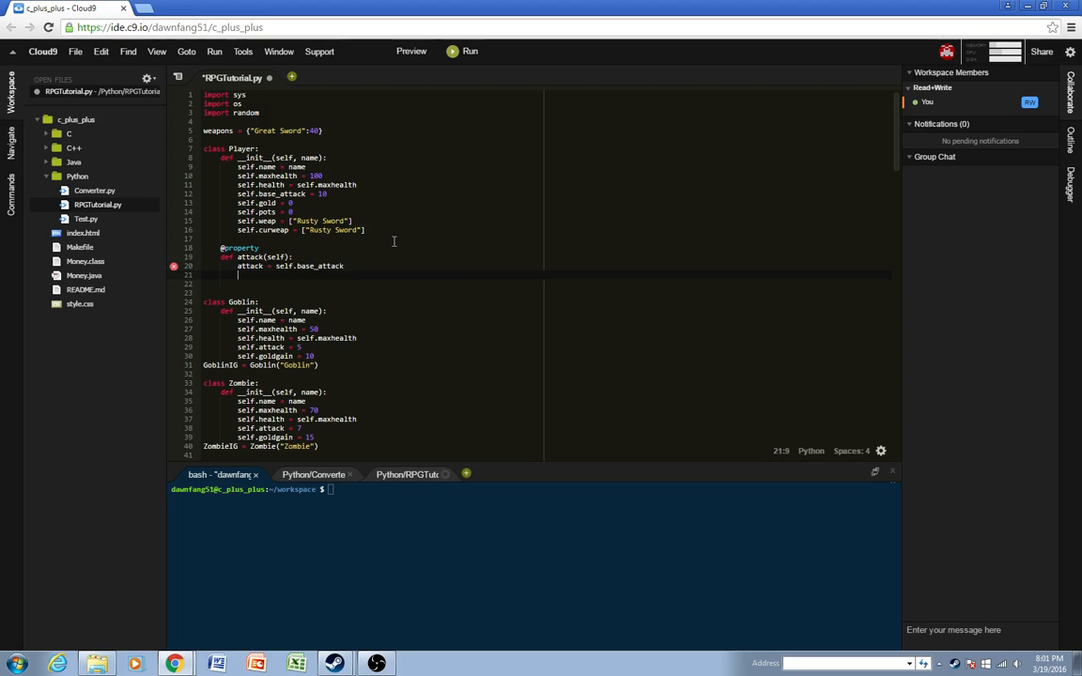
# Add curweap checks in the attack property giving Rusty Sword and Great Sword attack bonuses
pyautogui.write('if')
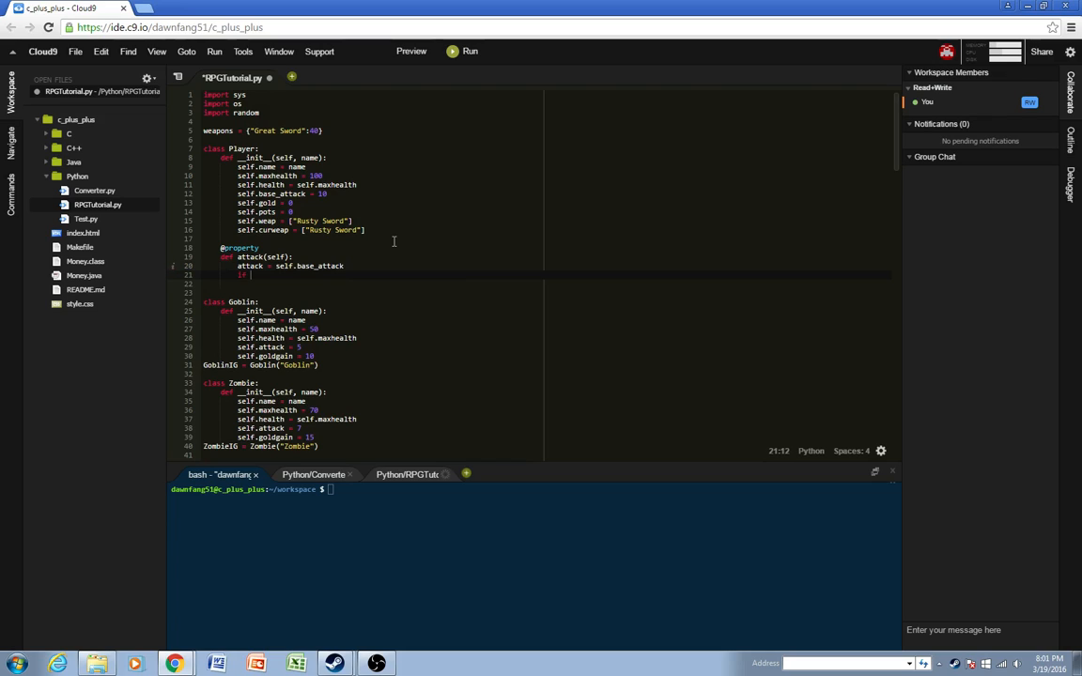
pyautogui.click(173, 275)
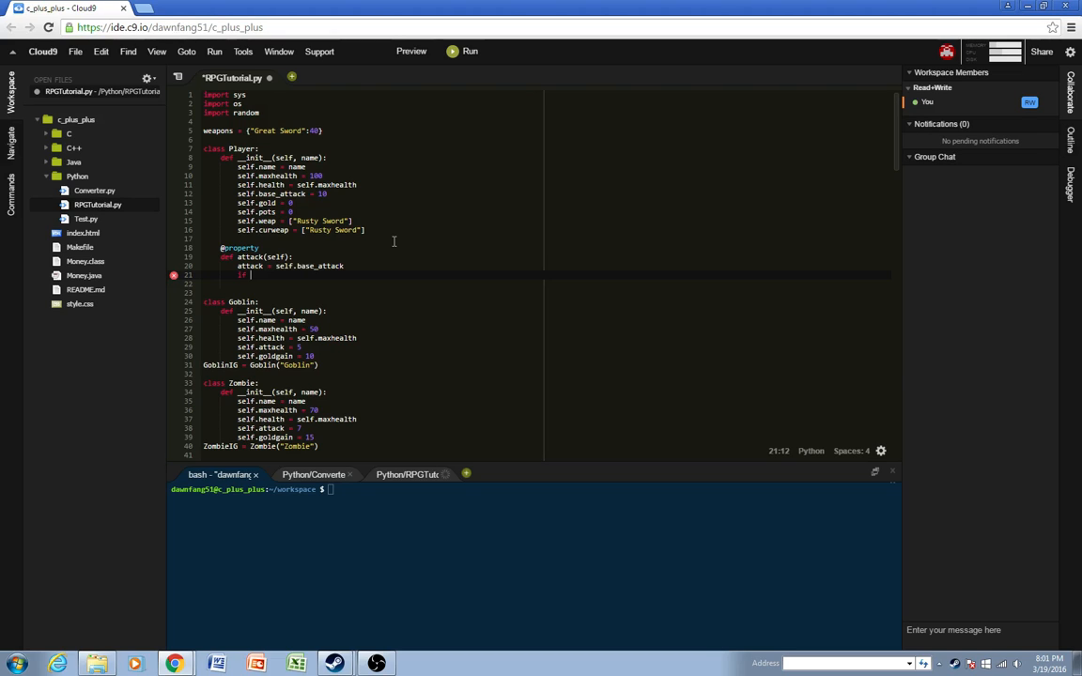
pyautogui.write('self.curweap = "R')
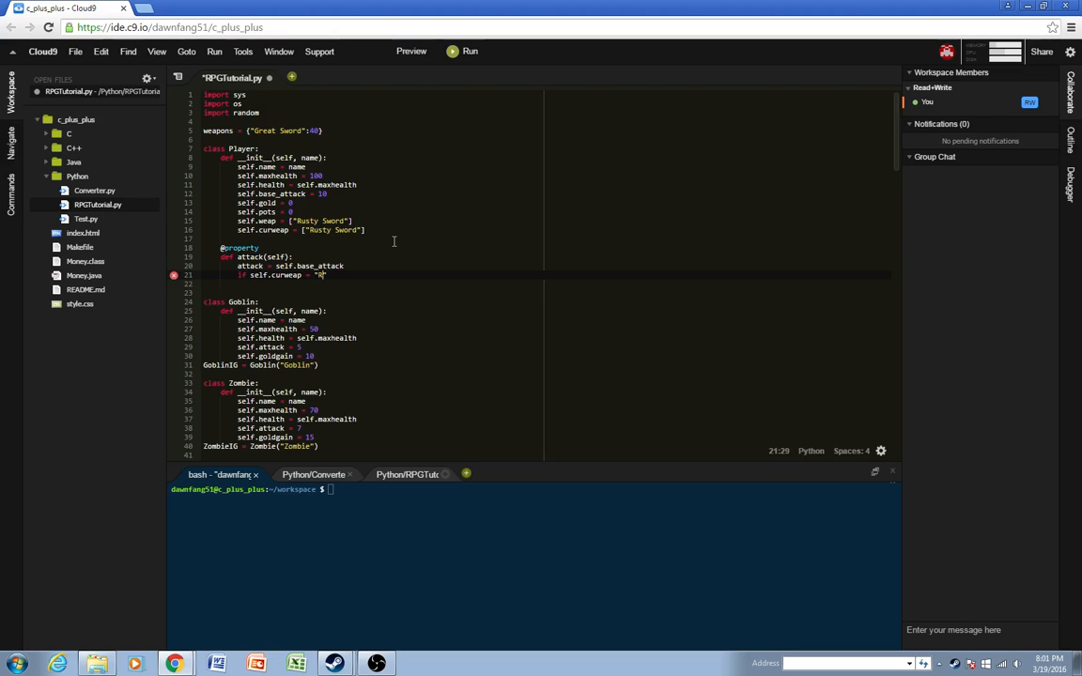
pyautogui.write('usty":')
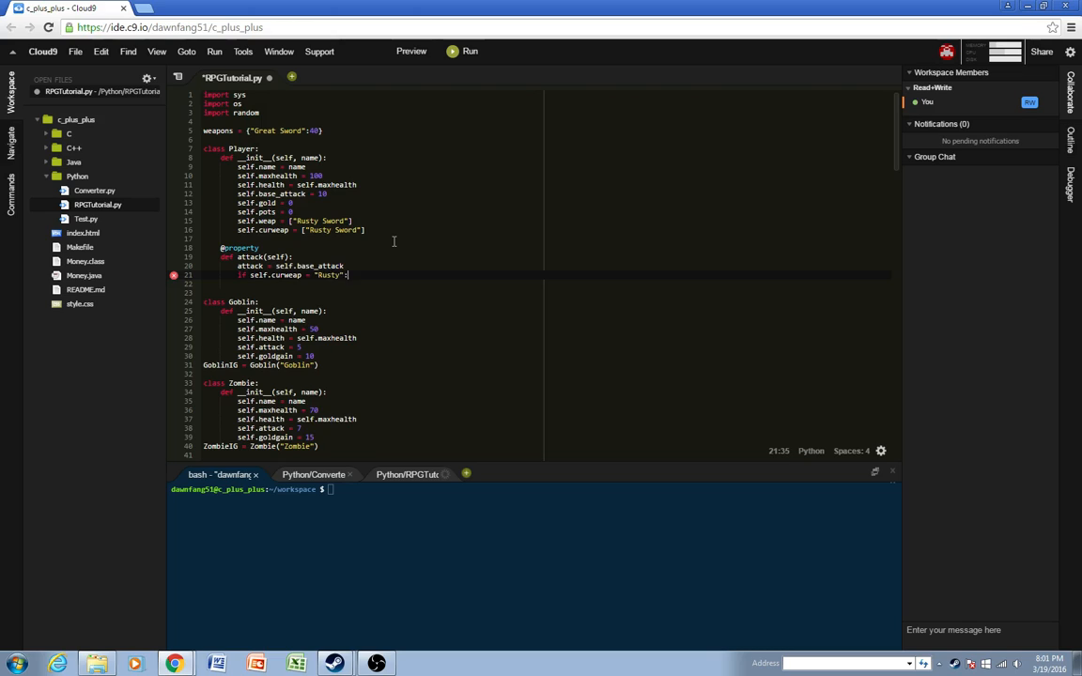
pyautogui.write('attack =')
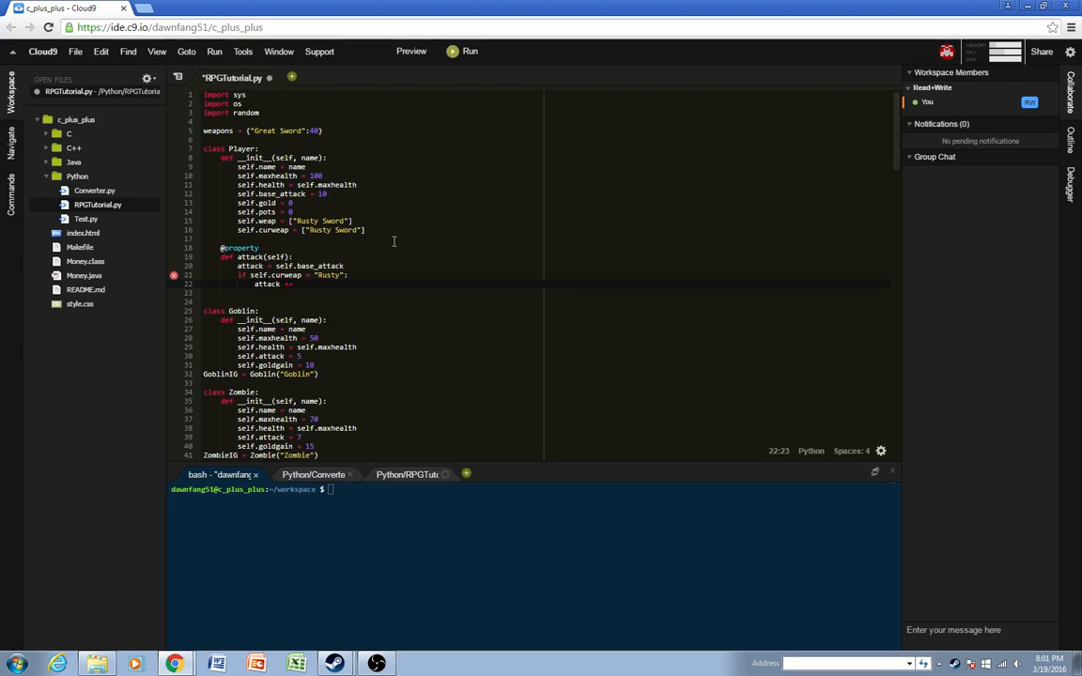
pyautogui.write('10')
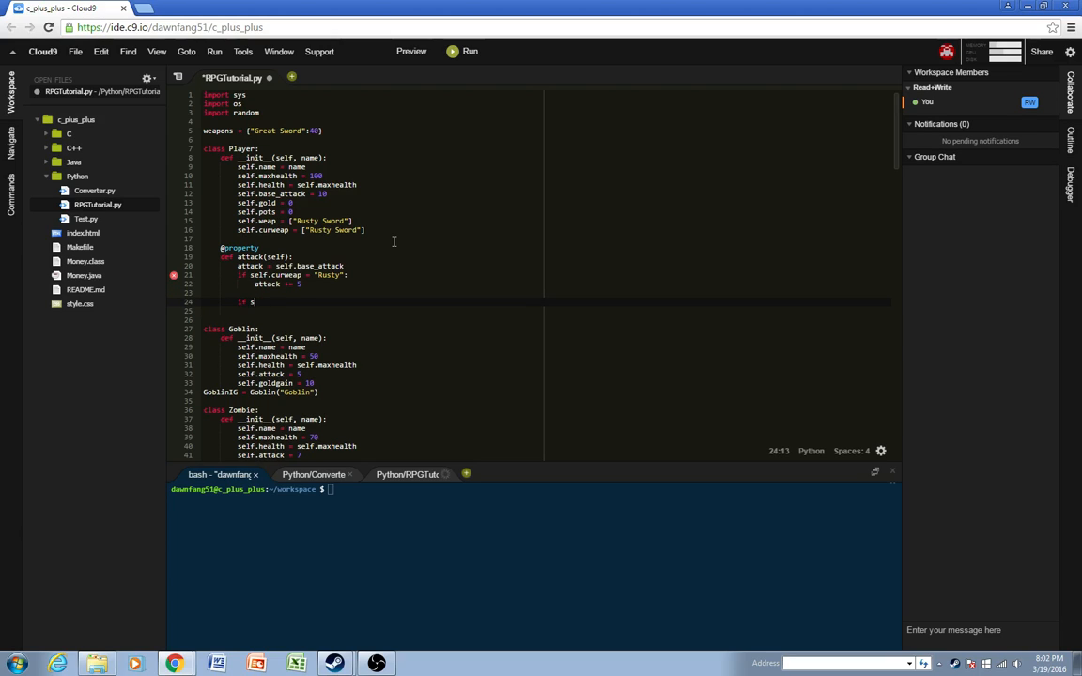
pyautogui.write('elf.')
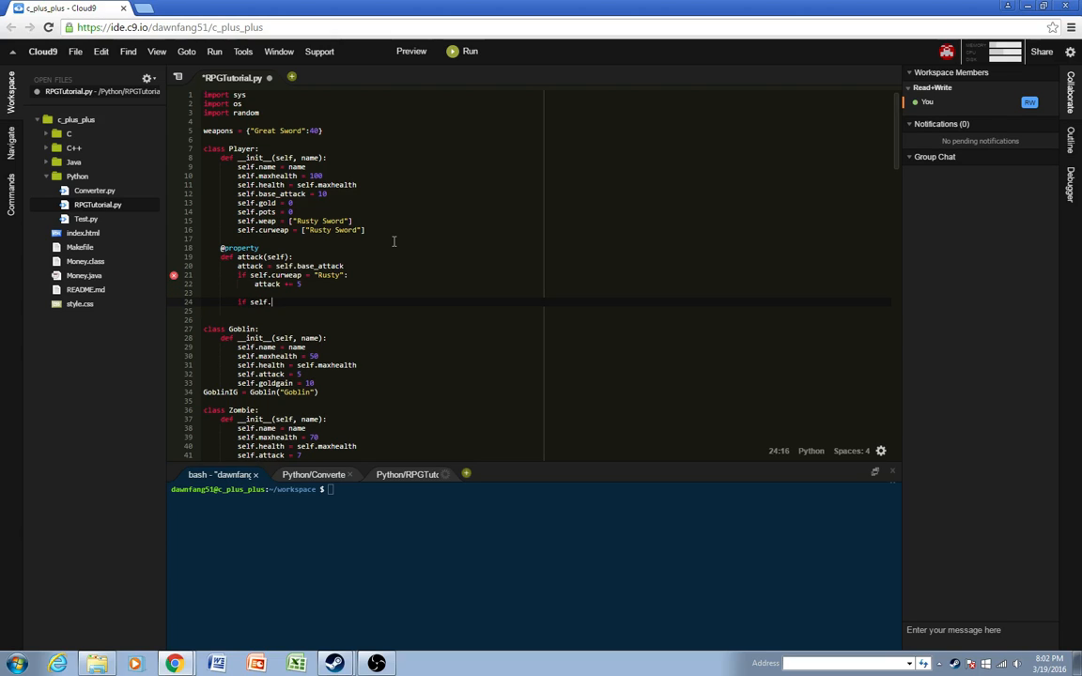
pyautogui.write('curweap = "Great Sword"')
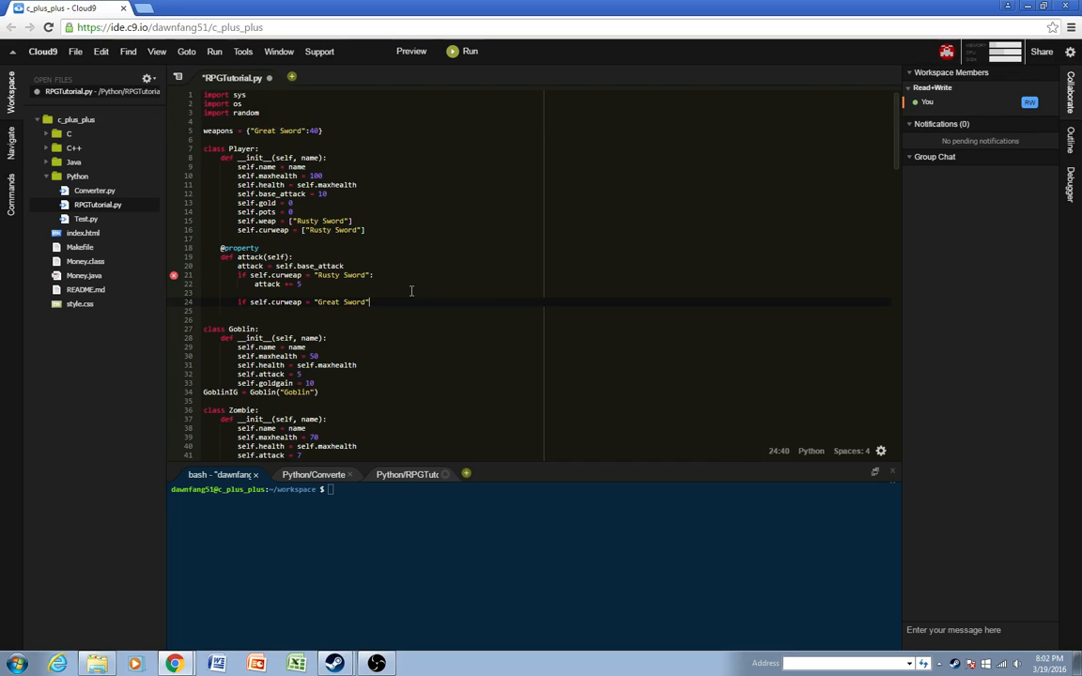
pyautogui.write('attack +=')
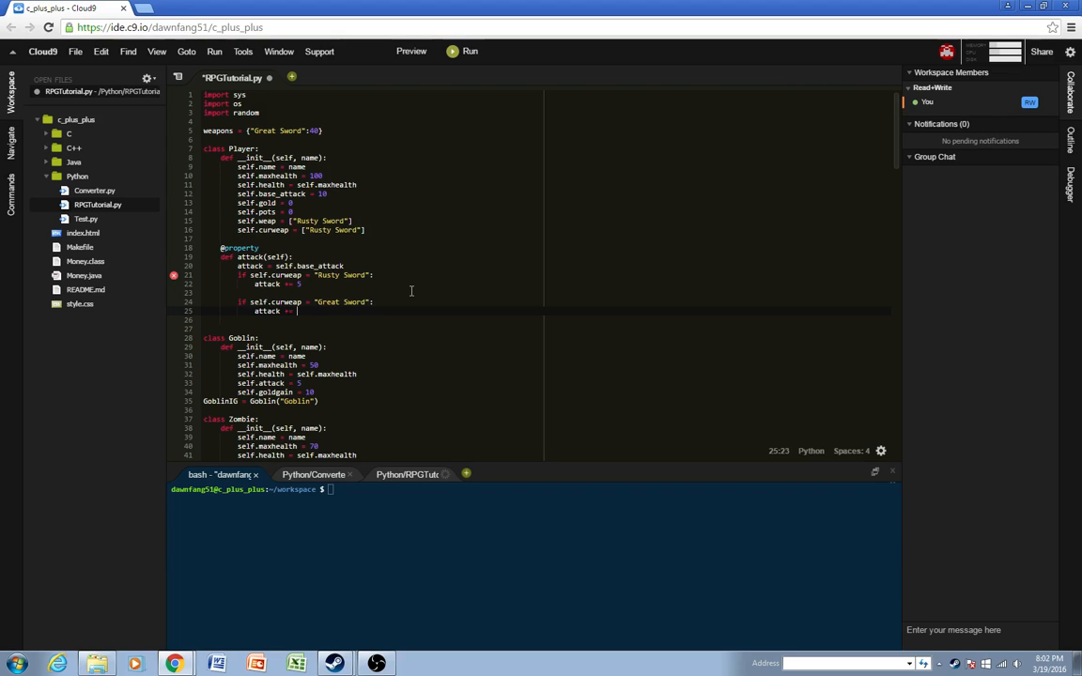
# Give the Great Sword a 15 attack bonus and return attack from the property
pyautogui.write('15')
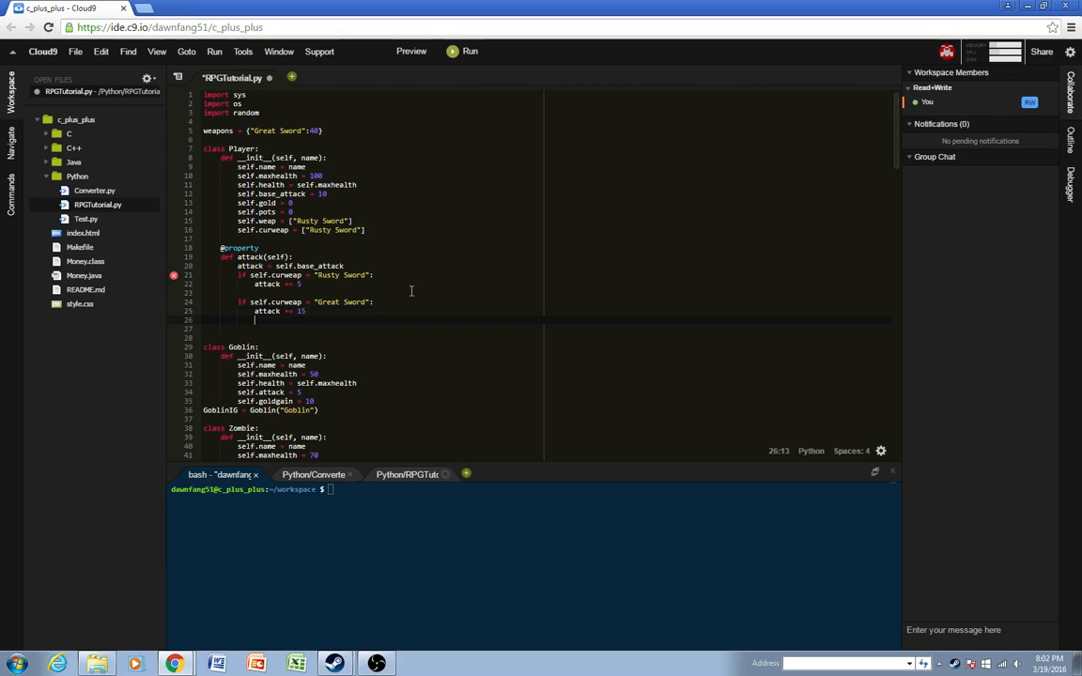
pyautogui.write('return')
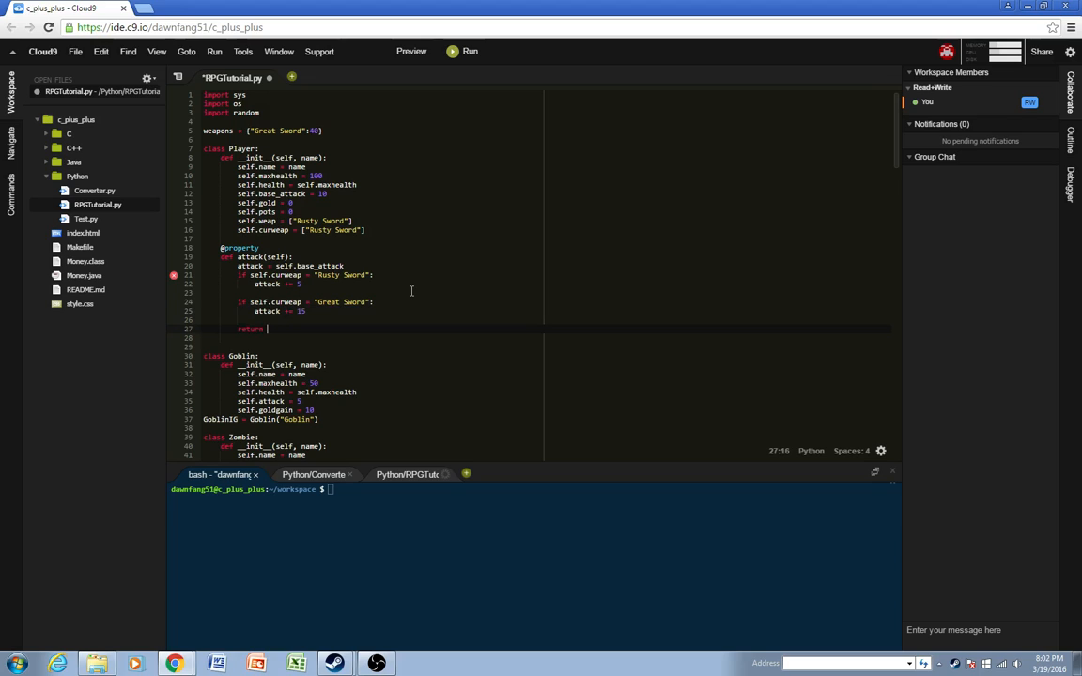
pyautogui.write('attack')
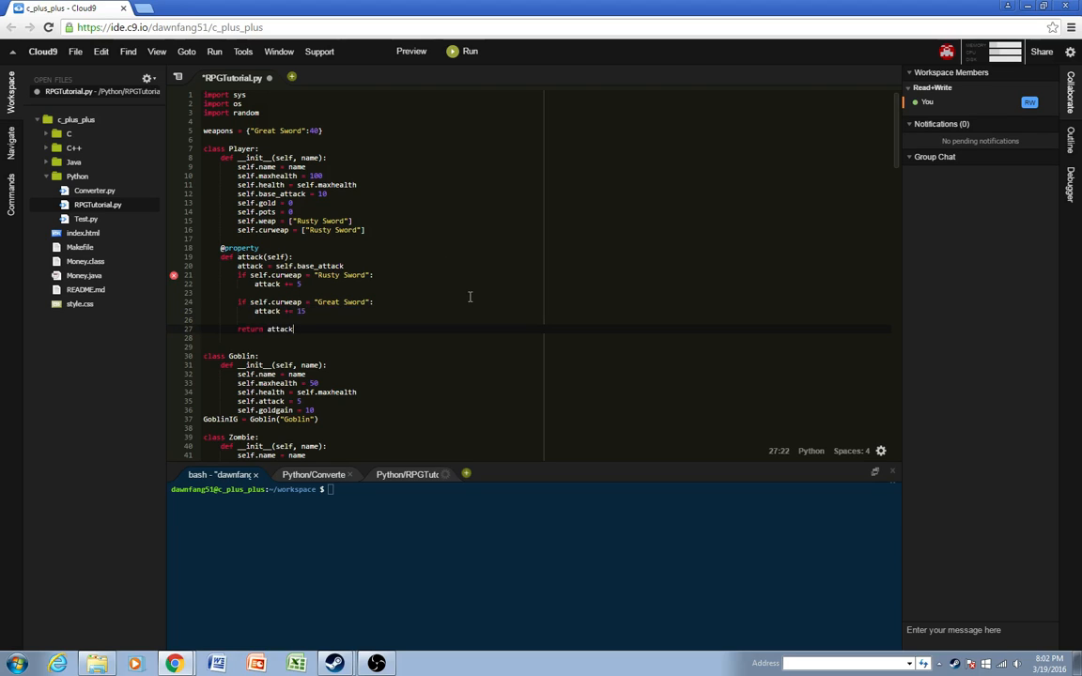
# Make store() clear the screen with os.system('clear') in place of pass
pyautogui.scroll(-3)
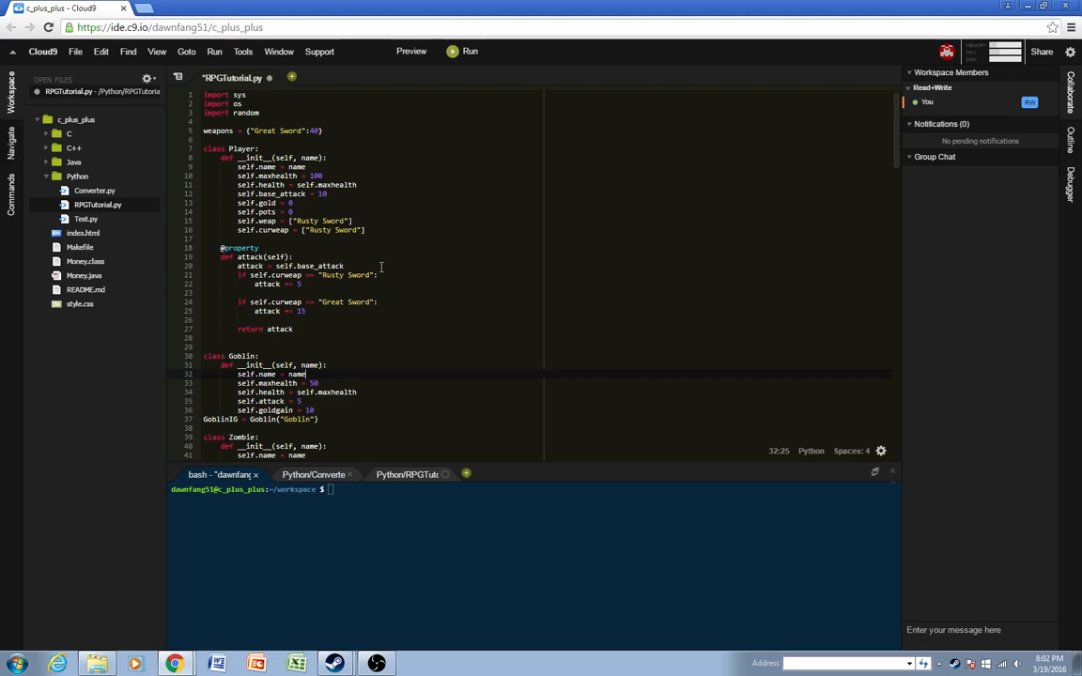
pyautogui.scroll(-3)
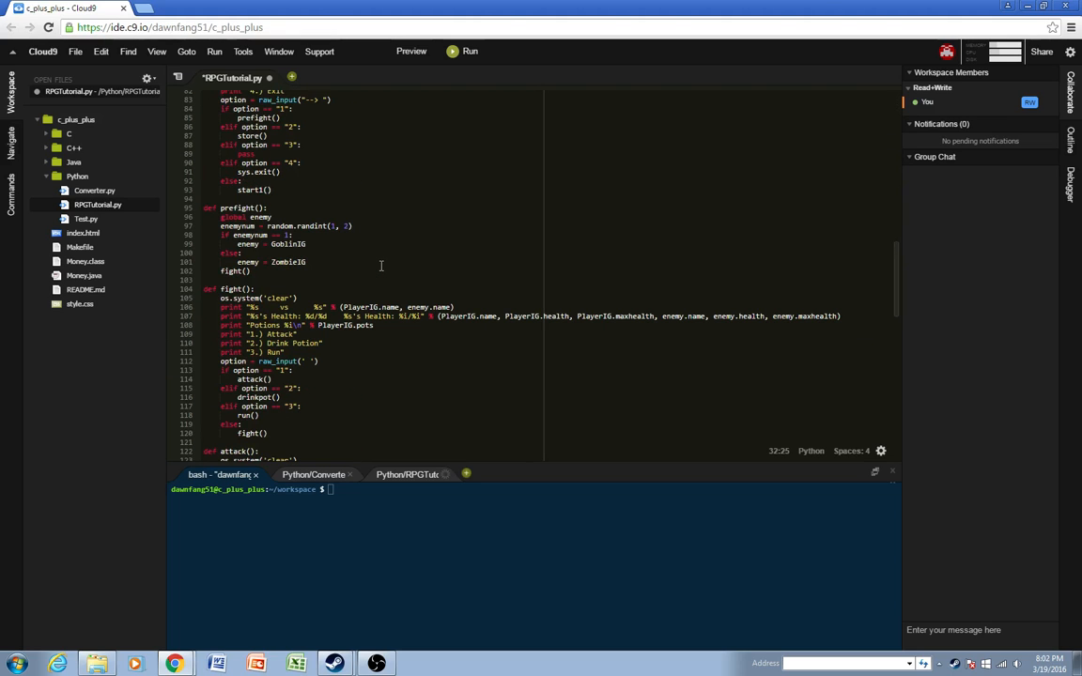
pyautogui.scroll(-3)
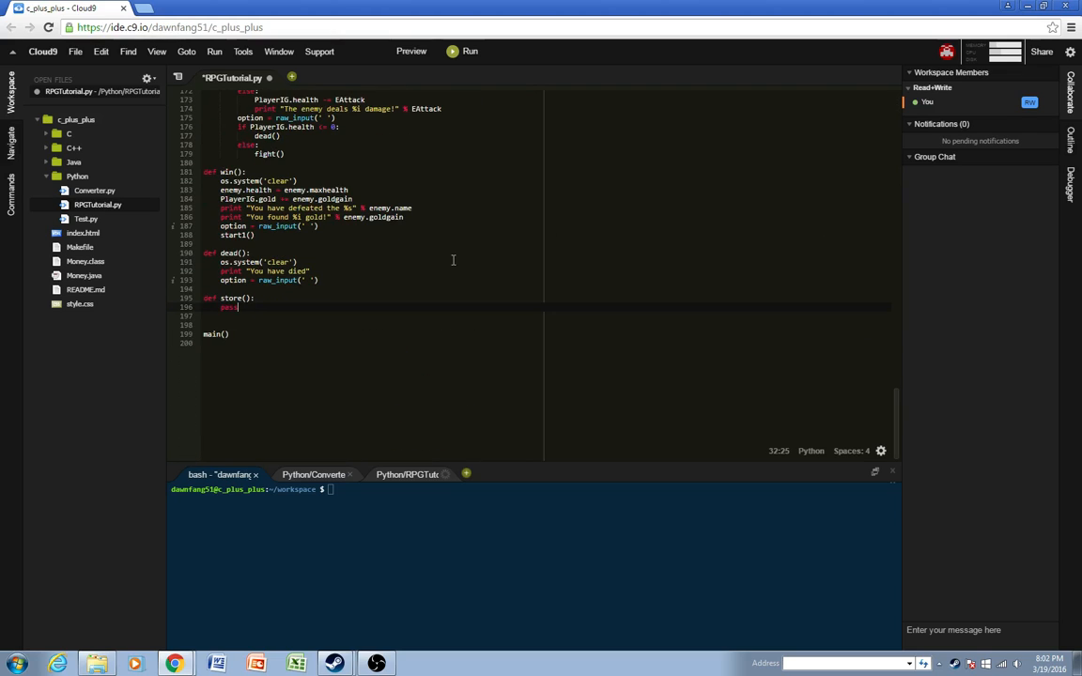
pyautogui.write('print')
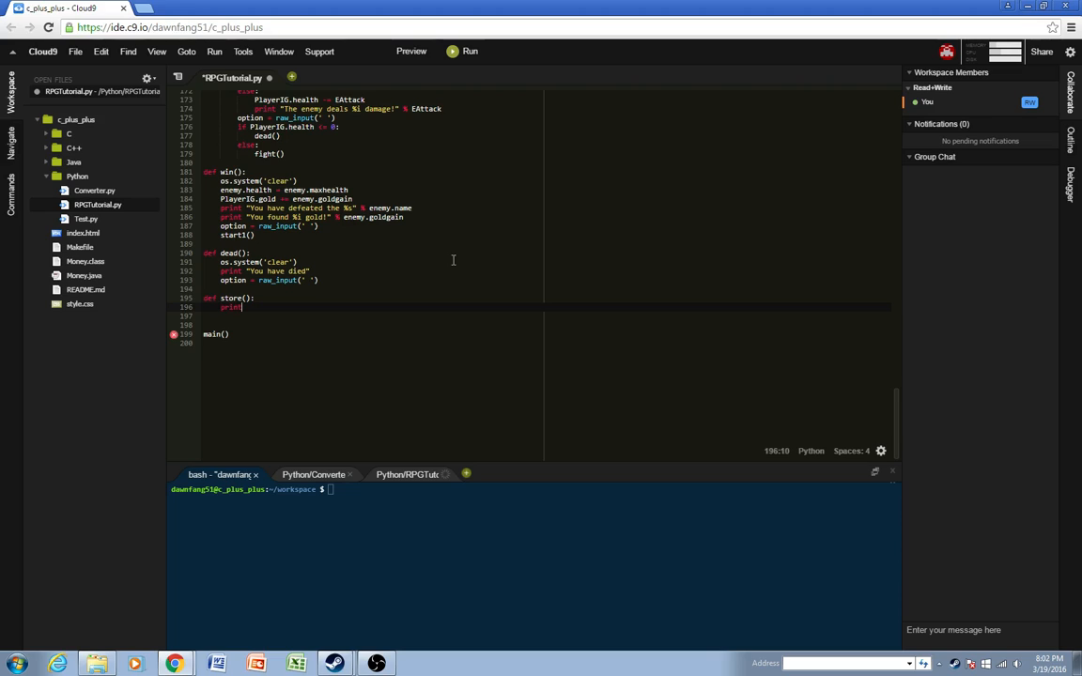
pyautogui.press('BackSpace')
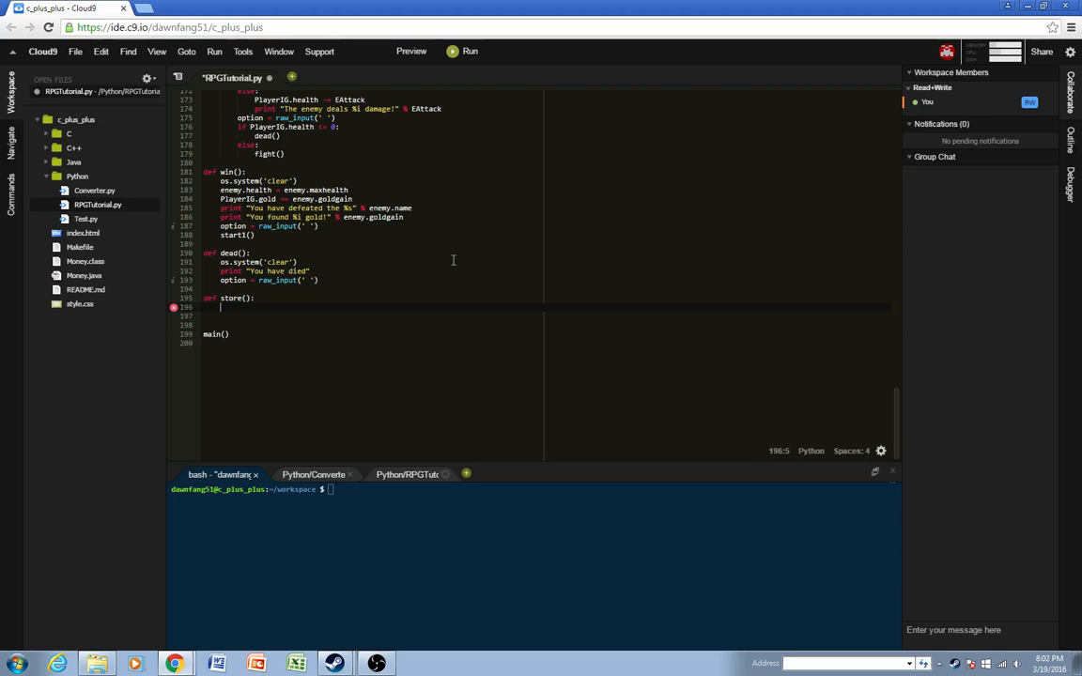
pyautogui.write('os.s')
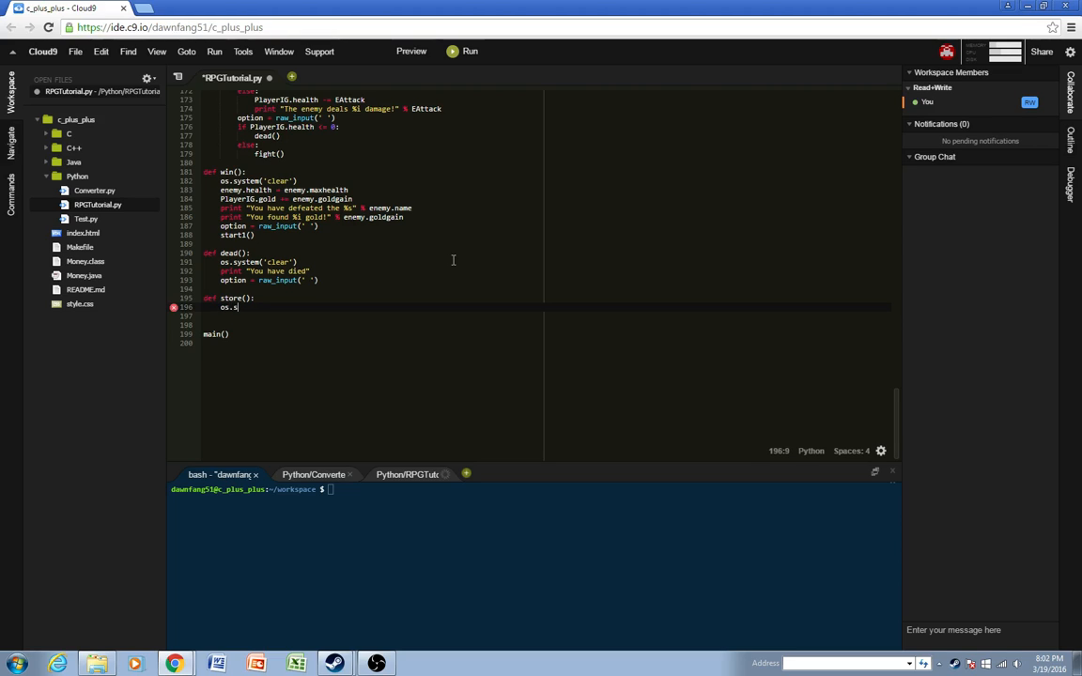
pyautogui.write("ystem()'")
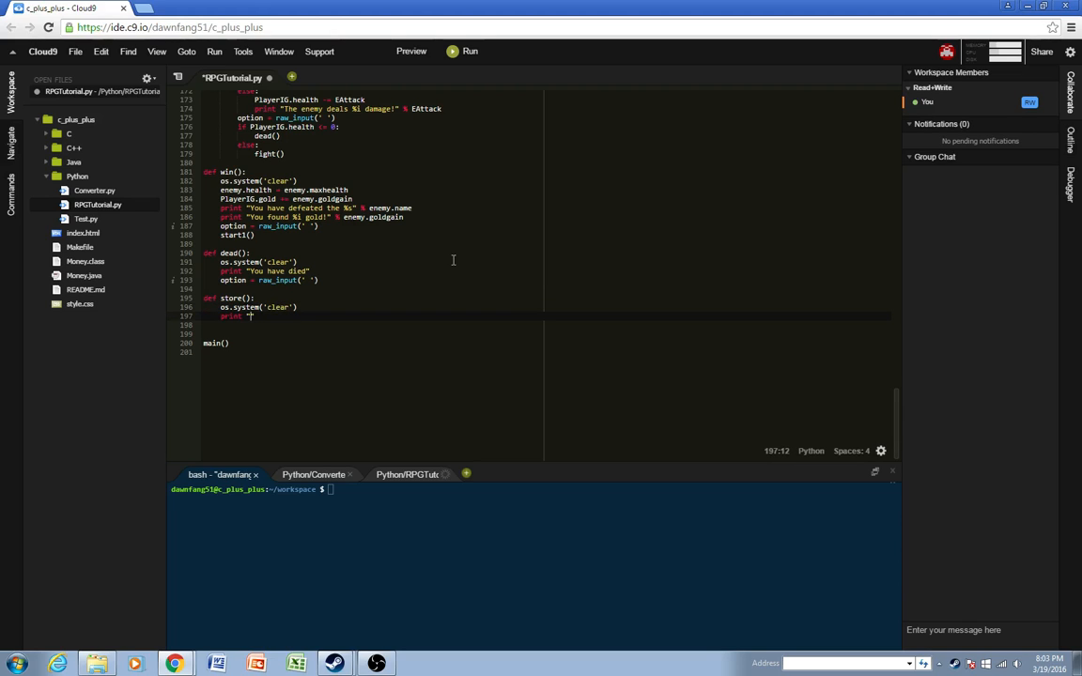
# Print the shop welcome, 'What would you like to buy' prompt and '1.) Great Sword'
pyautogui.write('Welcome to the shop')
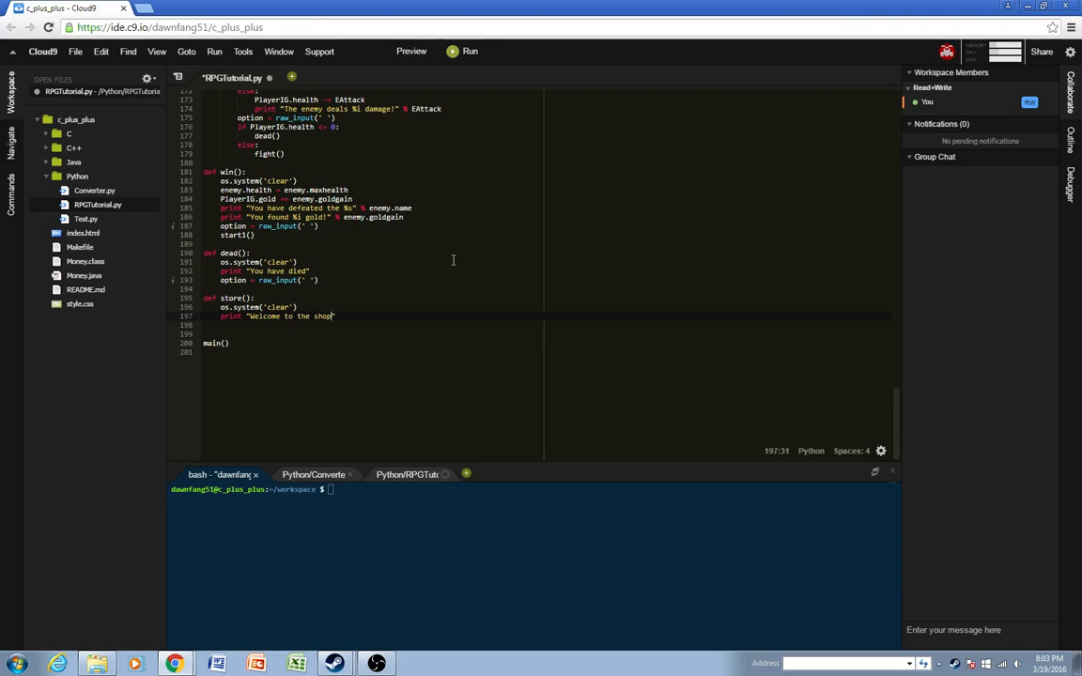
pyautogui.write('!')
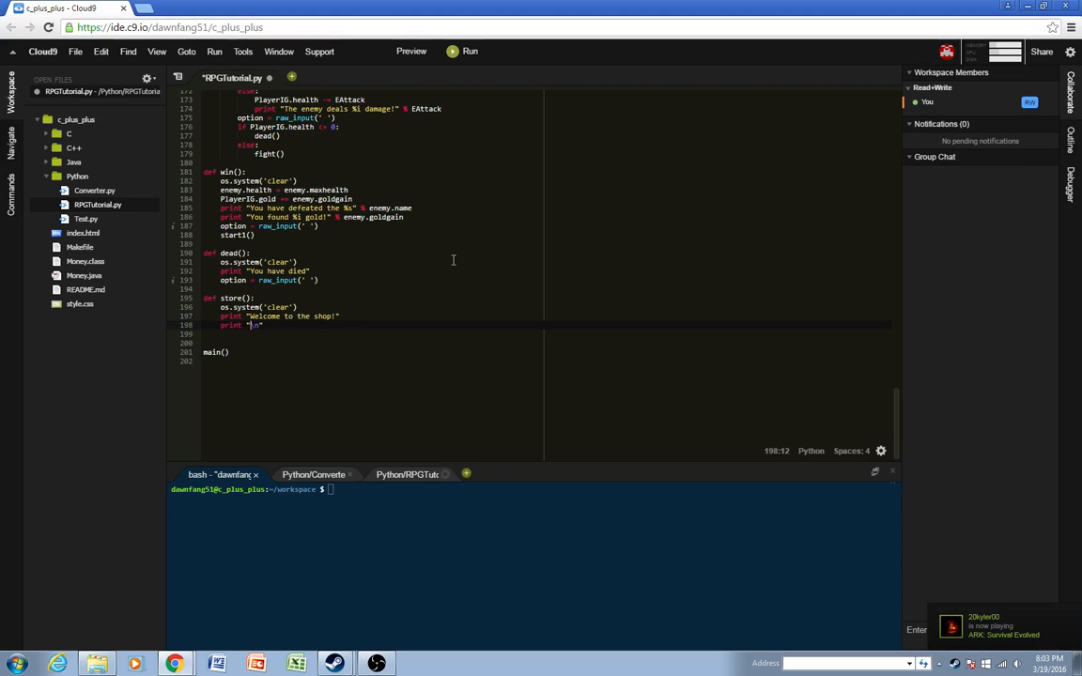
pyautogui.write('\\n')
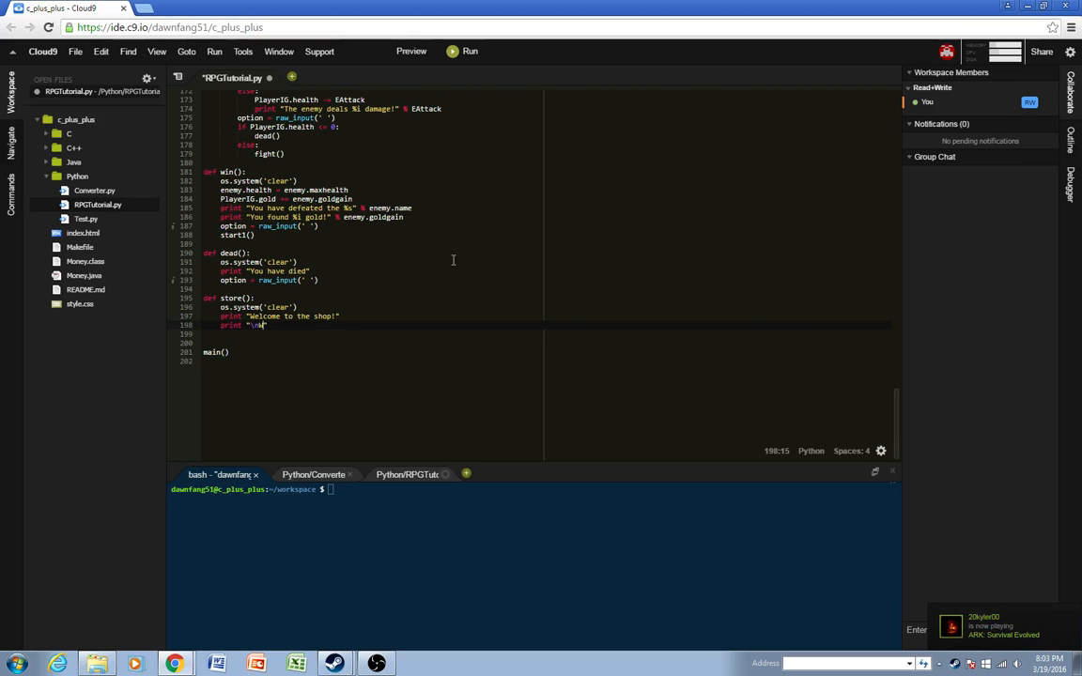
pyautogui.write('What would you like to buy?\\n')
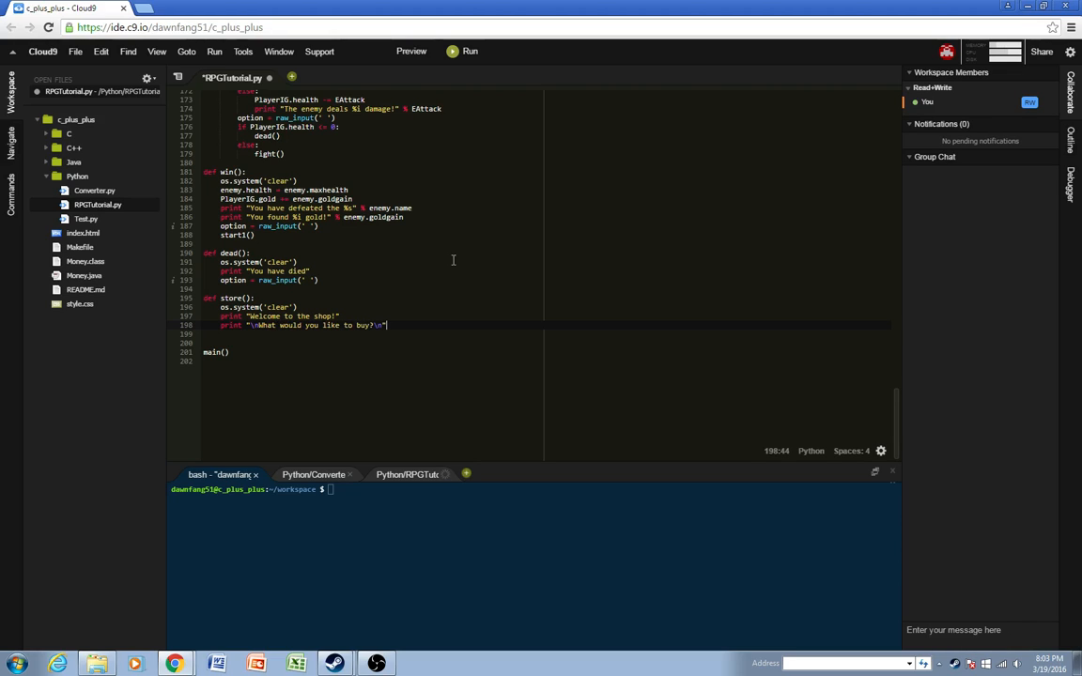
pyautogui.write('print ""')
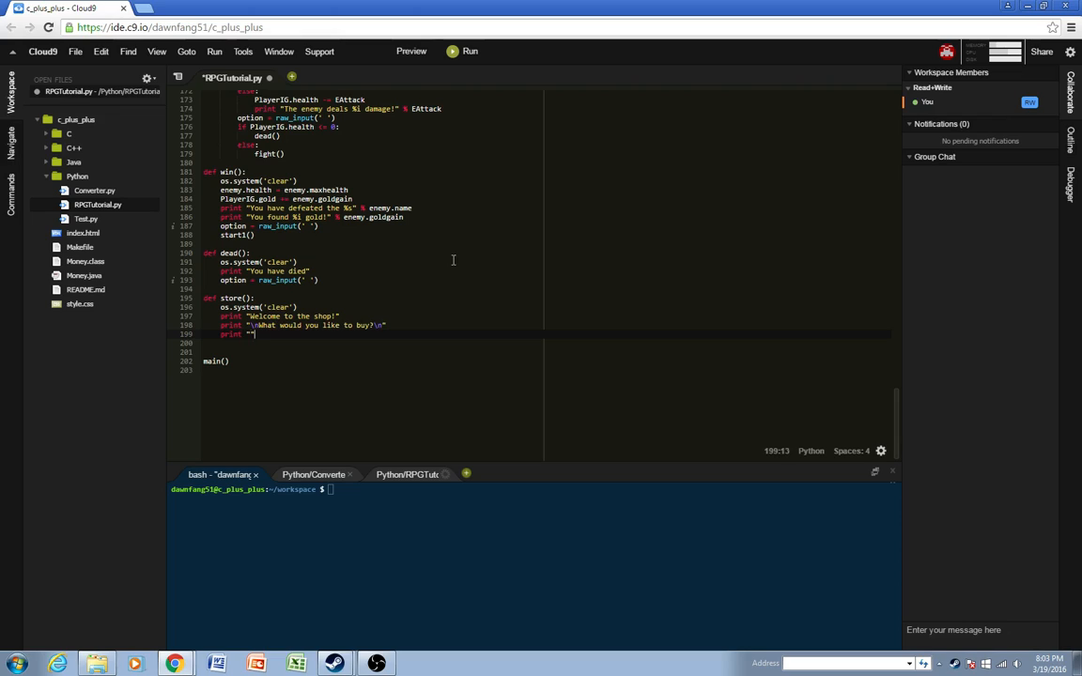
pyautogui.write('1.)')
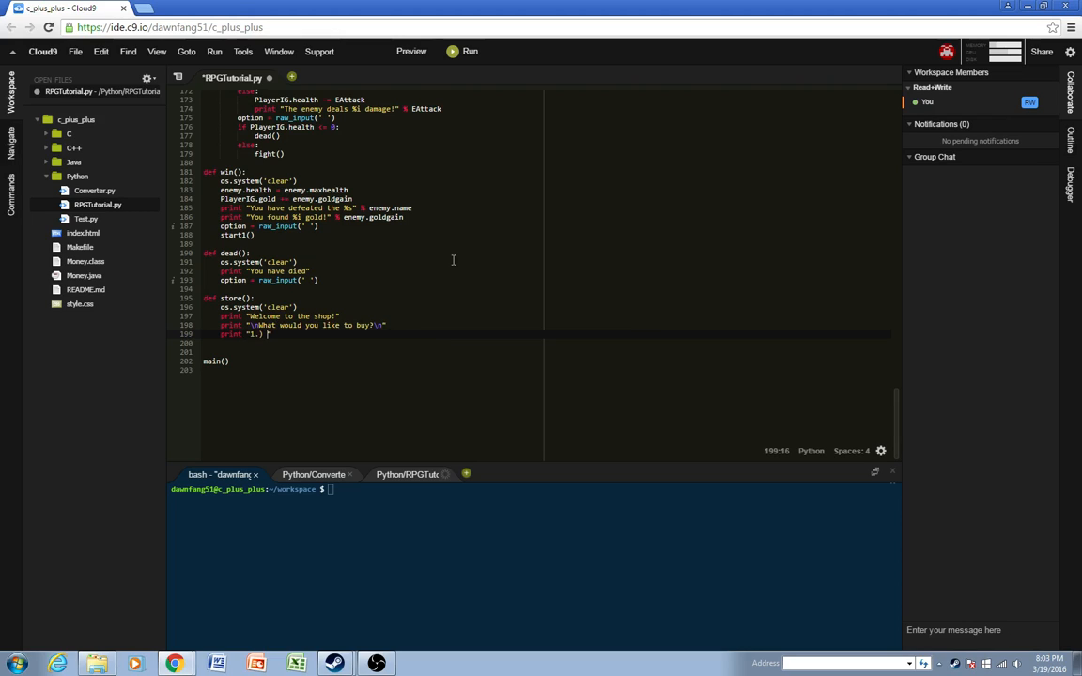
pyautogui.write('Gre')
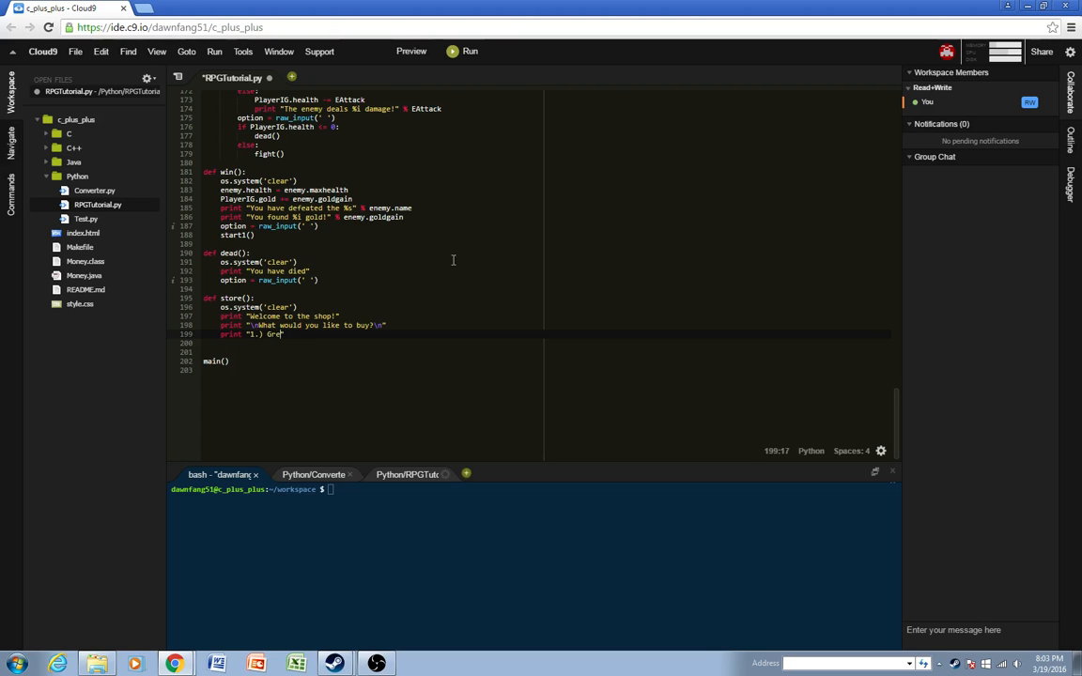
pyautogui.write('at Sword')
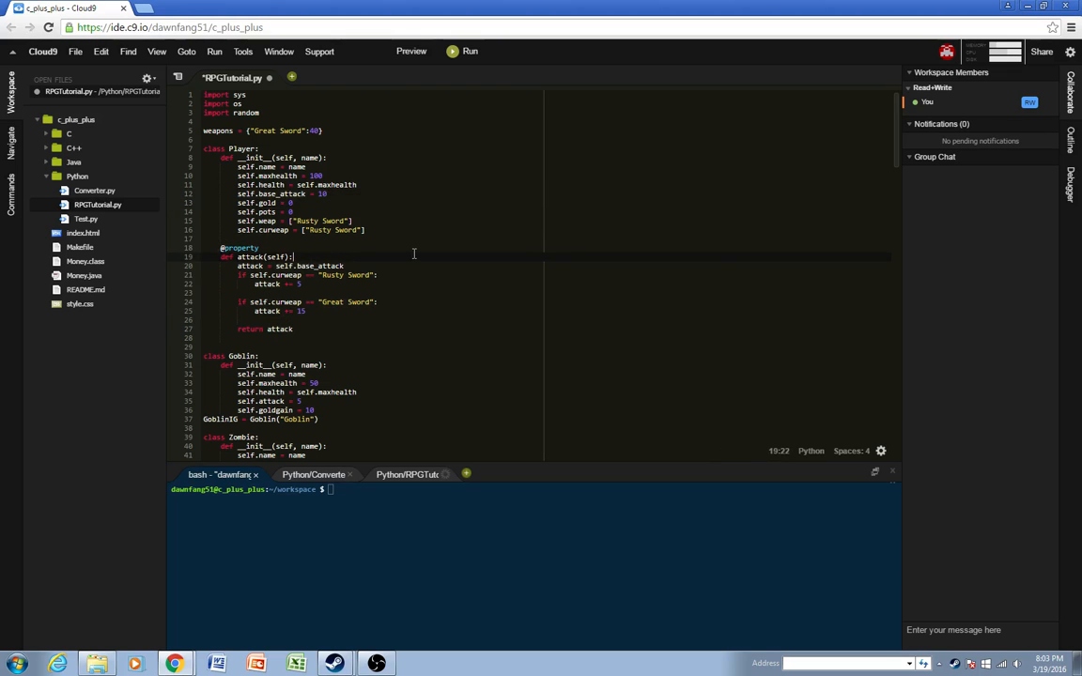
# Print a blank line, then read the player's choice with option = raw_input(' ')
pyautogui.scroll(-3)
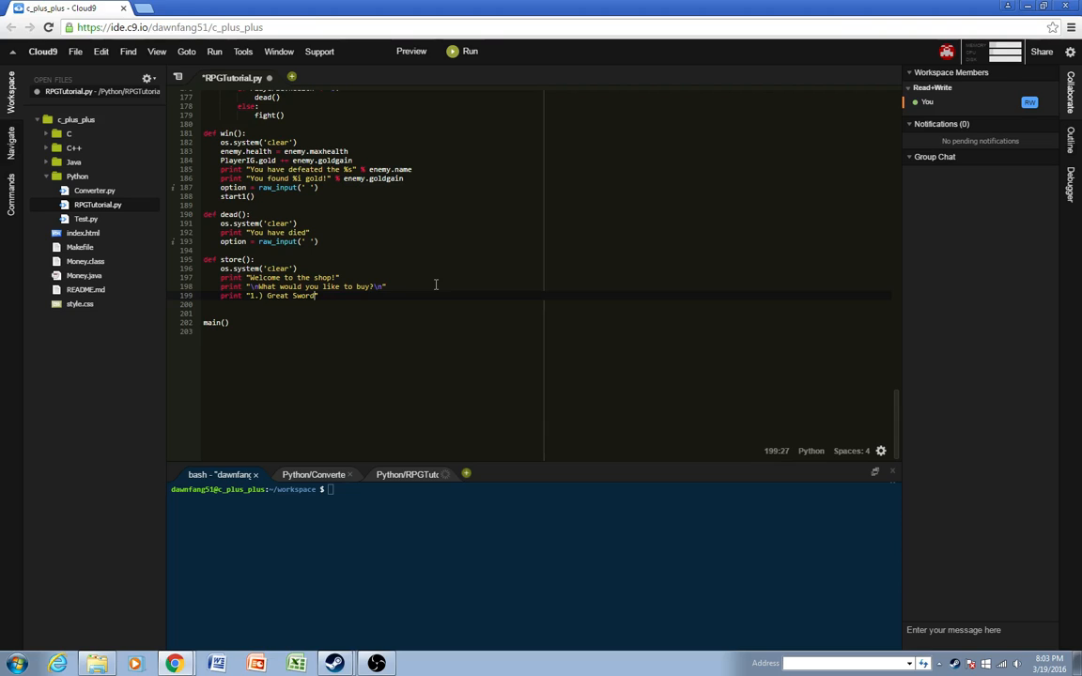
pyautogui.press('Enter')
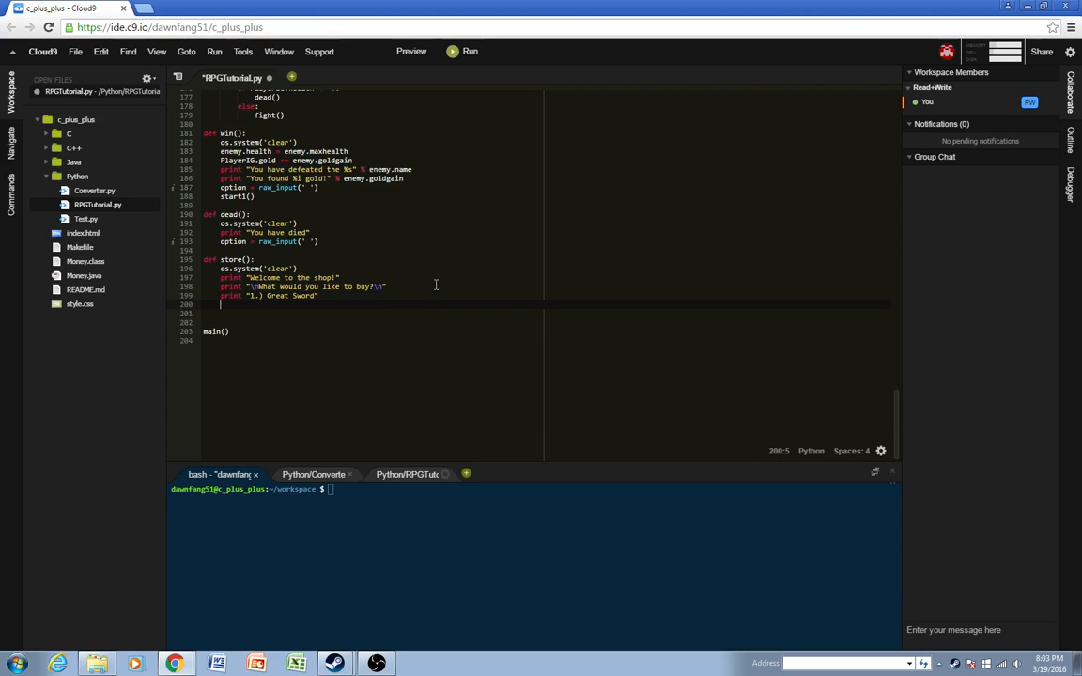
pyautogui.write('option')
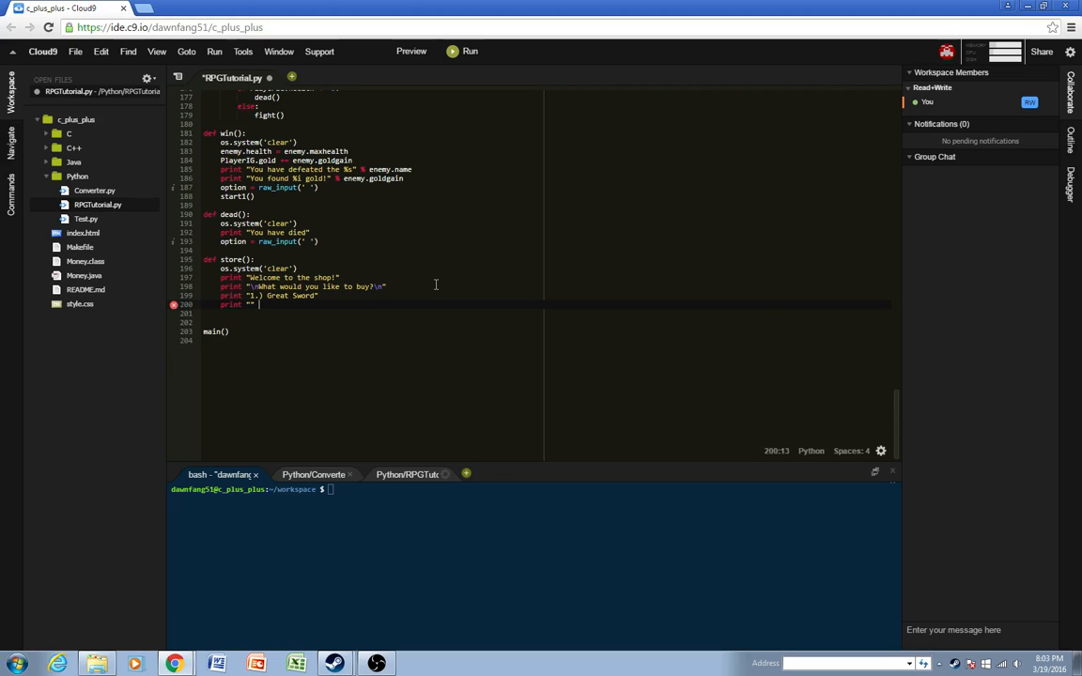
pyautogui.press('enter')
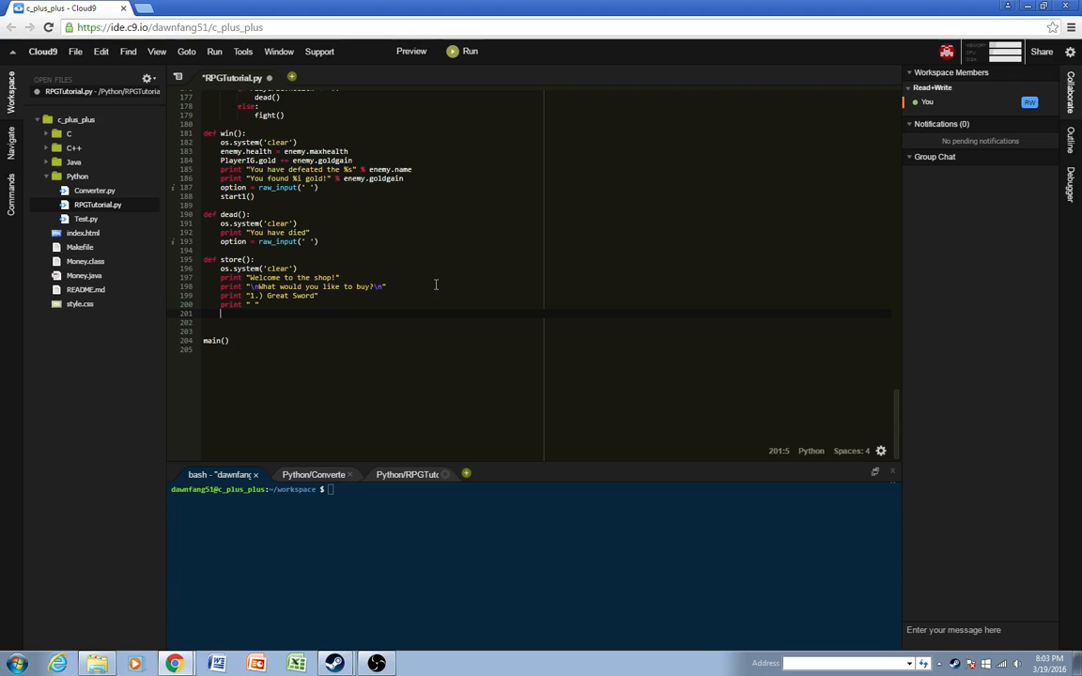
pyautogui.write('opto')
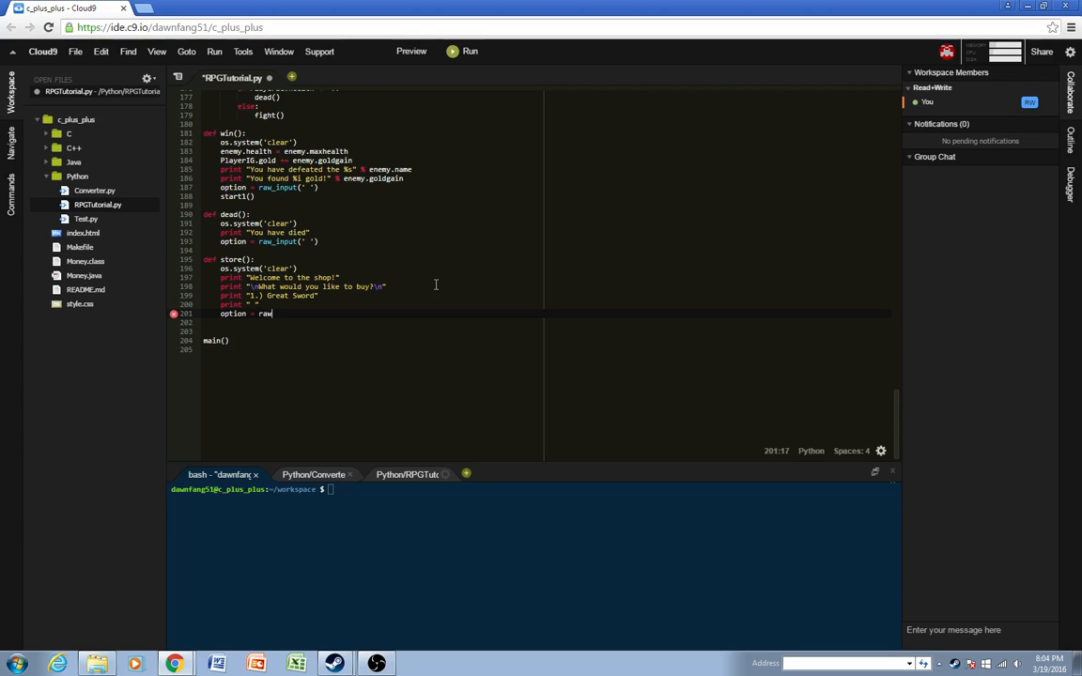
pyautogui.write("_input('")
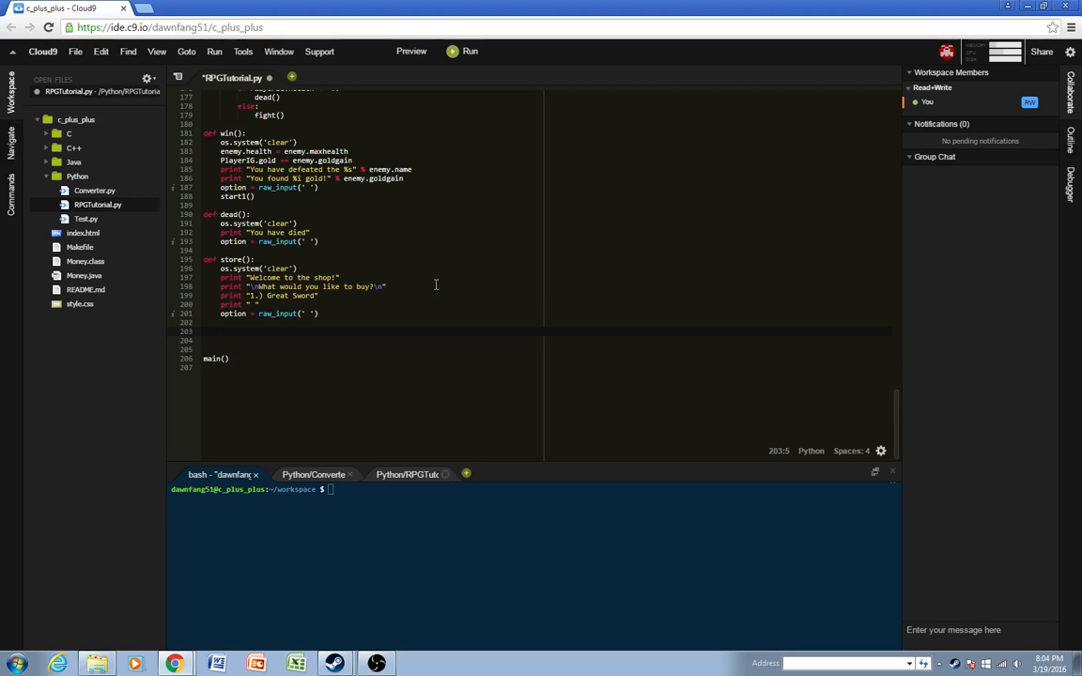
pyautogui.write('if o')
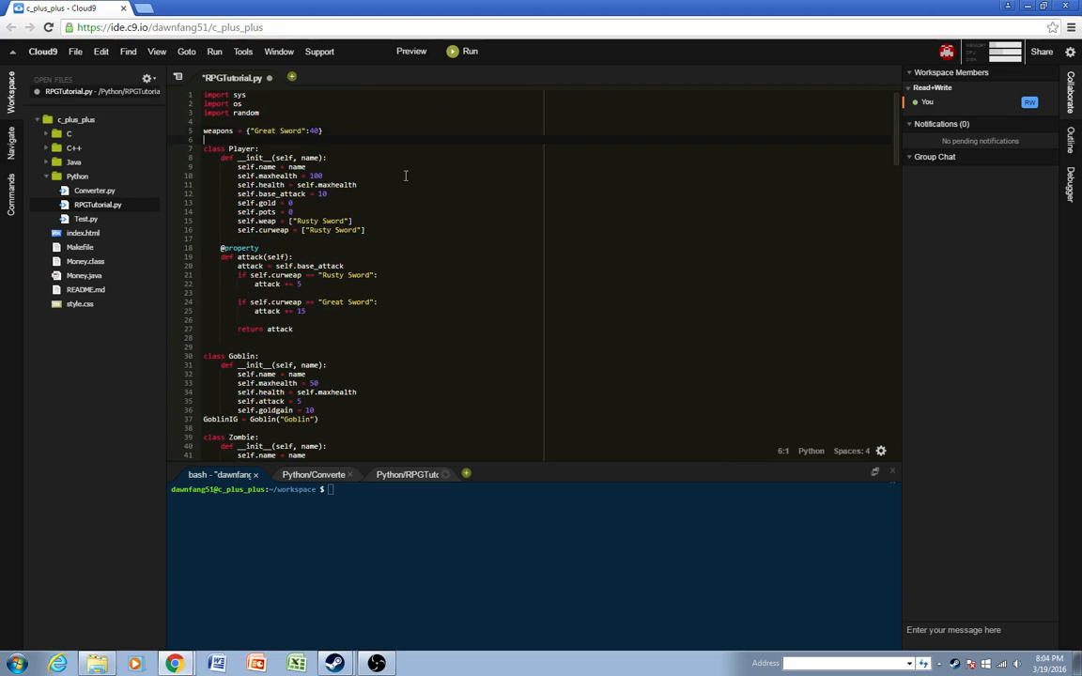
# Check the chosen option is sold and PlayerIG.gold covers weapons[option]
pyautogui.scroll(-3)
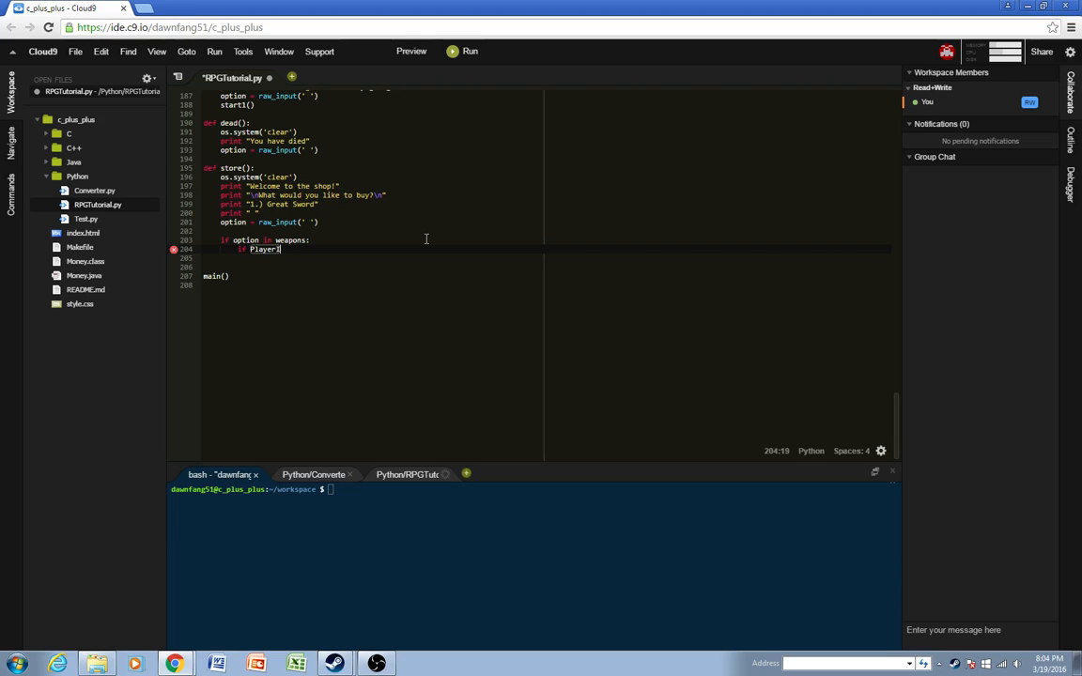
pyautogui.write('D')
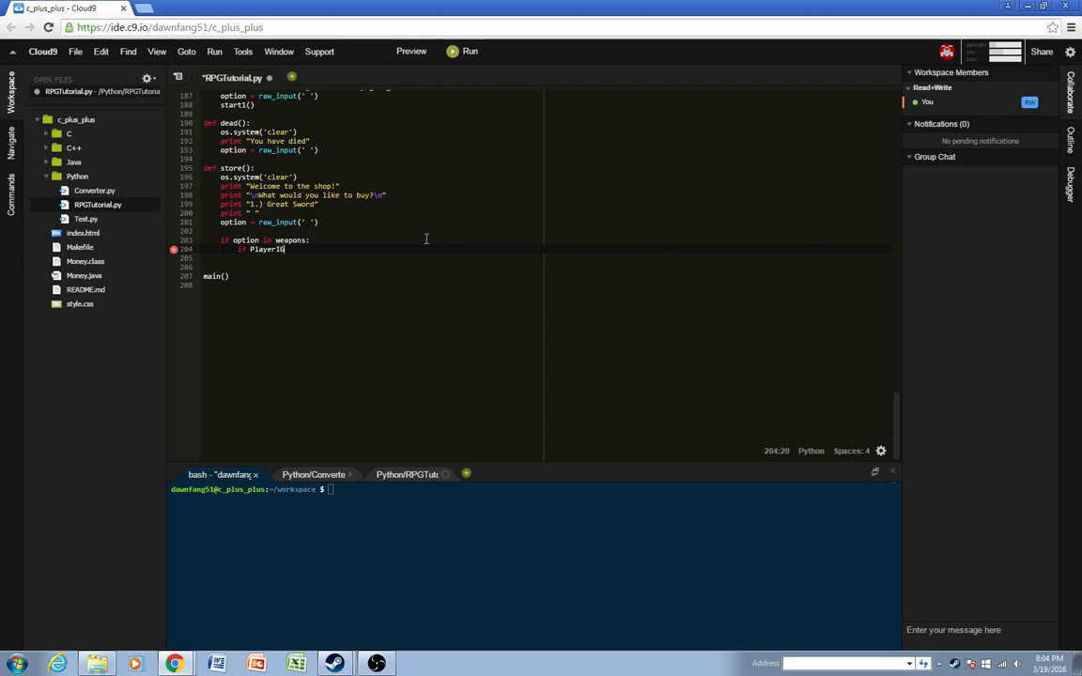
pyautogui.write('.gold >= weapons[')
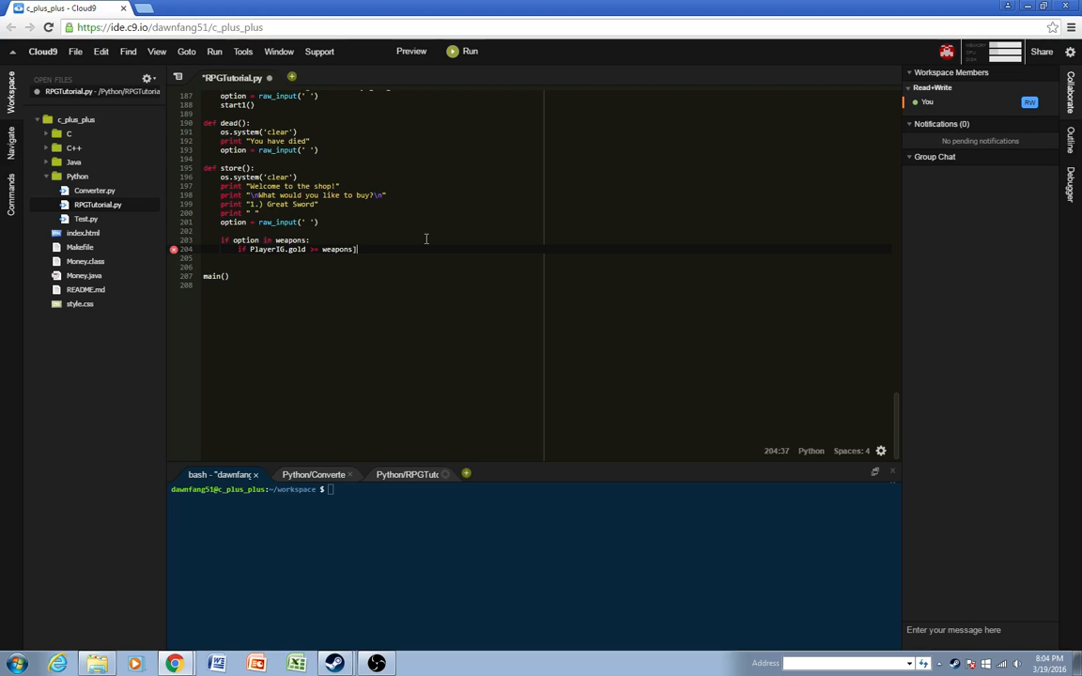
pyautogui.write('[option]')
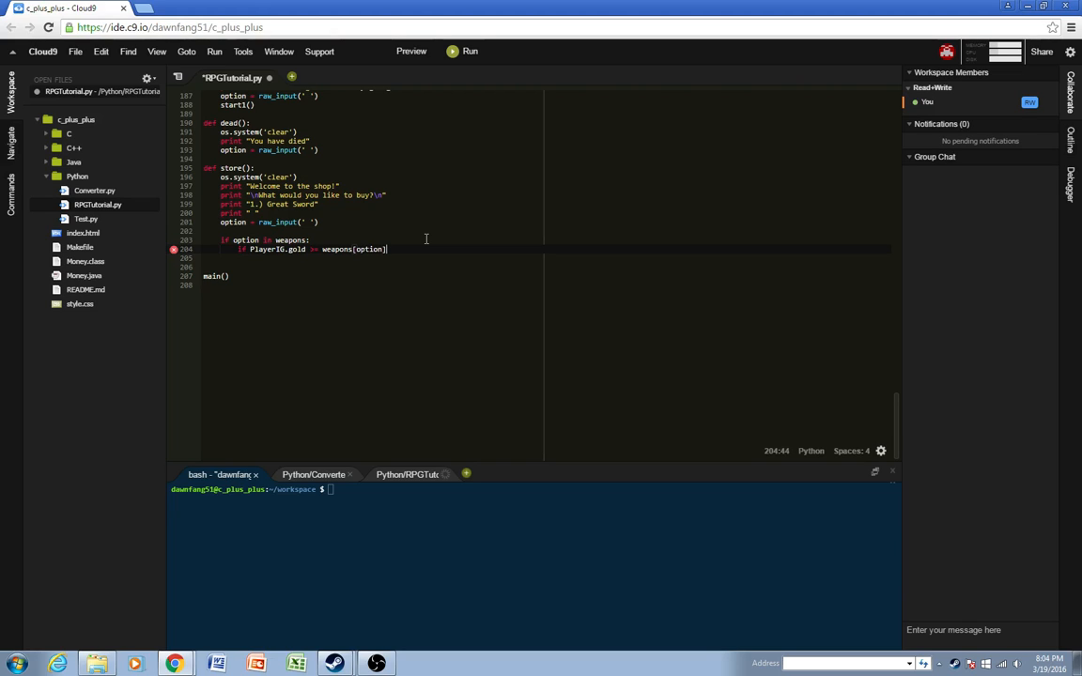
# Deduct weapons[option] from PlayerIG.gold and append the option to PlayerIG.weap
pyautogui.press('Enter')
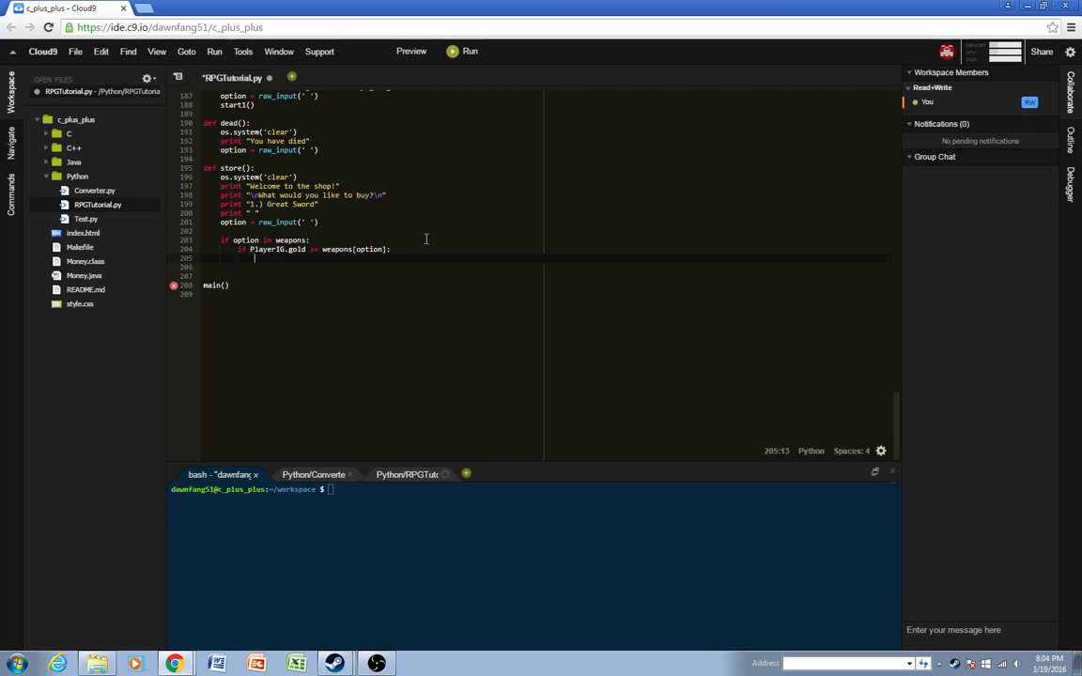
pyautogui.write('PlayerIG.gold -=')
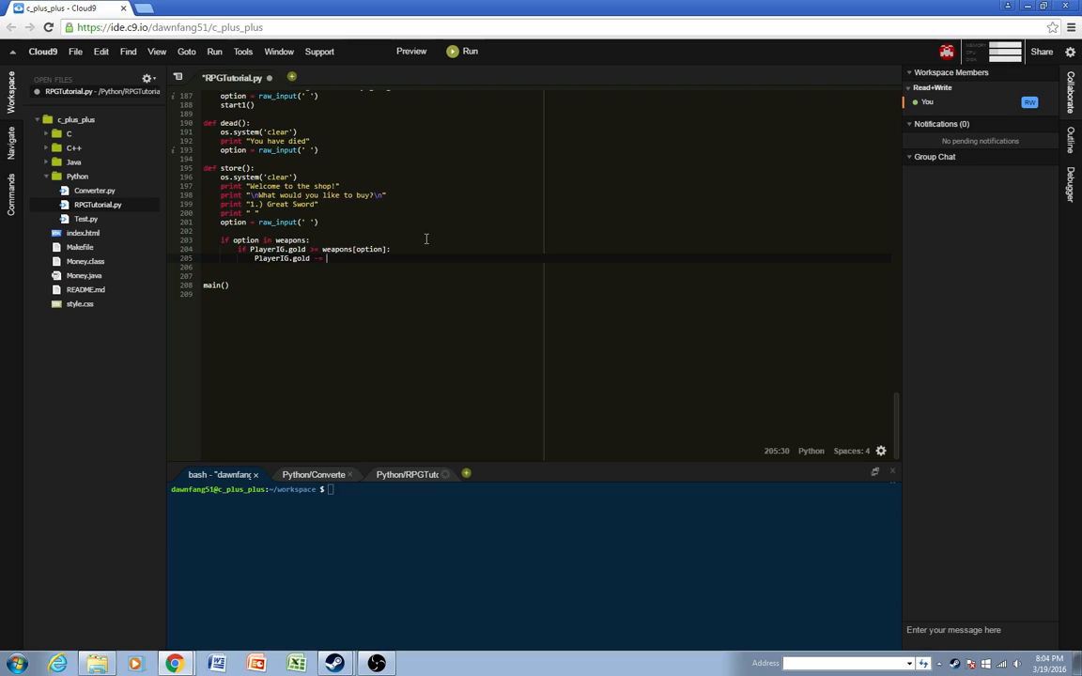
pyautogui.write('weapons[]')
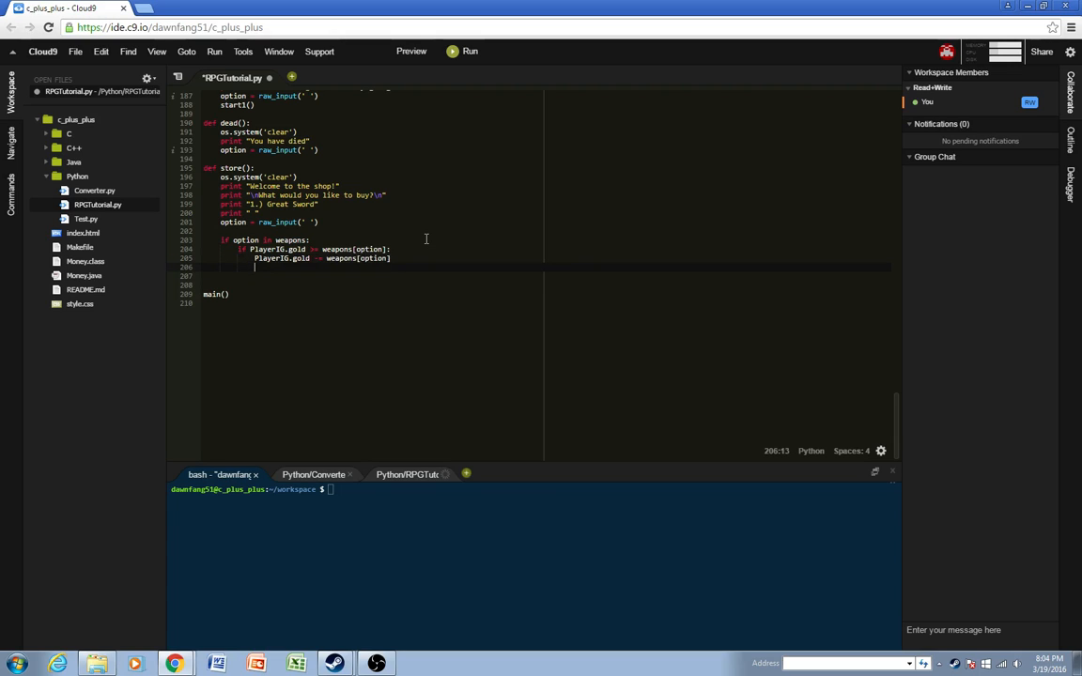
pyautogui.write('PlayerIG.a')
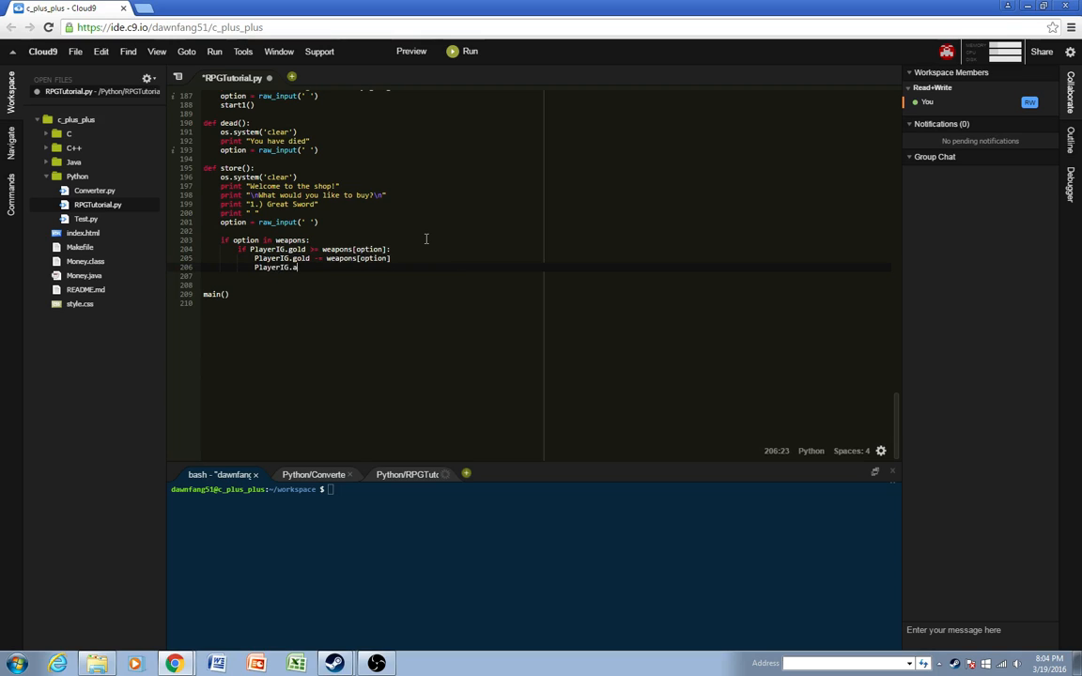
pyautogui.press('Backspace')
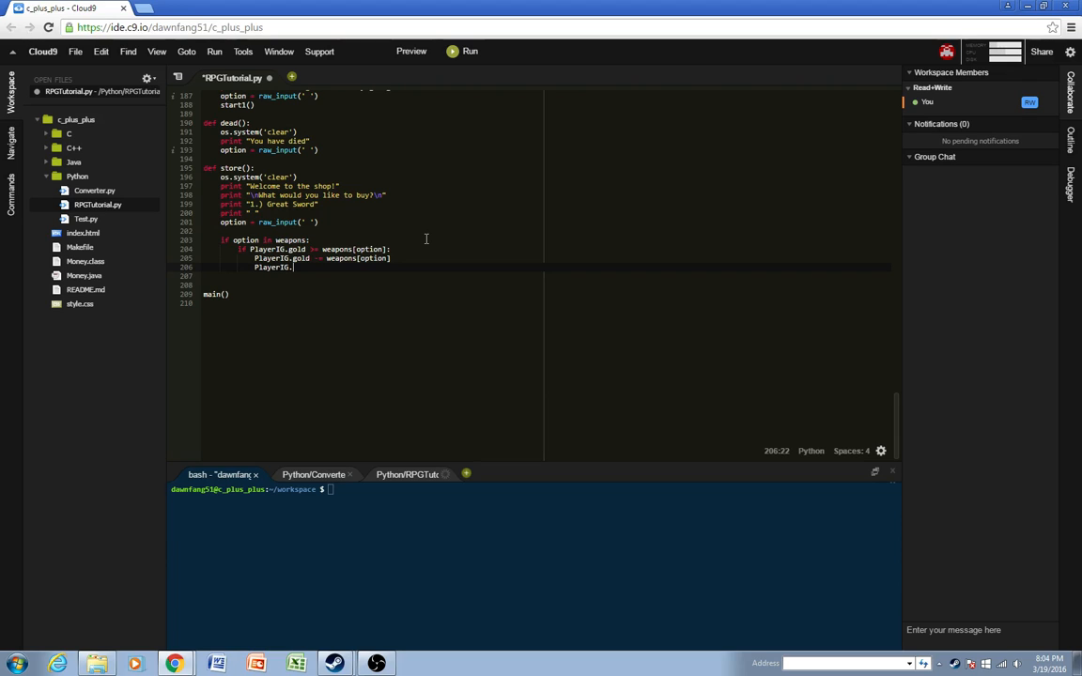
pyautogui.write('weap.append')
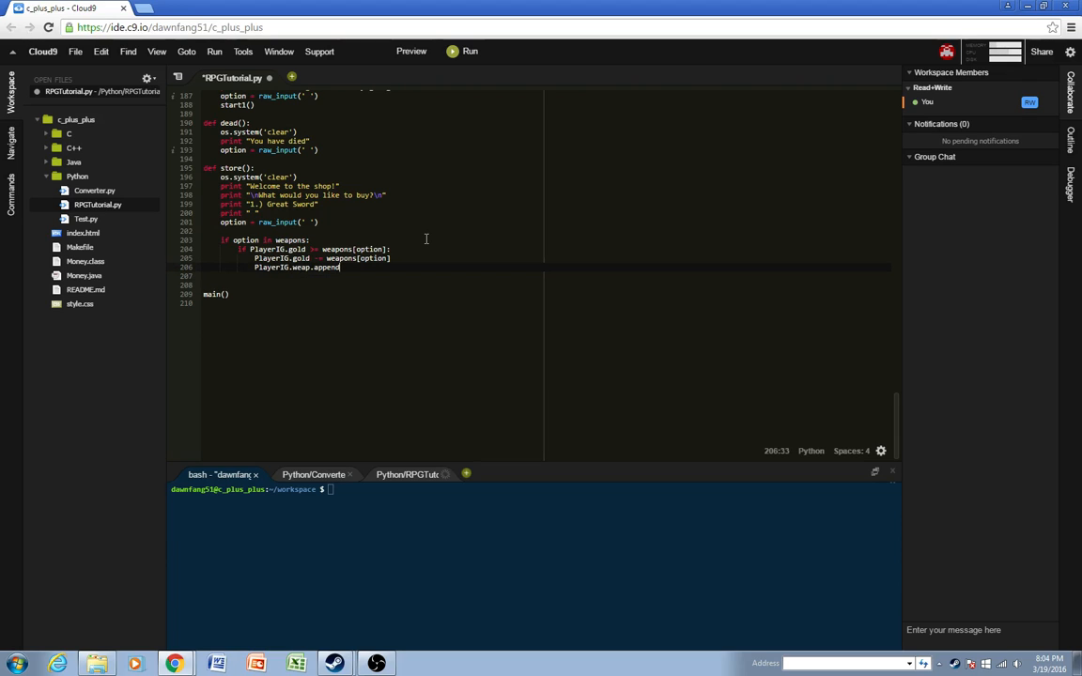
pyautogui.write('()')
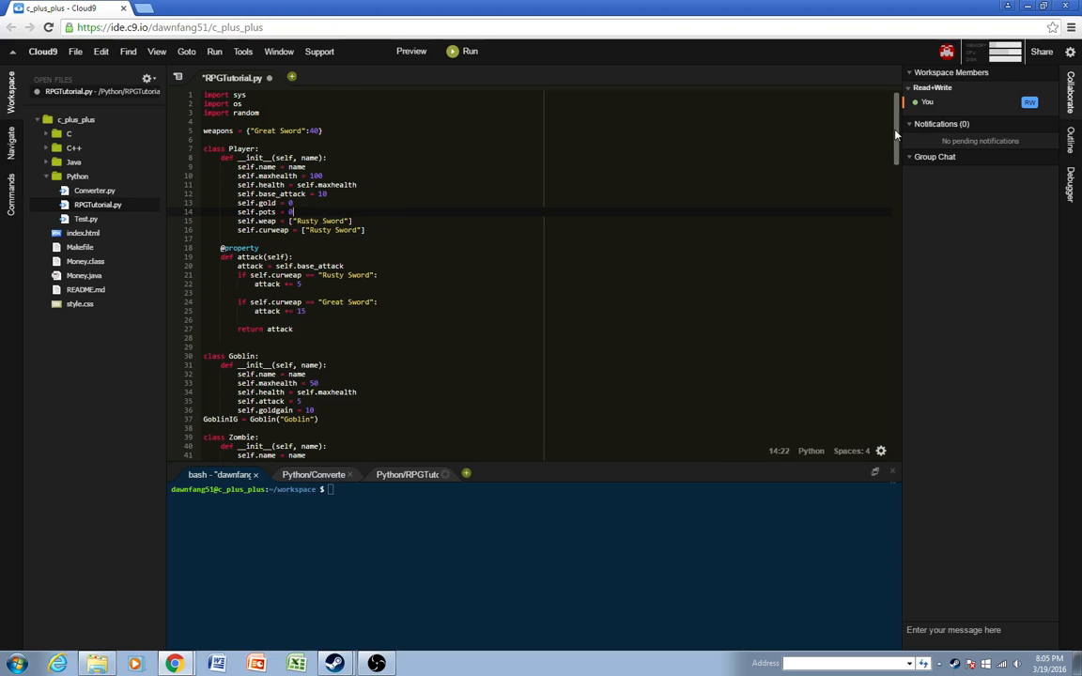
# Add an else branch that clears the screen and prints "You don't have enough gold"
pyautogui.scroll(-3)
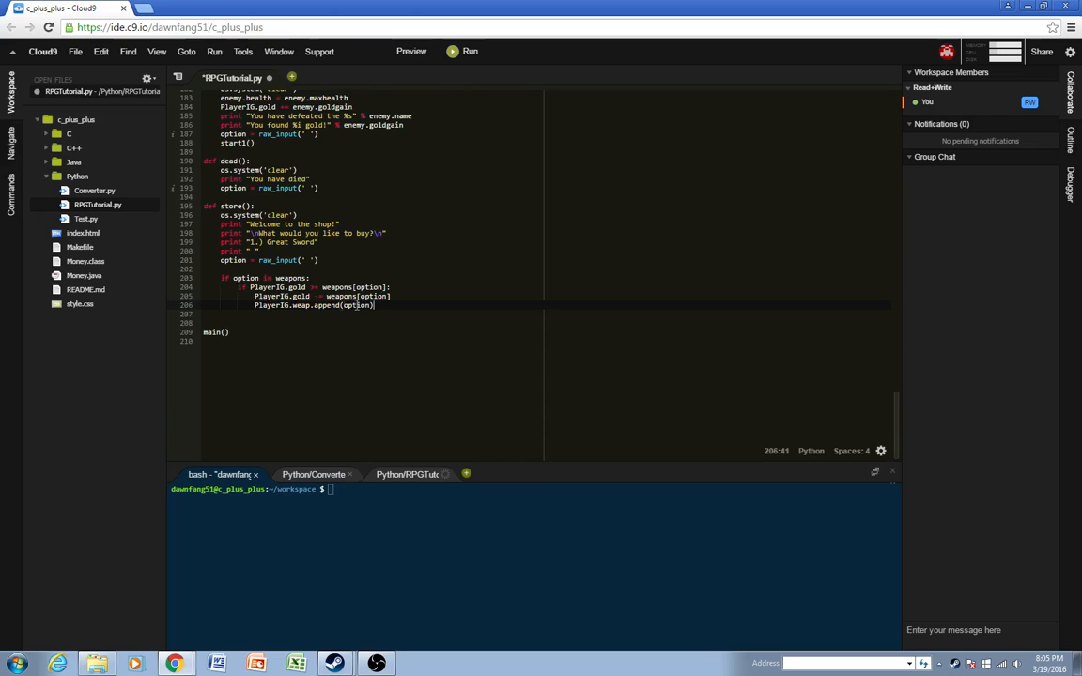
pyautogui.press('enter')
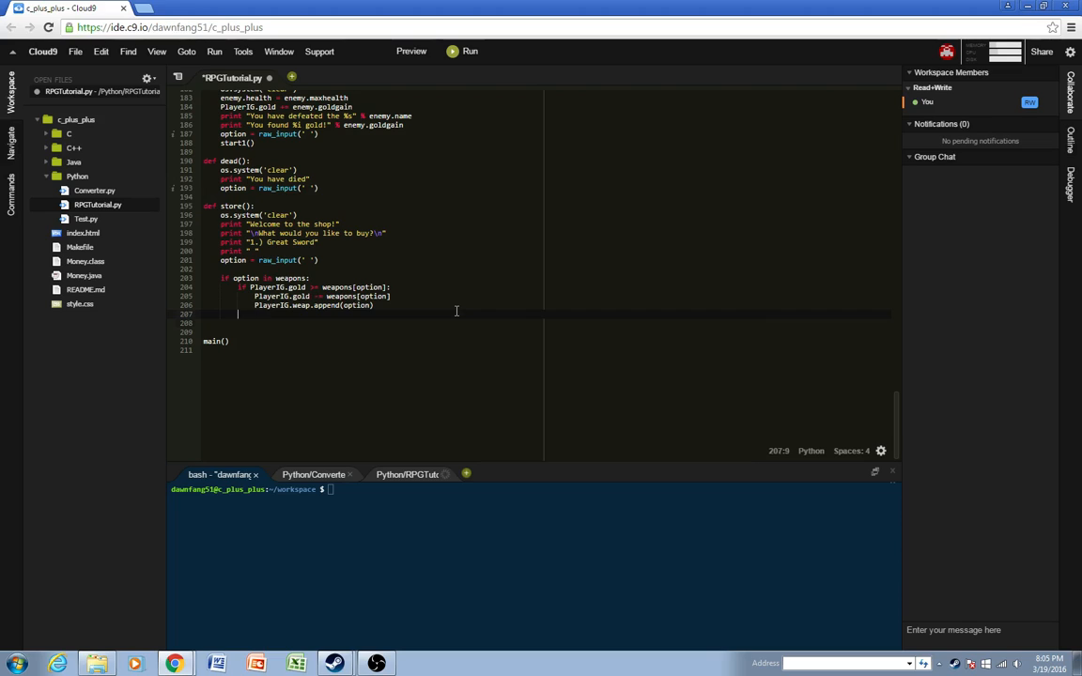
pyautogui.write('else:')
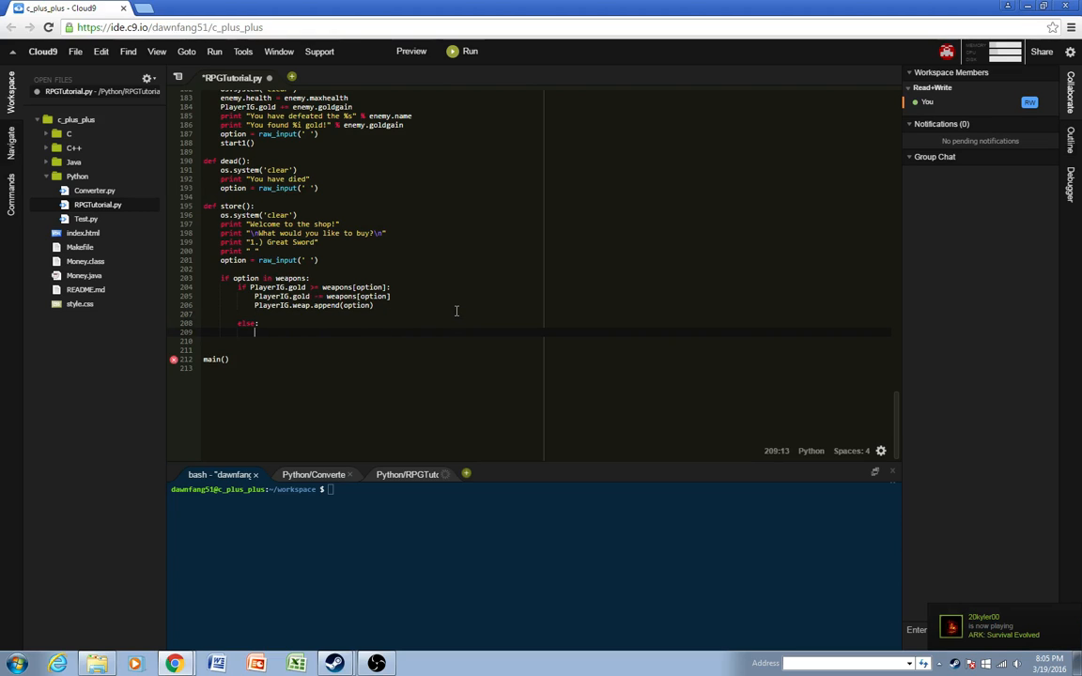
pyautogui.write('print "\\')
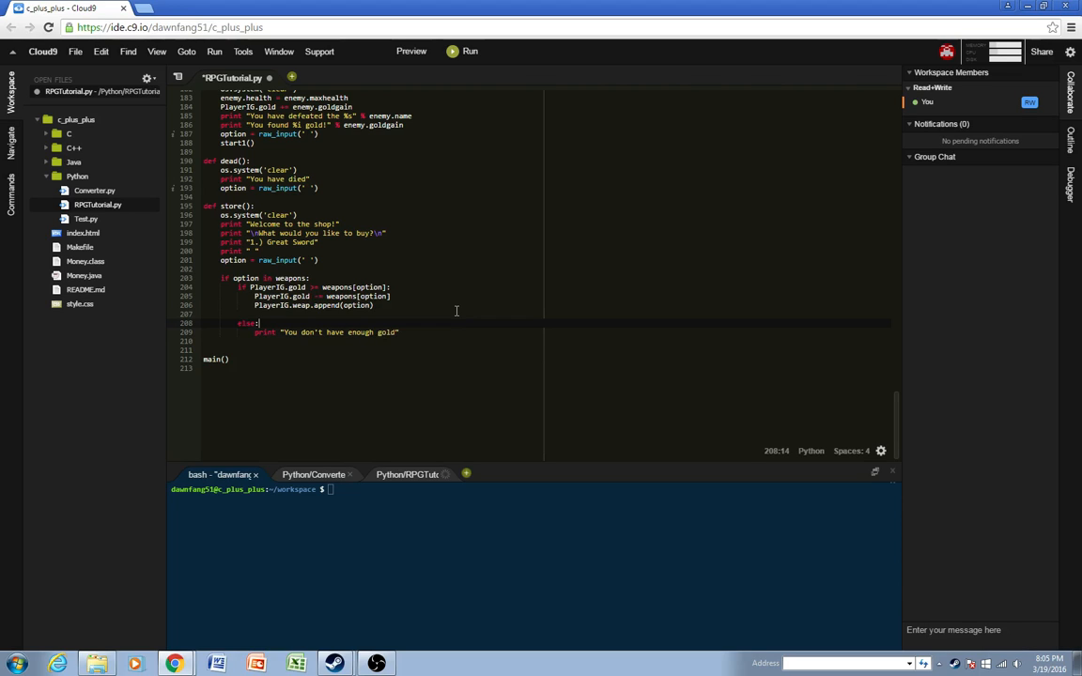
pyautogui.write("os.system('clear")
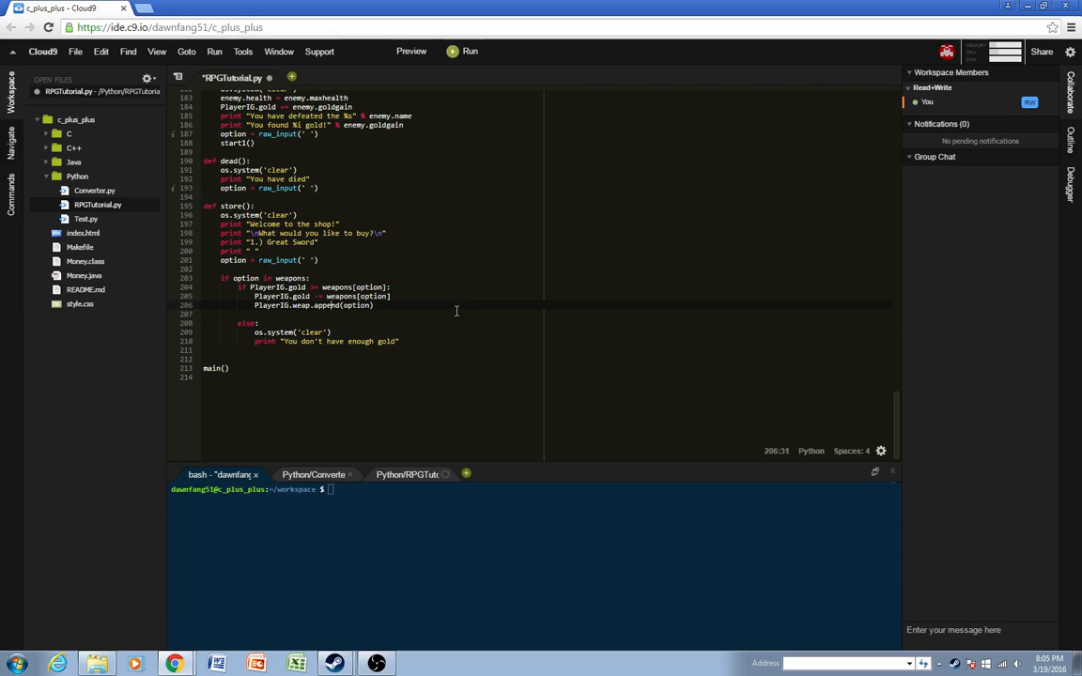
# On purchase, clear the screen and print "You have bought %s" % option; begin an outer else
pyautogui.click(393, 286)
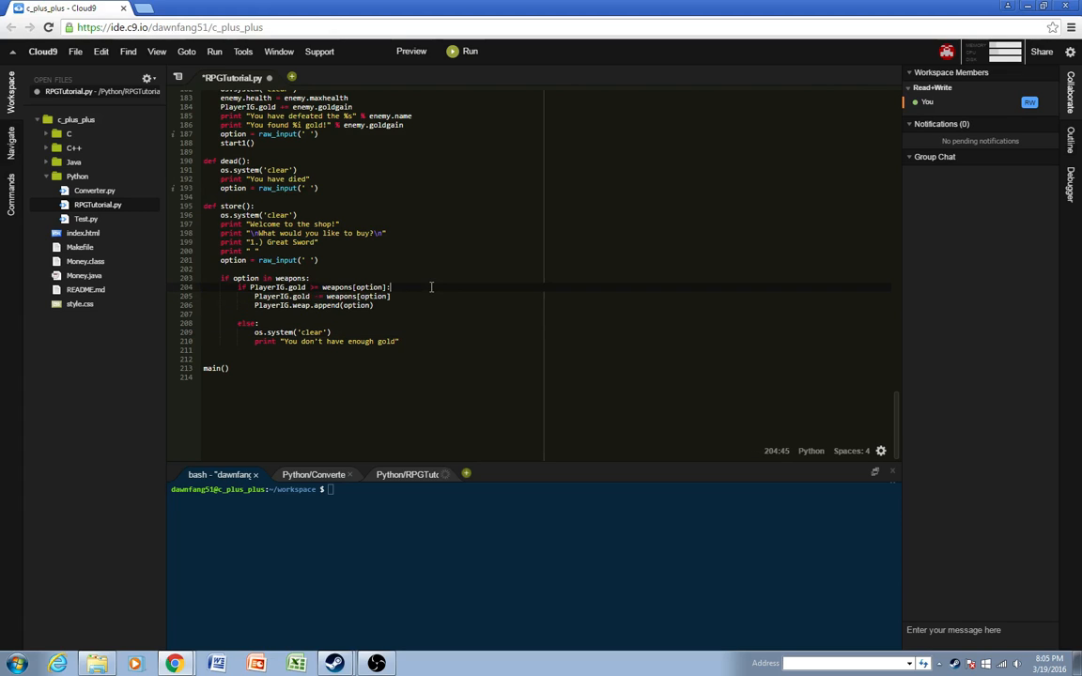
pyautogui.write("os.system('clear")
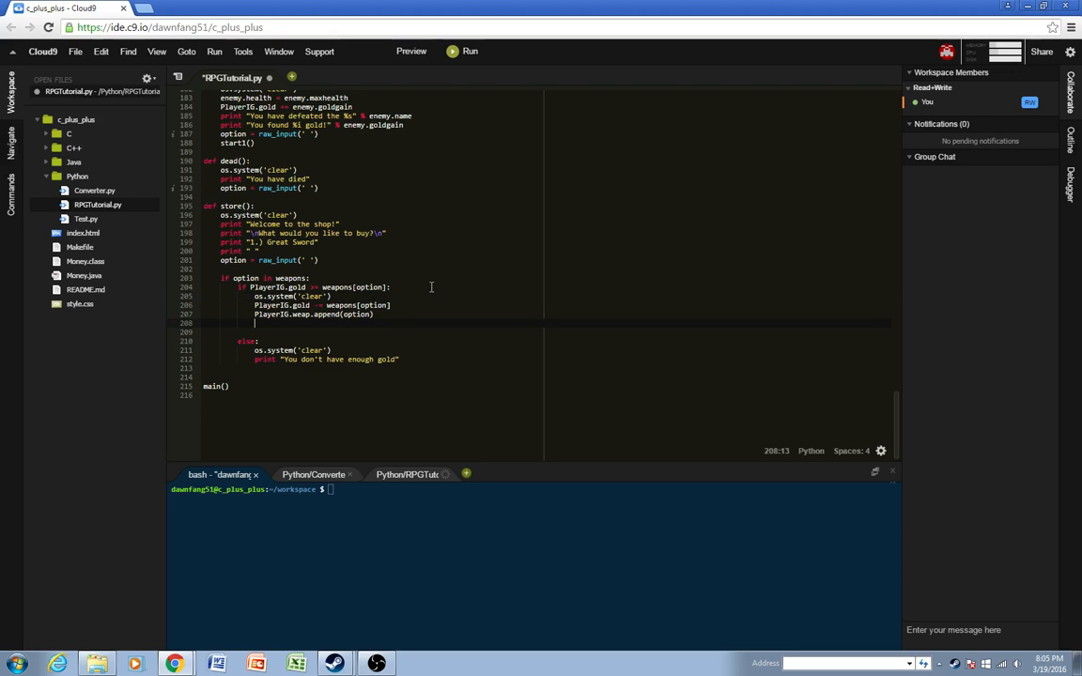
pyautogui.write('print ""')
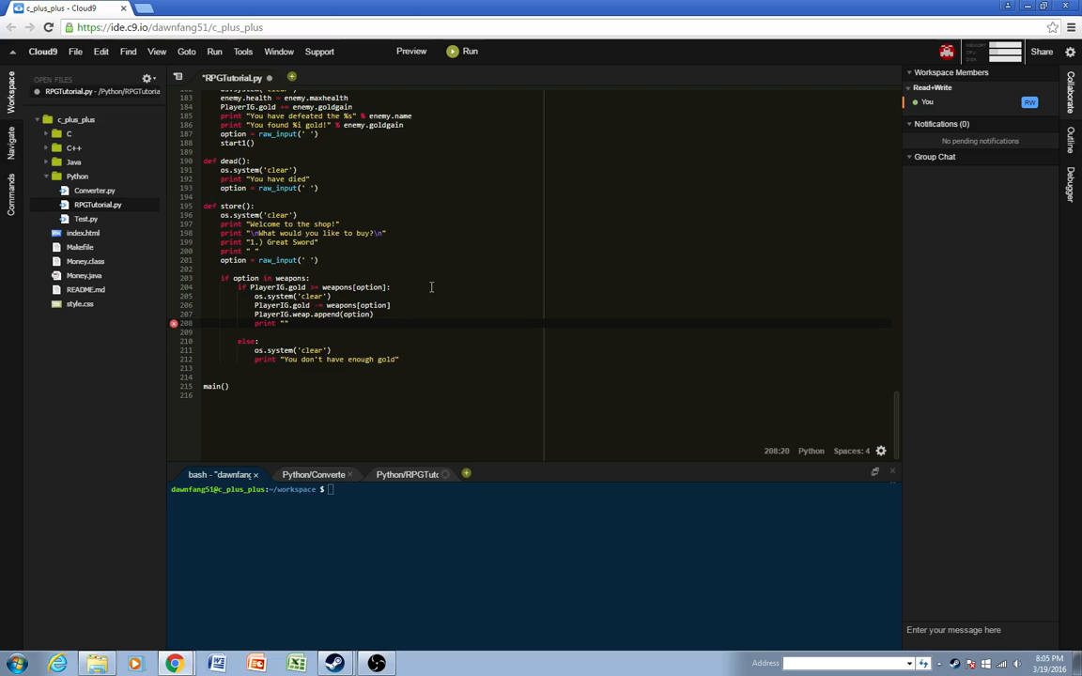
pyautogui.write('yo')
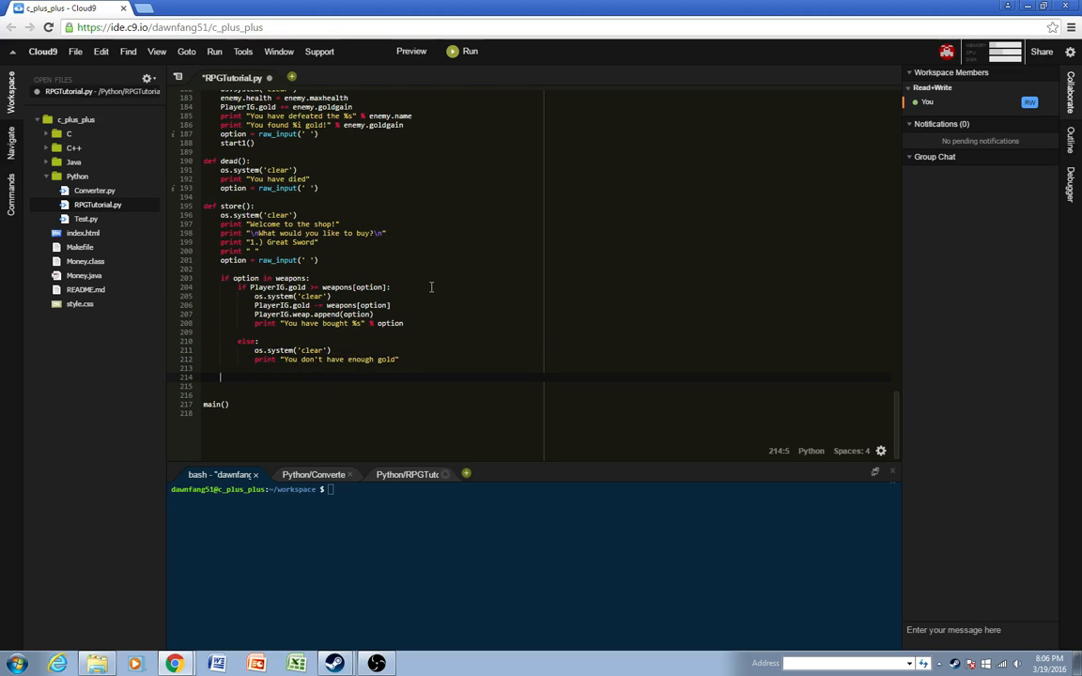
pyautogui.write('else:')
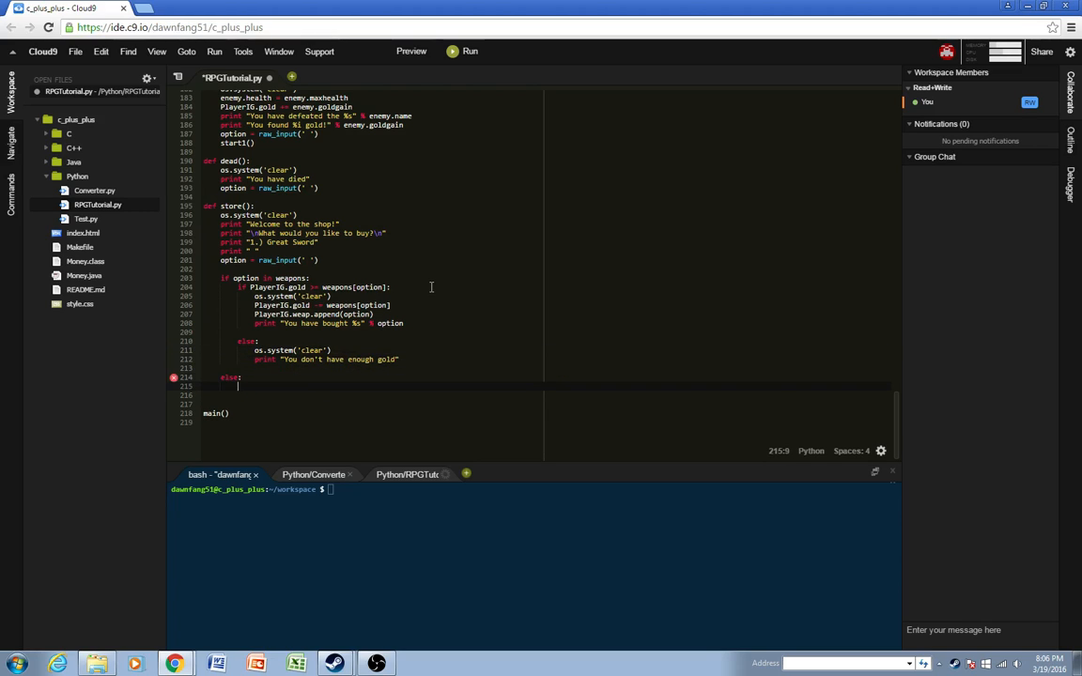
# In the outer else, clear the screen and print "That item does not exist"
pyautogui.write('print ""')
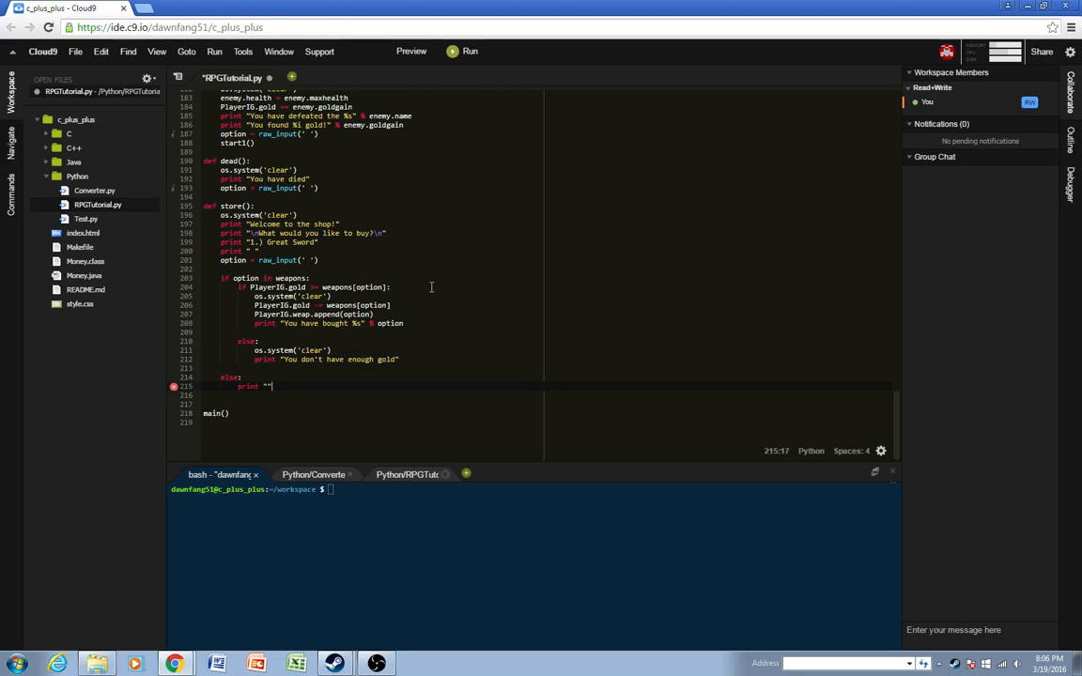
pyautogui.write('That item does n')
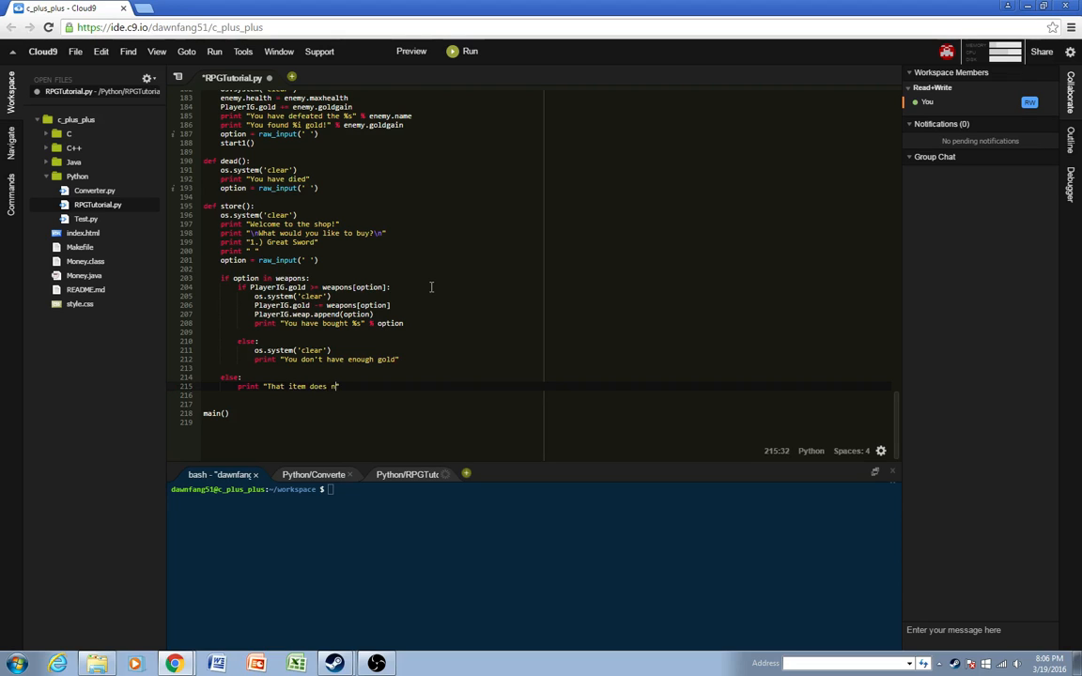
pyautogui.write('ot exist"')
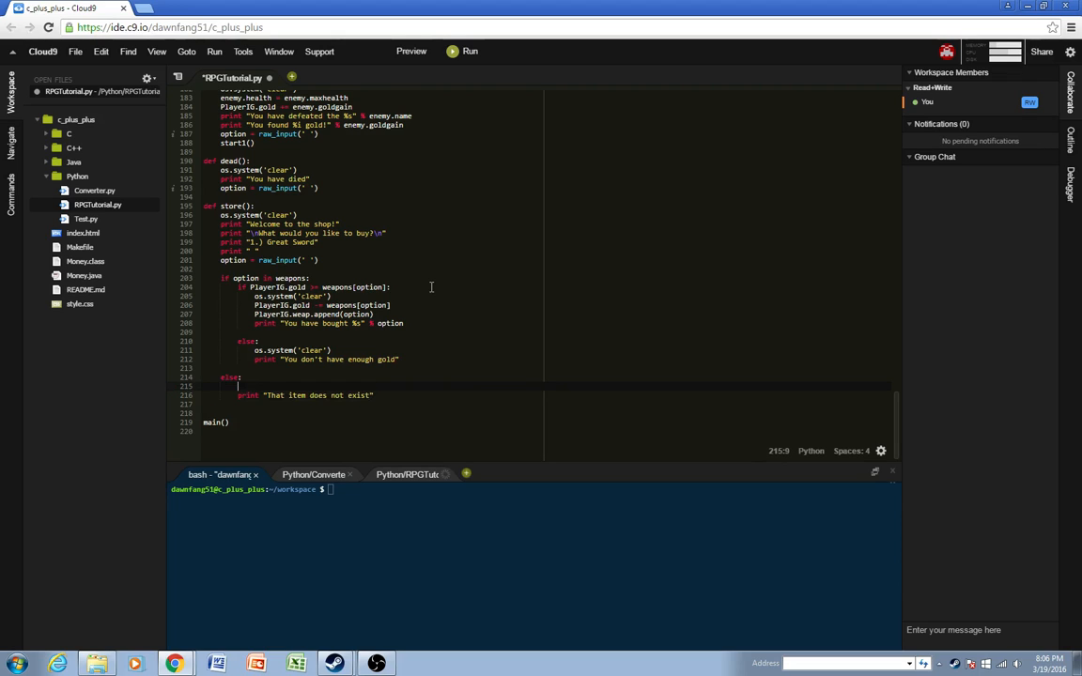
pyautogui.write("os.system('clear")
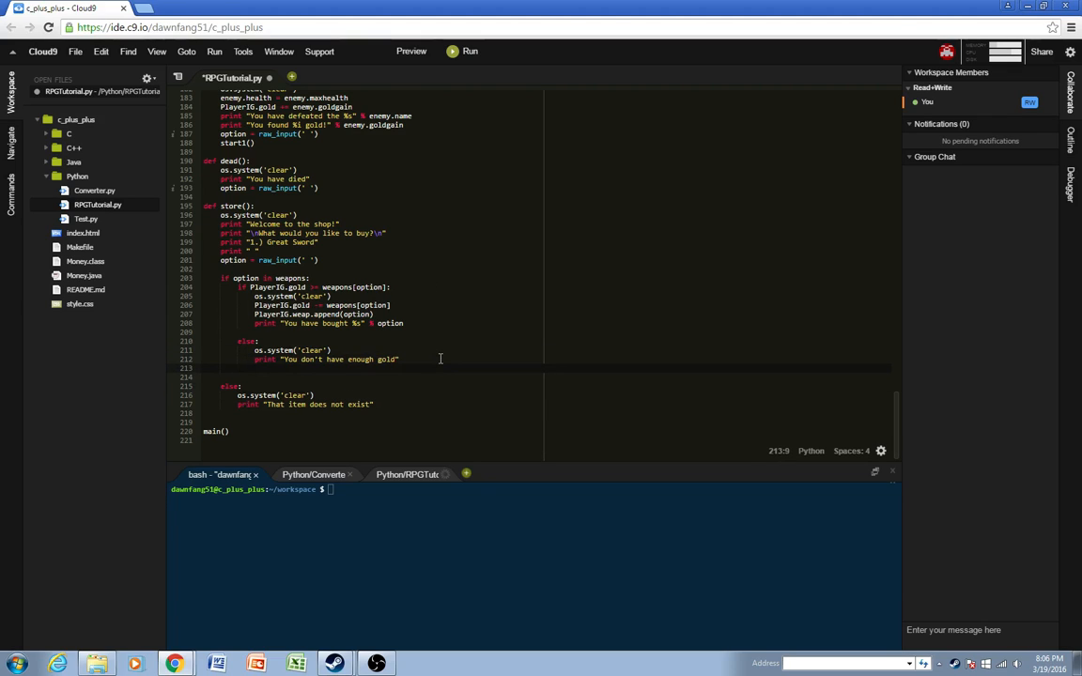
# Below 'That item does not exist', add option = raw_input(' ') followed by store()
pyautogui.write('option =')
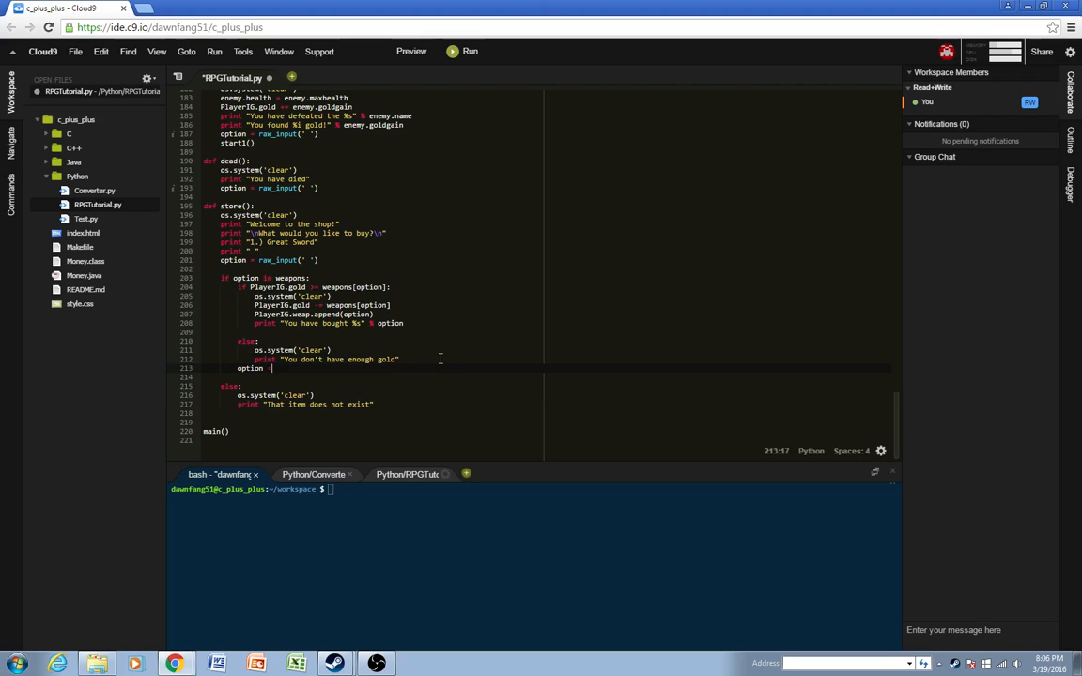
pyautogui.write('rew')
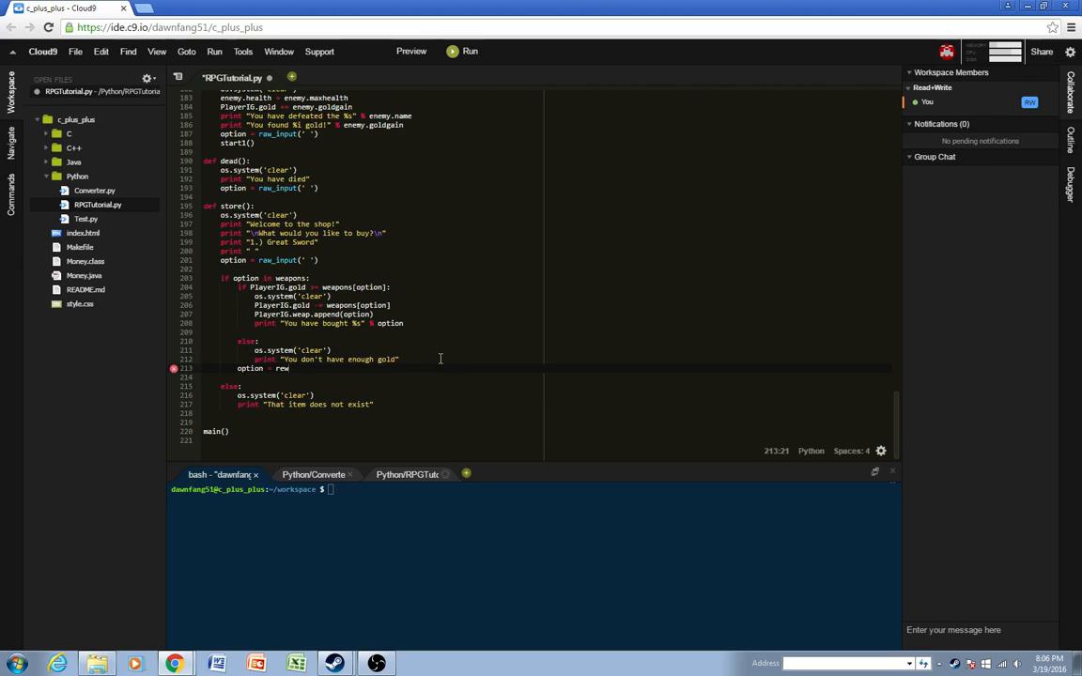
pyautogui.write('_')
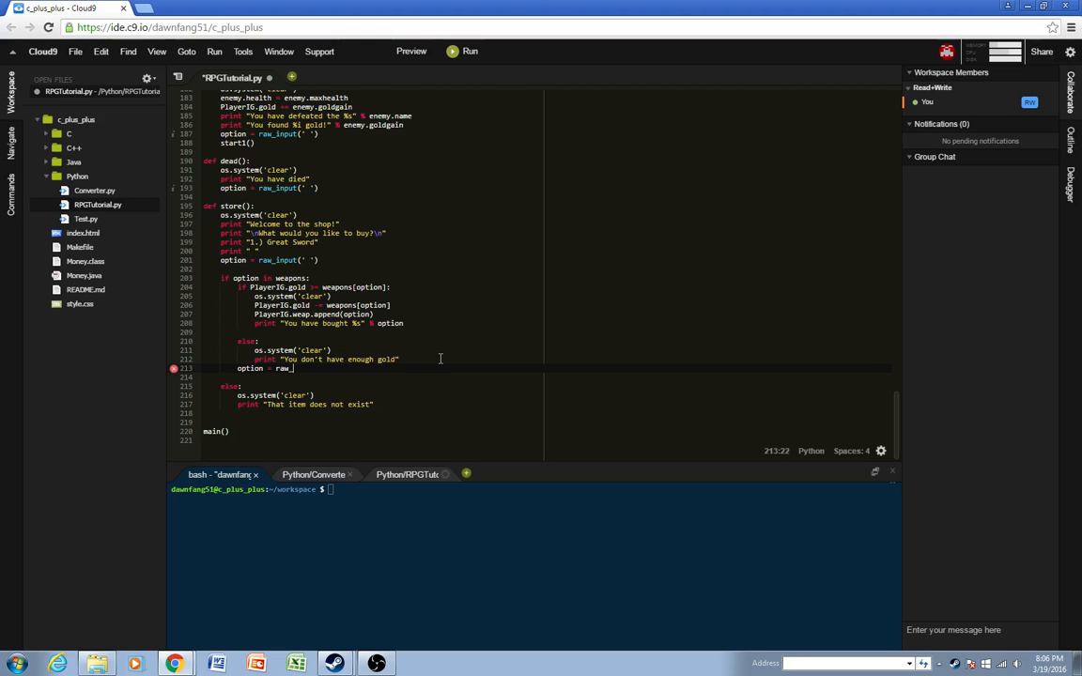
pyautogui.write('in')
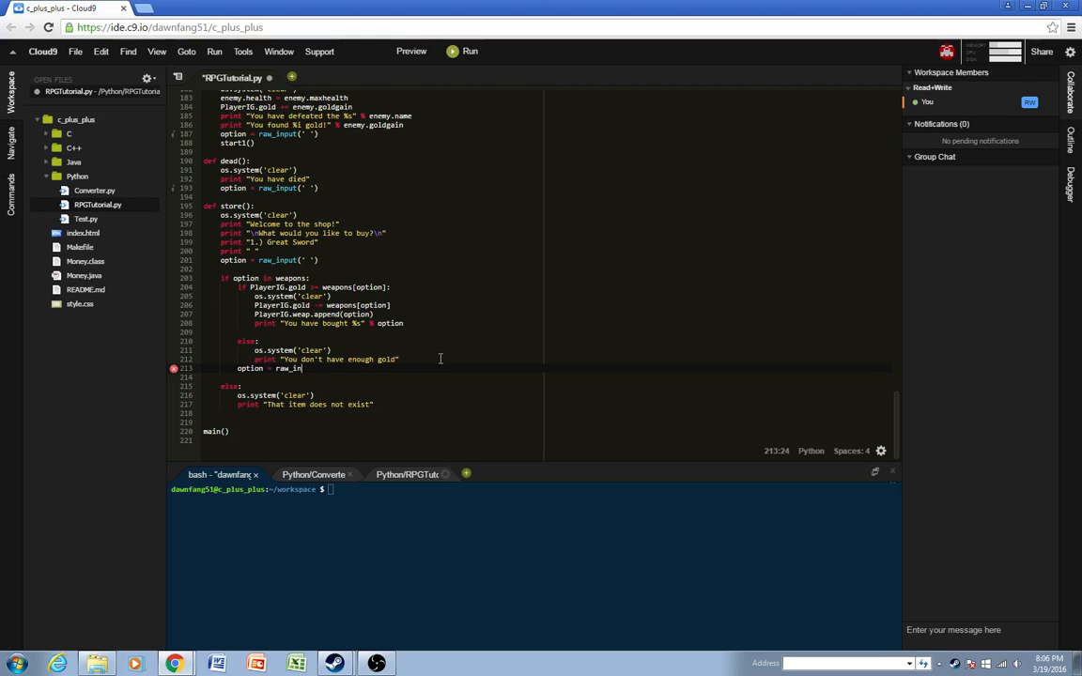
pyautogui.write('()')
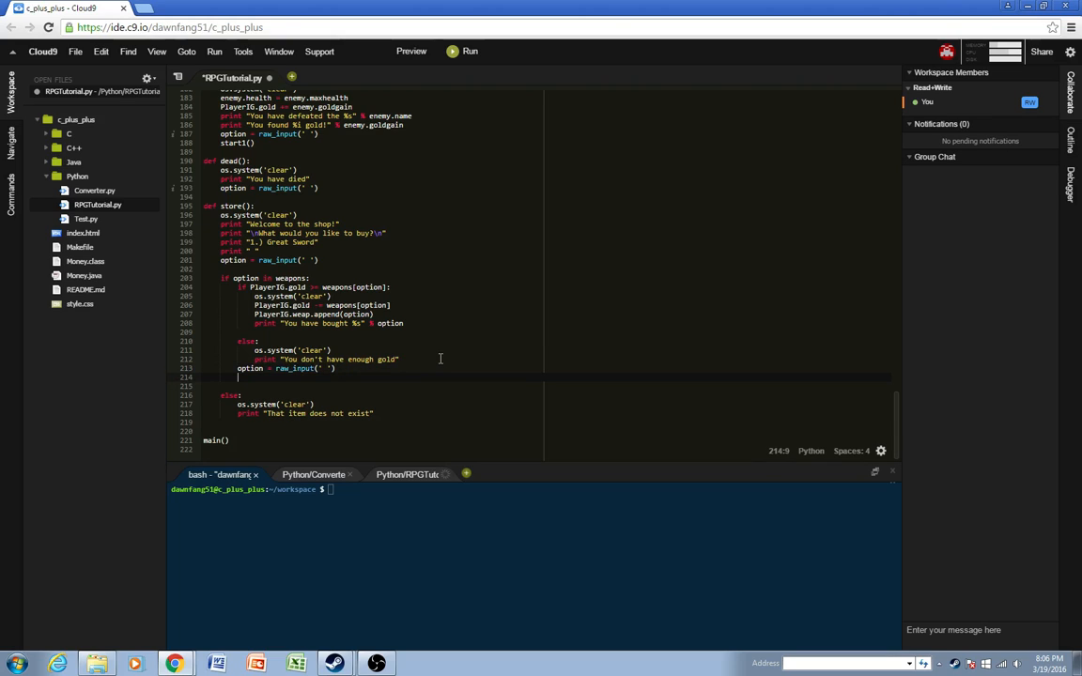
pyautogui.write('store(')
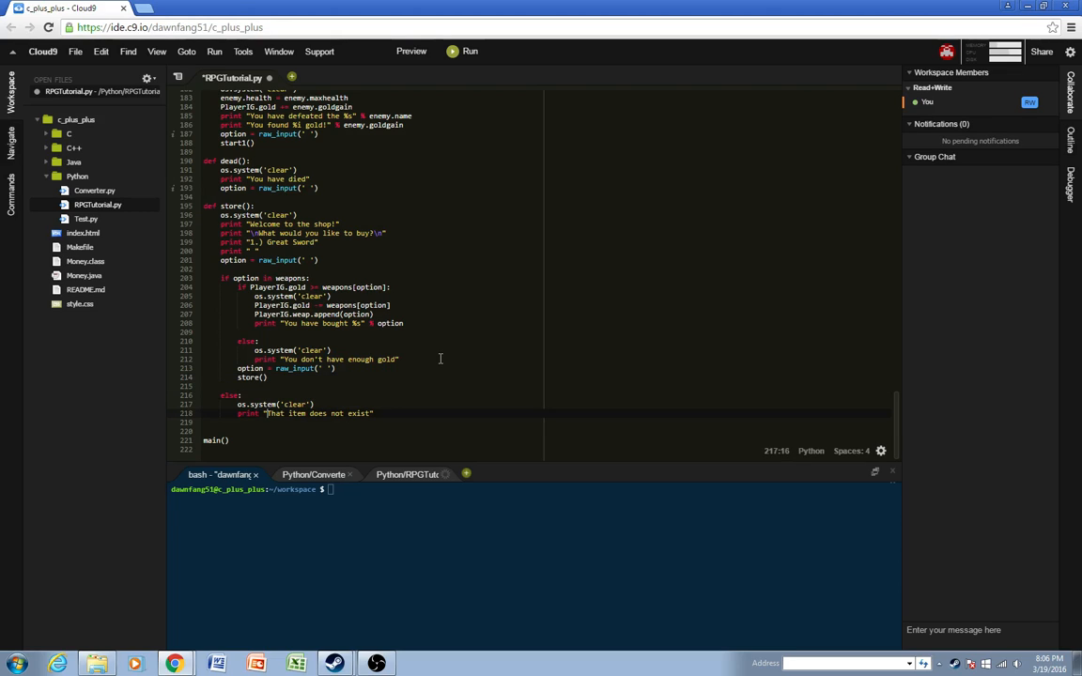
pyautogui.press('enter')
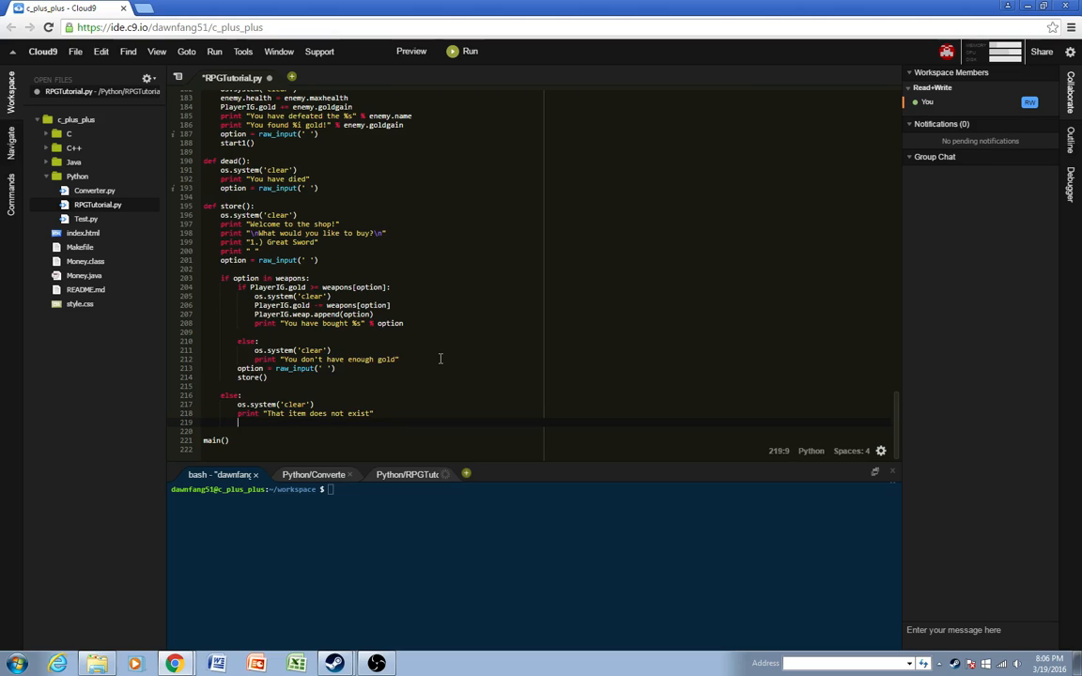
pyautogui.write("option = raw_input('")
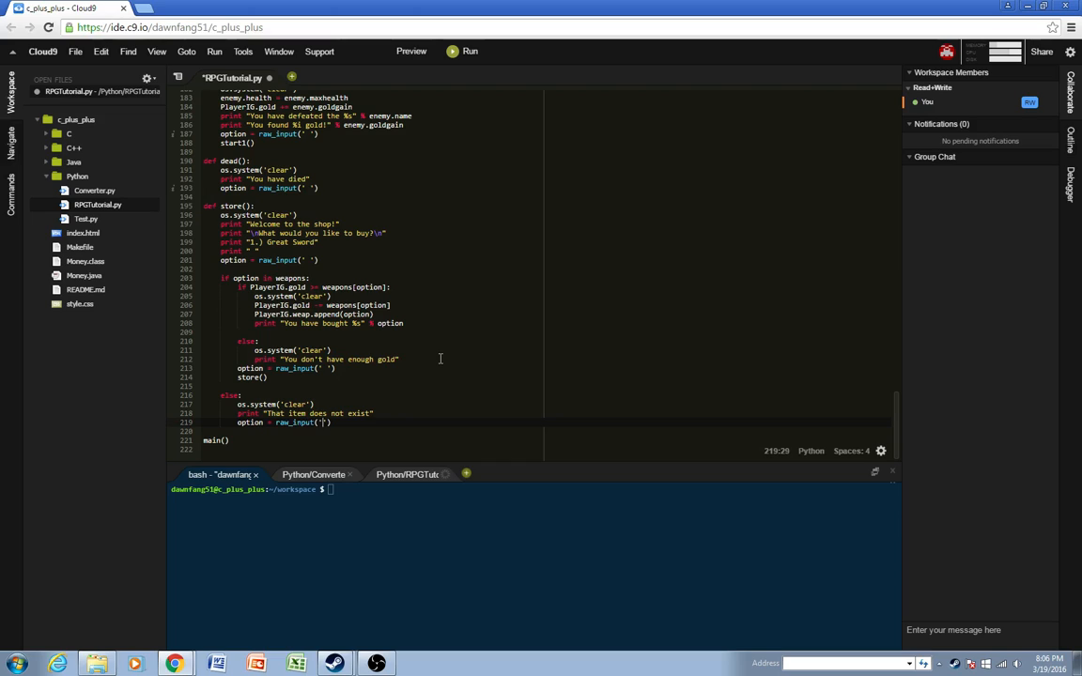
pyautogui.press('enter')
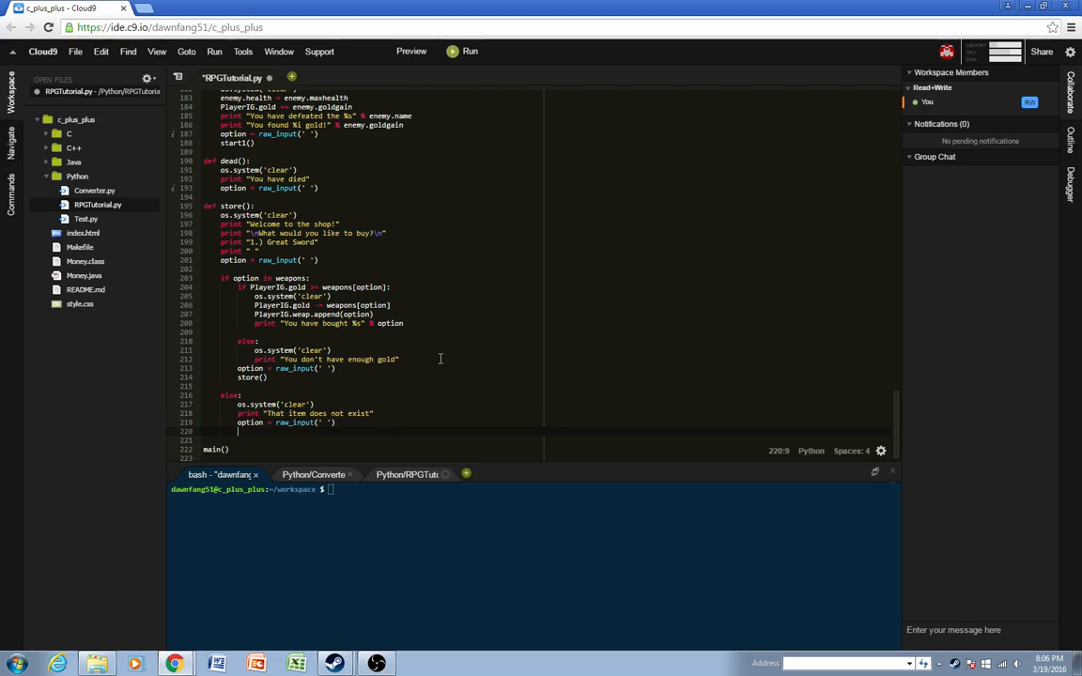
pyautogui.write('store()')
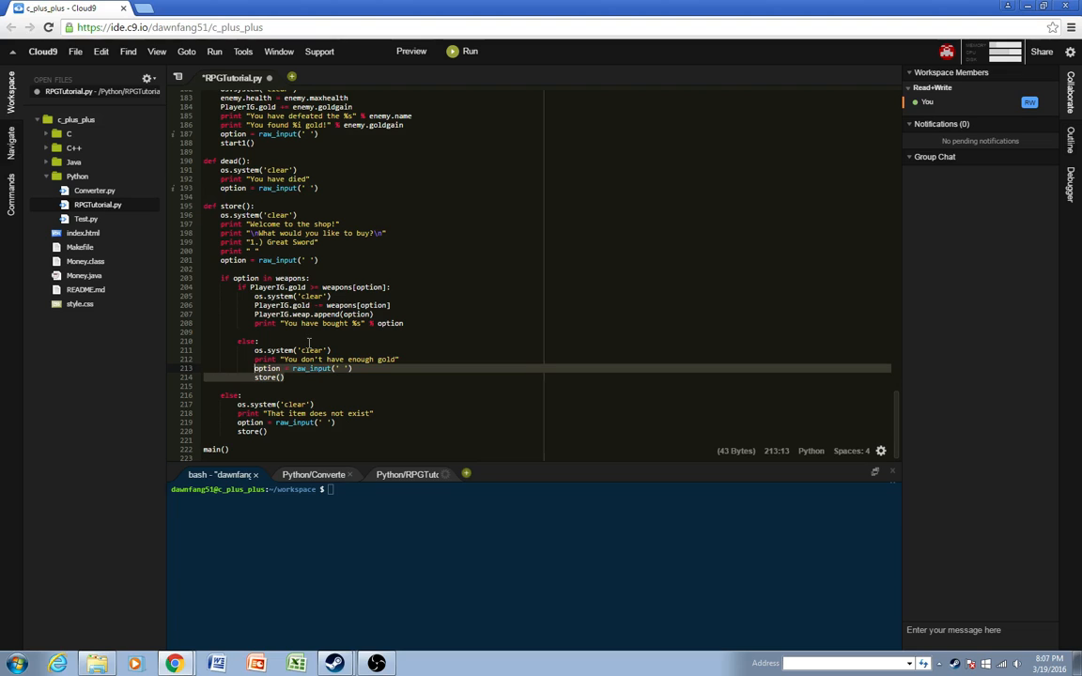
# Run RPGTutorial.py, enter the name 'Vi', and reach the shop listing the Great Sword
pyautogui.click(422, 323)
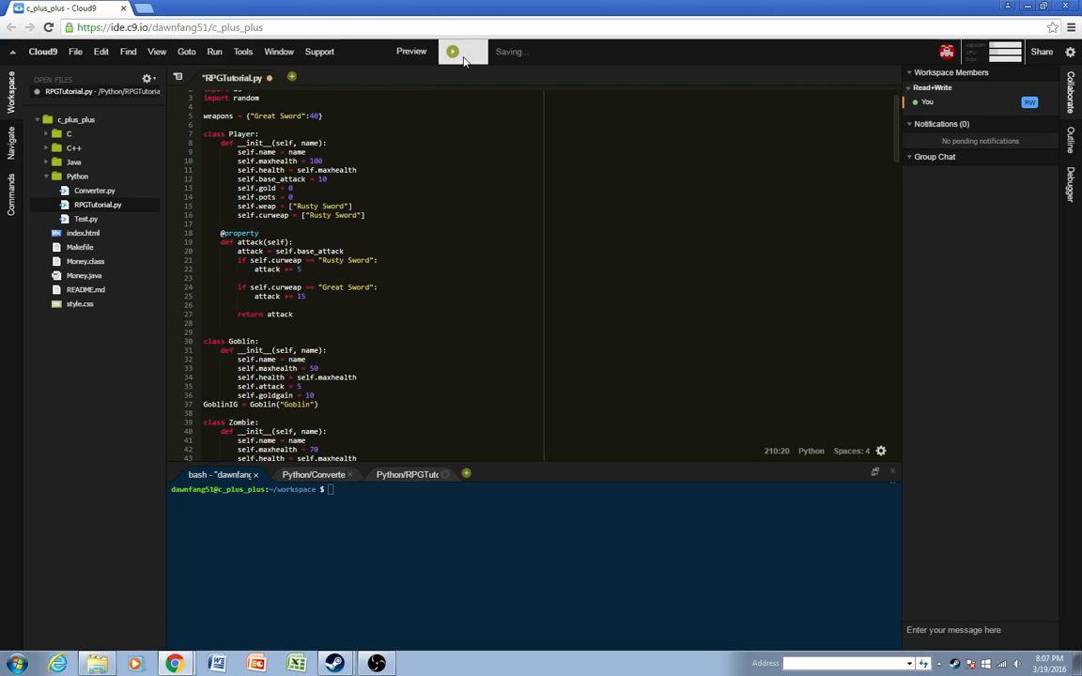
pyautogui.click(452, 52)
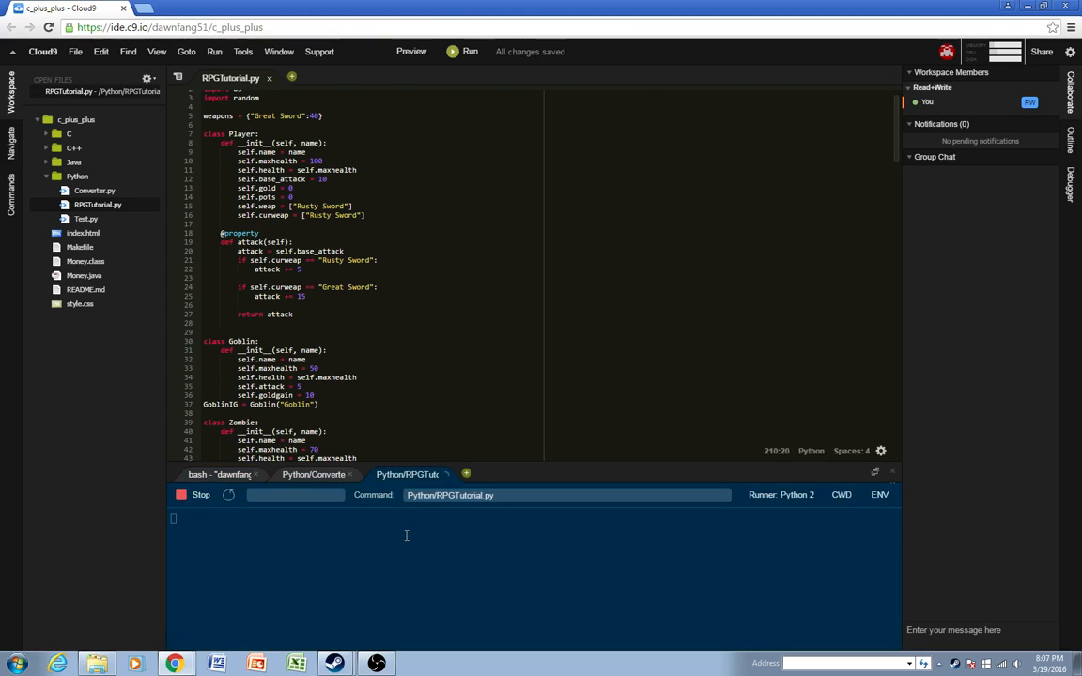
pyautogui.write('Vi')
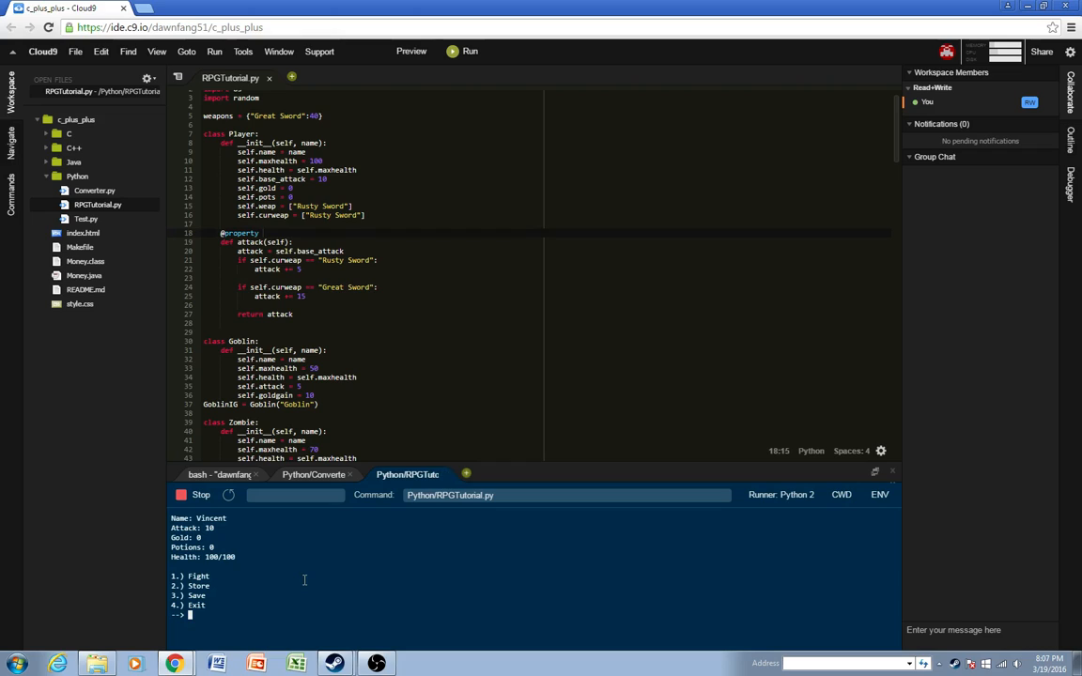
pyautogui.write('1')
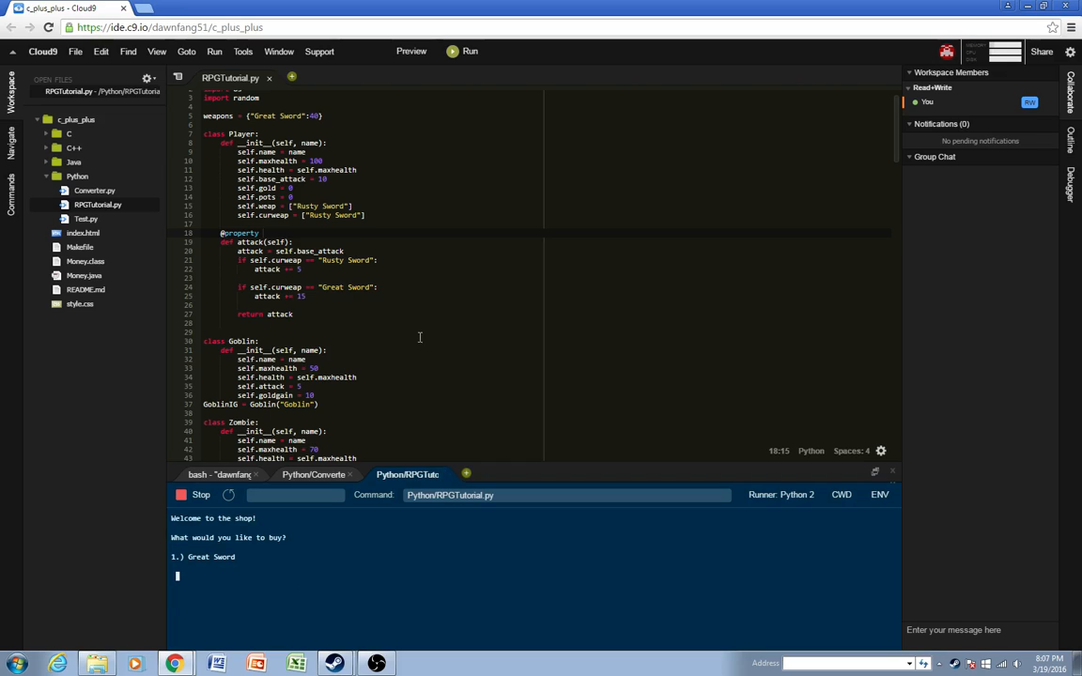
pyautogui.write('Great')
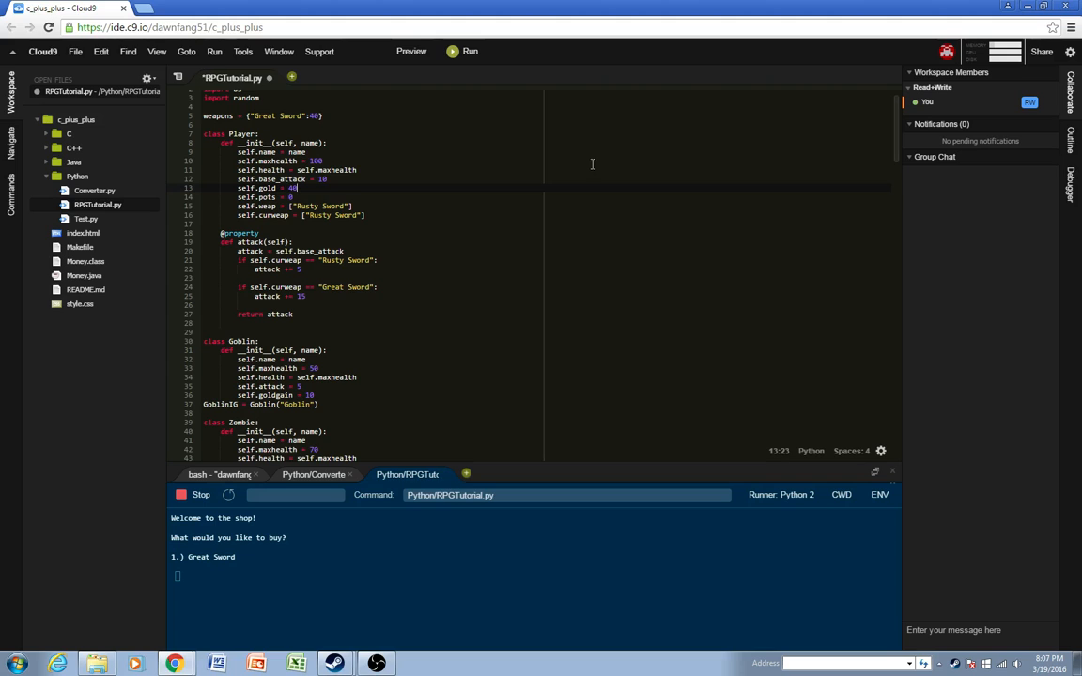
# In start1(), add a 'Current Weapons' print of the player's curweap below the Gold line
pyautogui.scroll(-3)
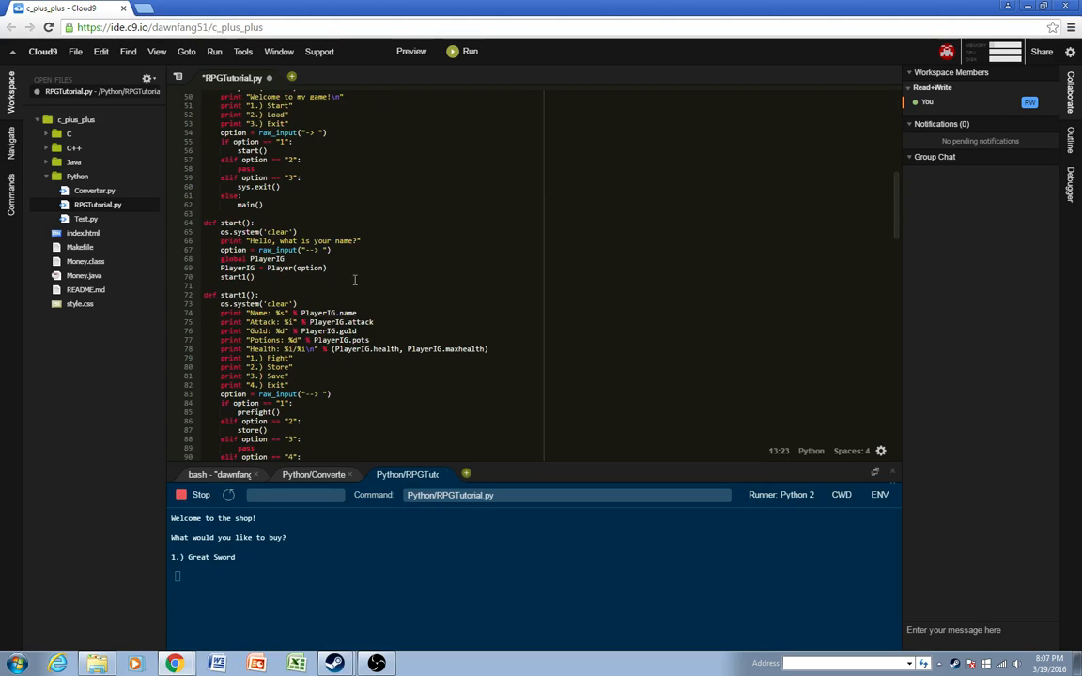
pyautogui.scroll(-3)
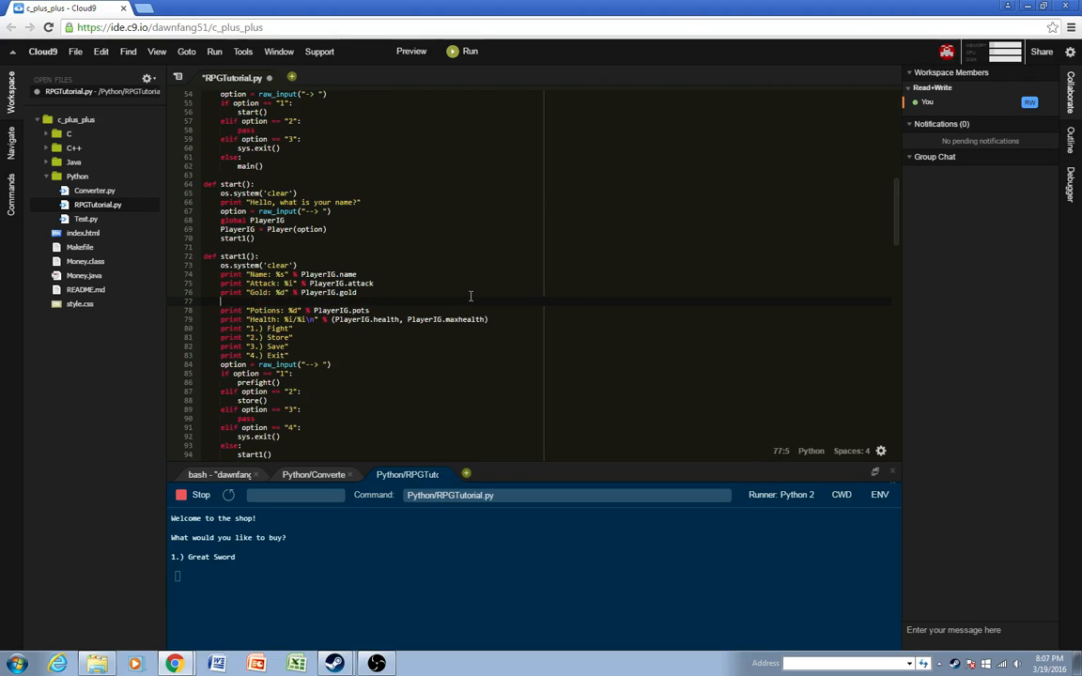
pyautogui.write('print "Wea"')
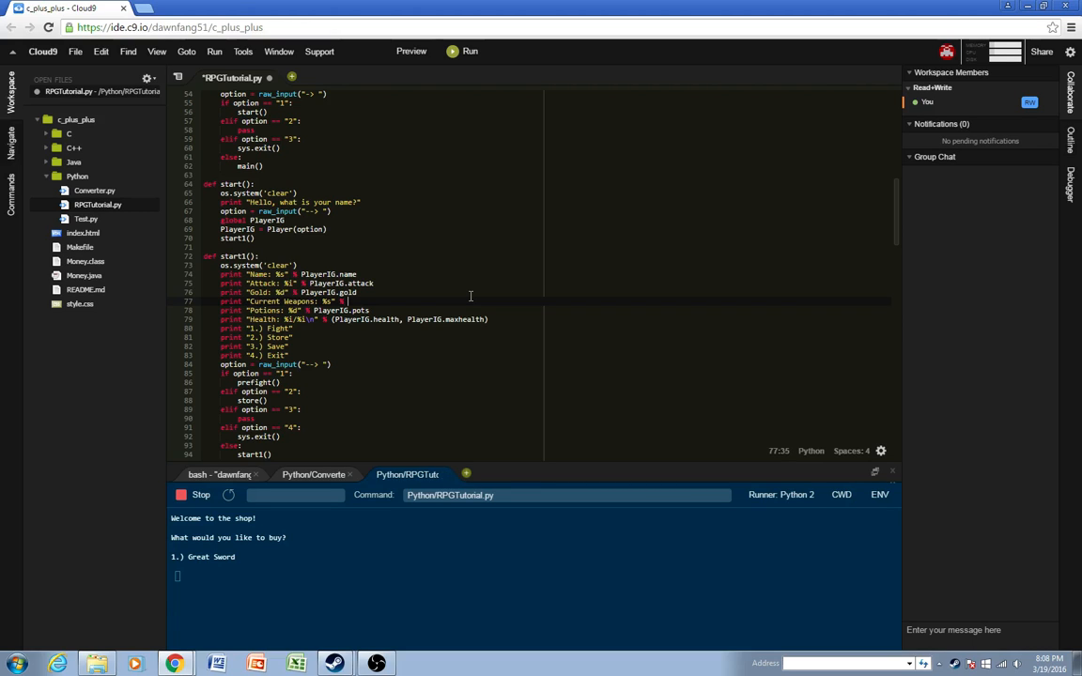
pyautogui.write('Player.')
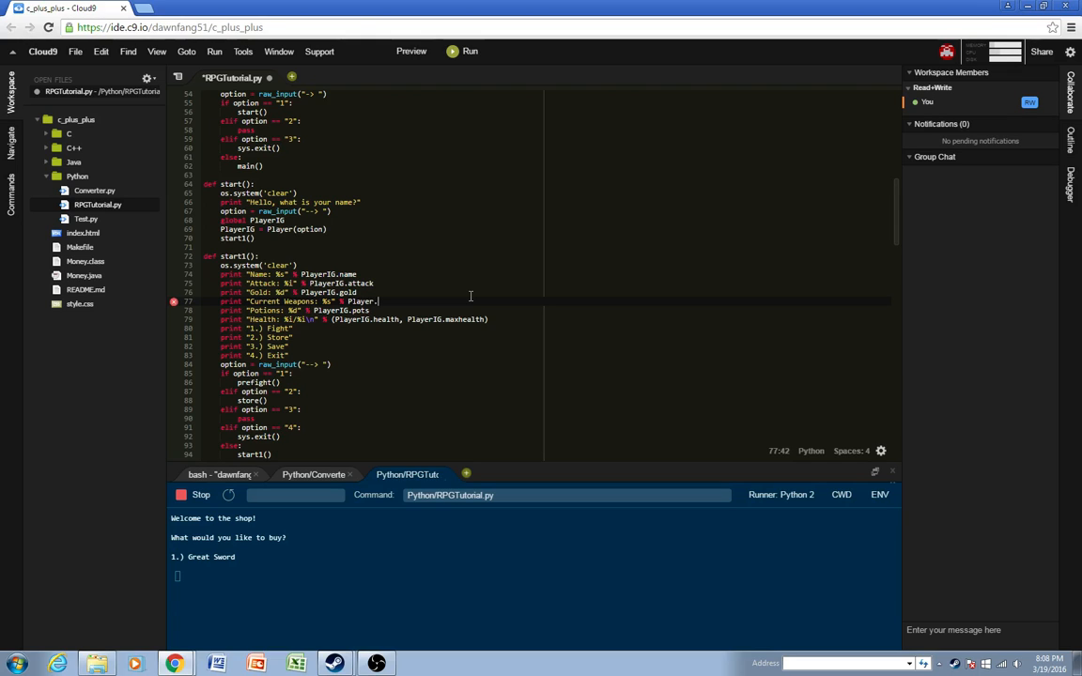
pyautogui.write('curweap')
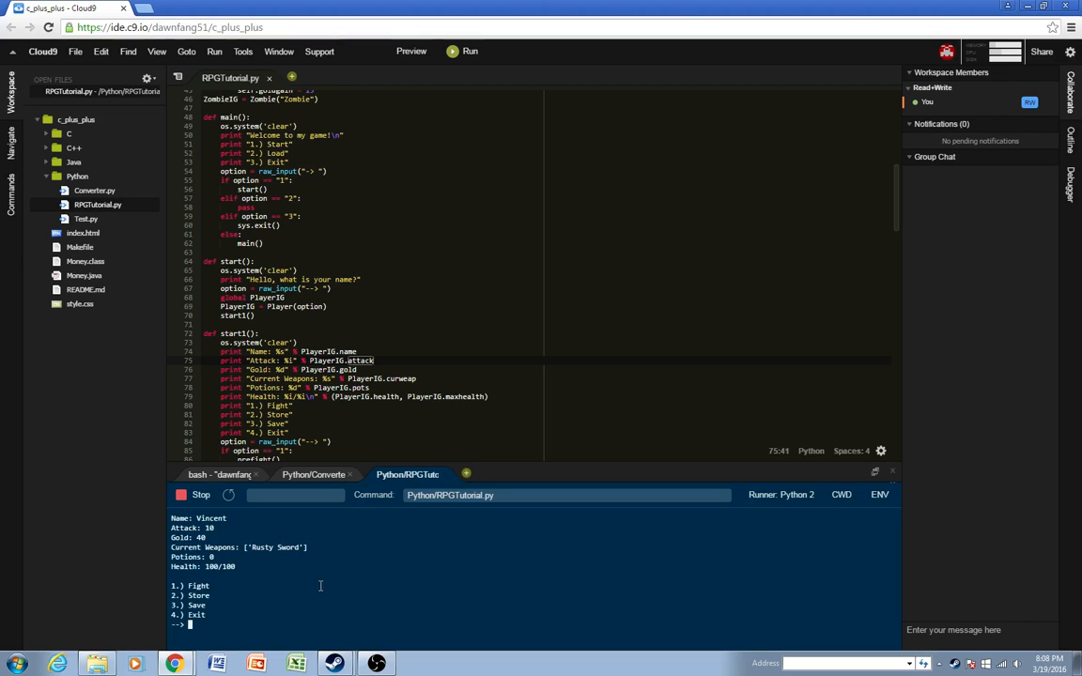
# Rerun the game, enter 2 to open the store, and scroll through the store code
pyautogui.write('2')
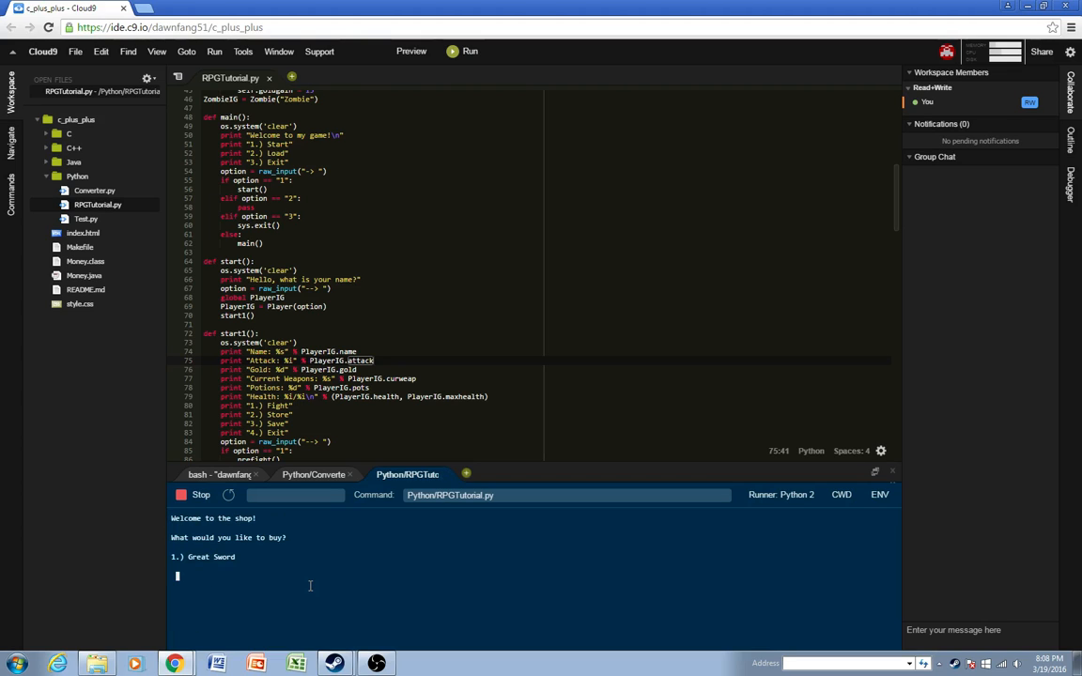
pyautogui.scroll(-3)
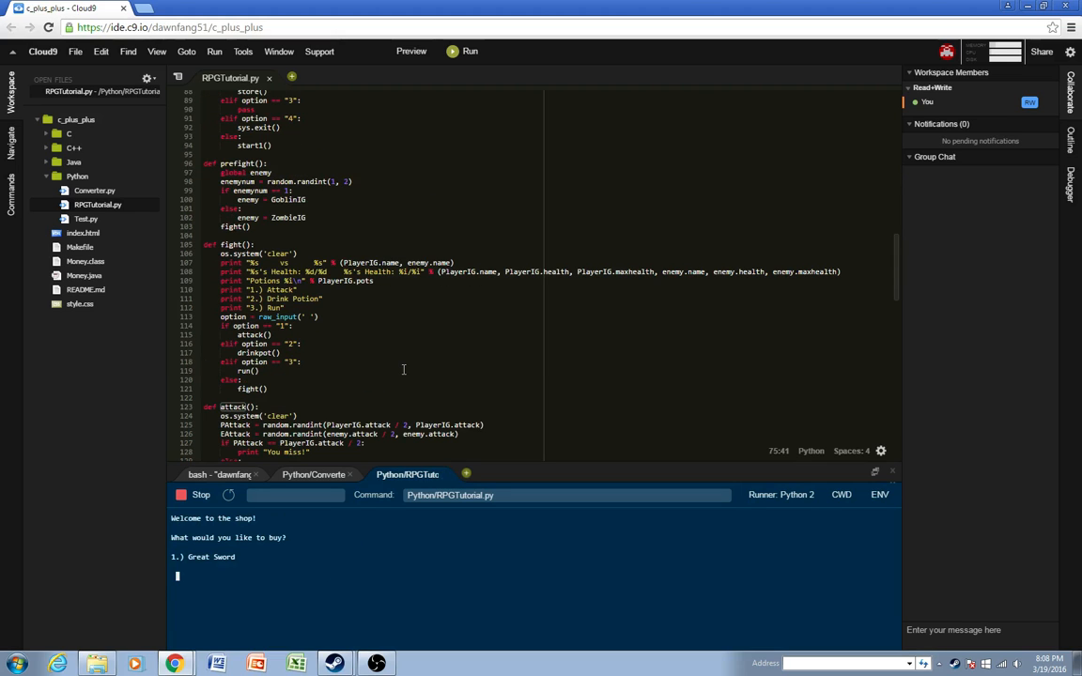
pyautogui.scroll(-3)
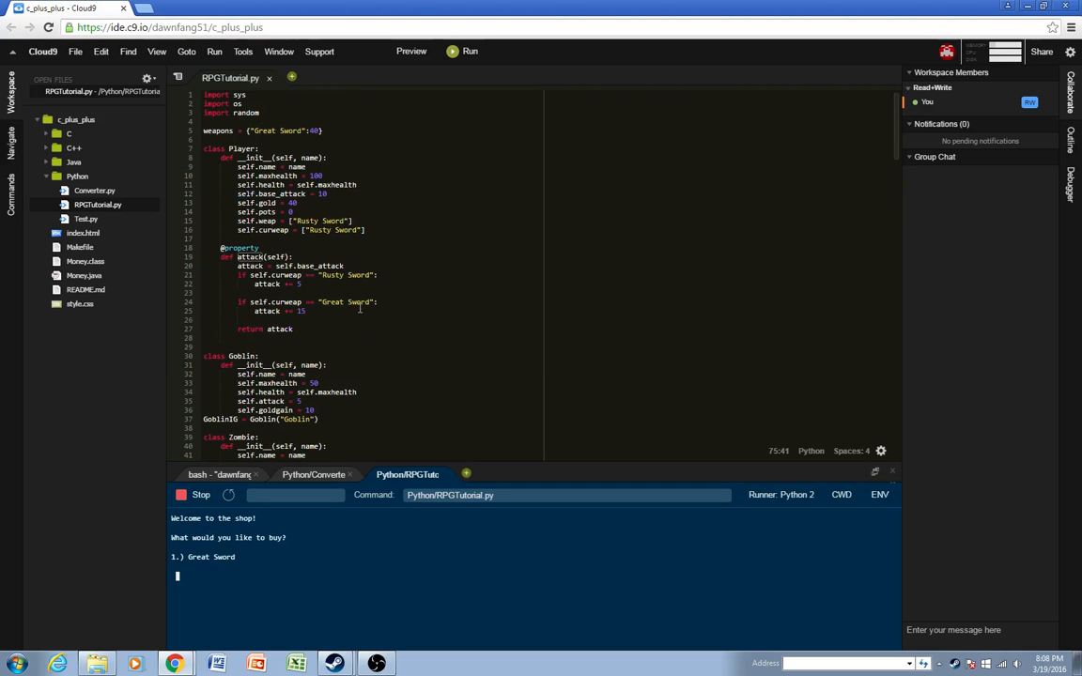
pyautogui.scroll(-3)
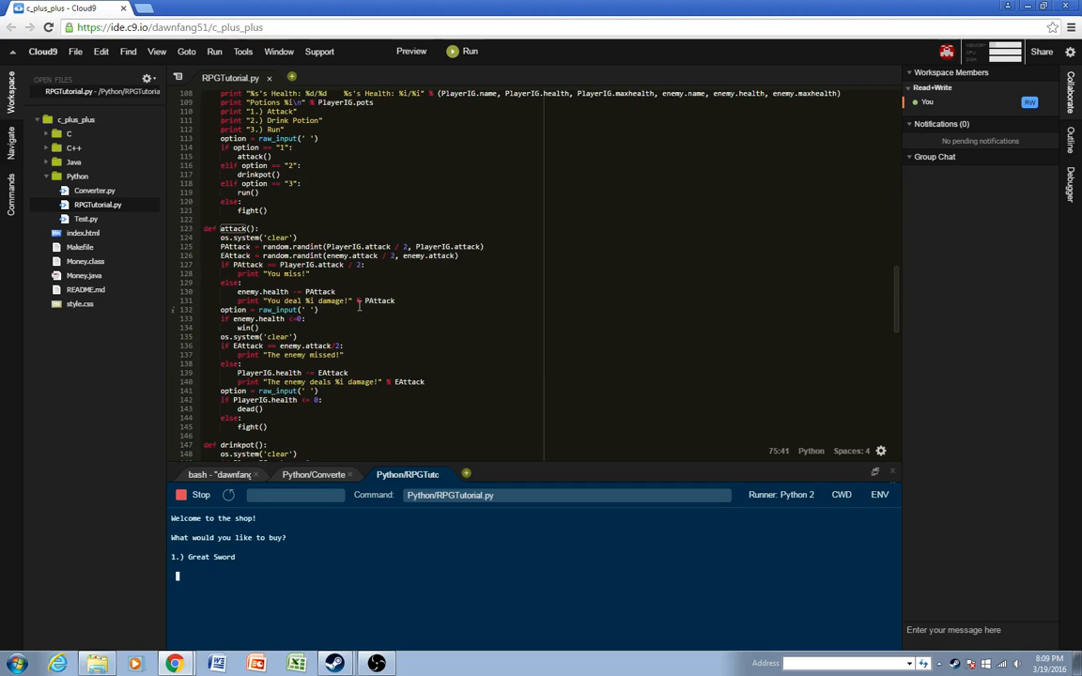
pyautogui.scroll(-3)
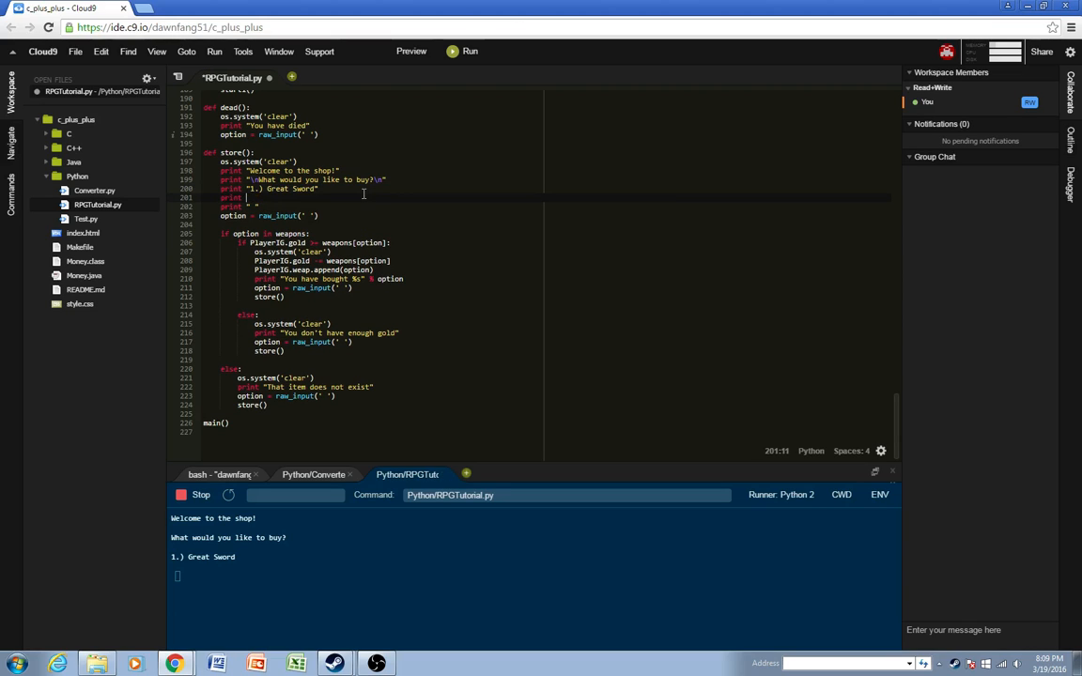
# Add a 'back' print under the Great Sword option and begin an elif option == "" branch
pyautogui.write('b.')
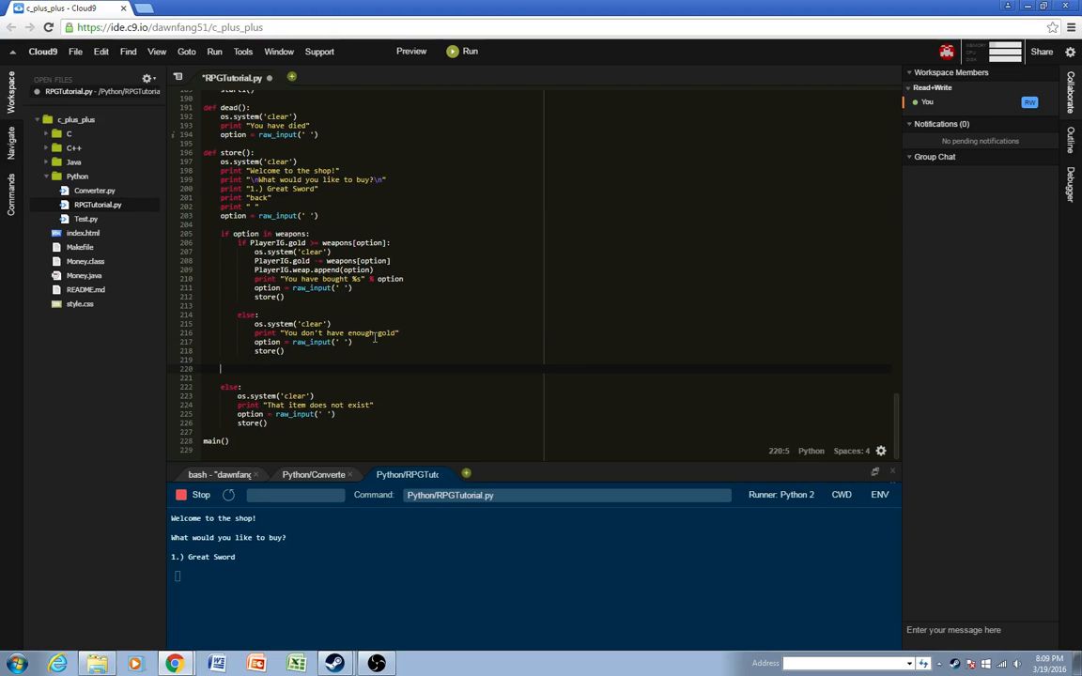
pyautogui.write('elif')
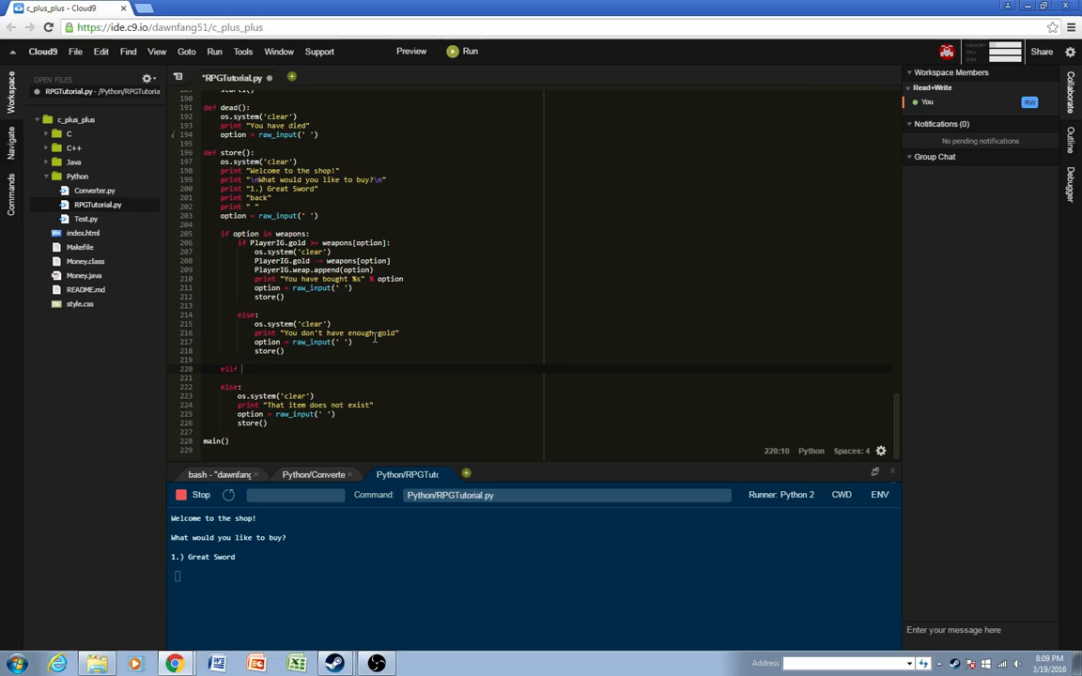
pyautogui.write('option == ""')
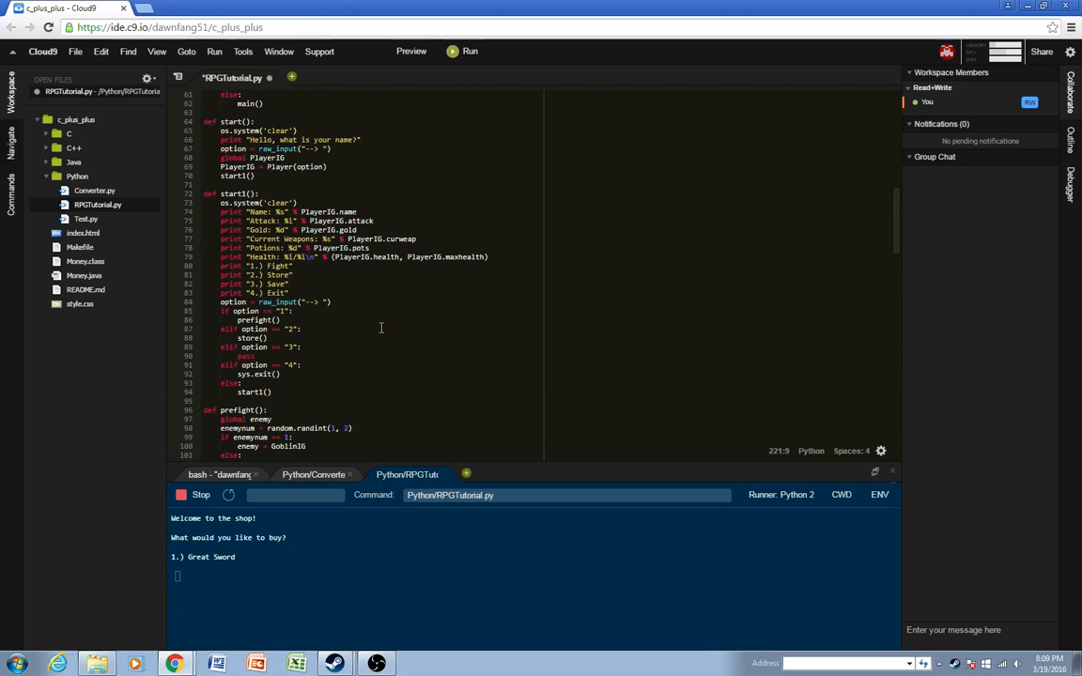
pyautogui.scroll(-3)
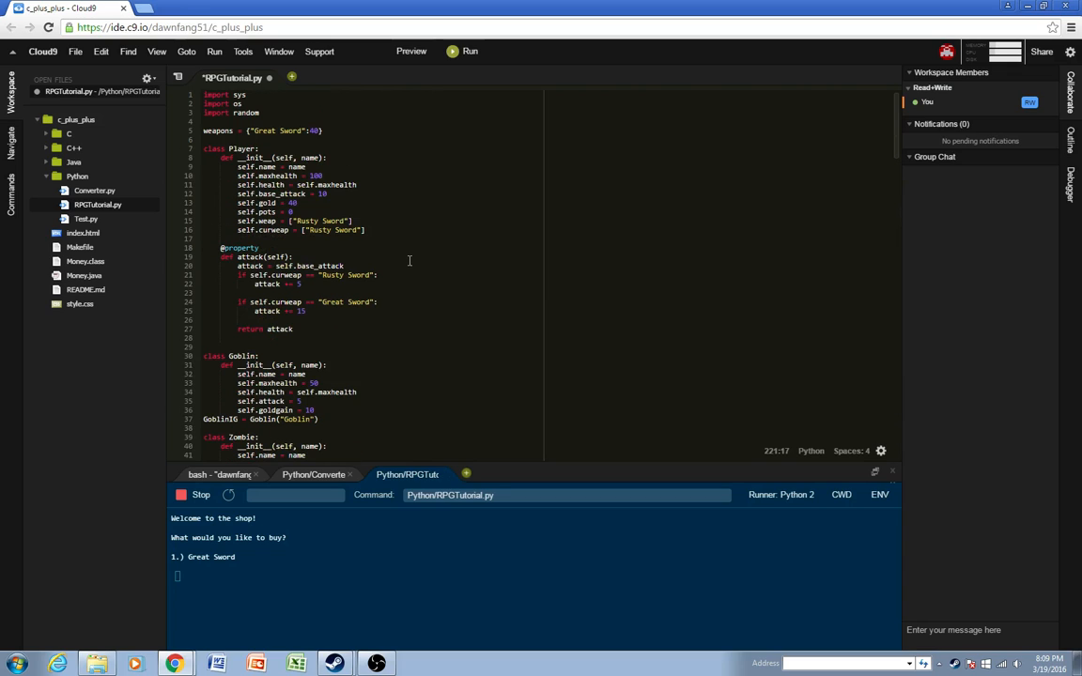
pyautogui.moveTo(421, 301)
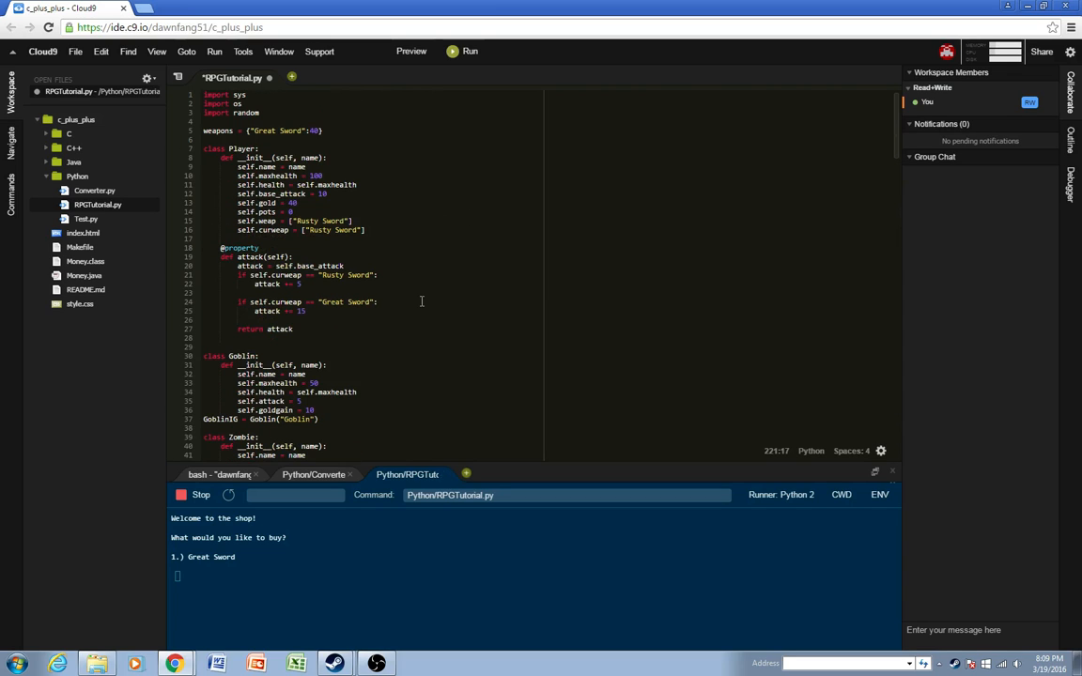